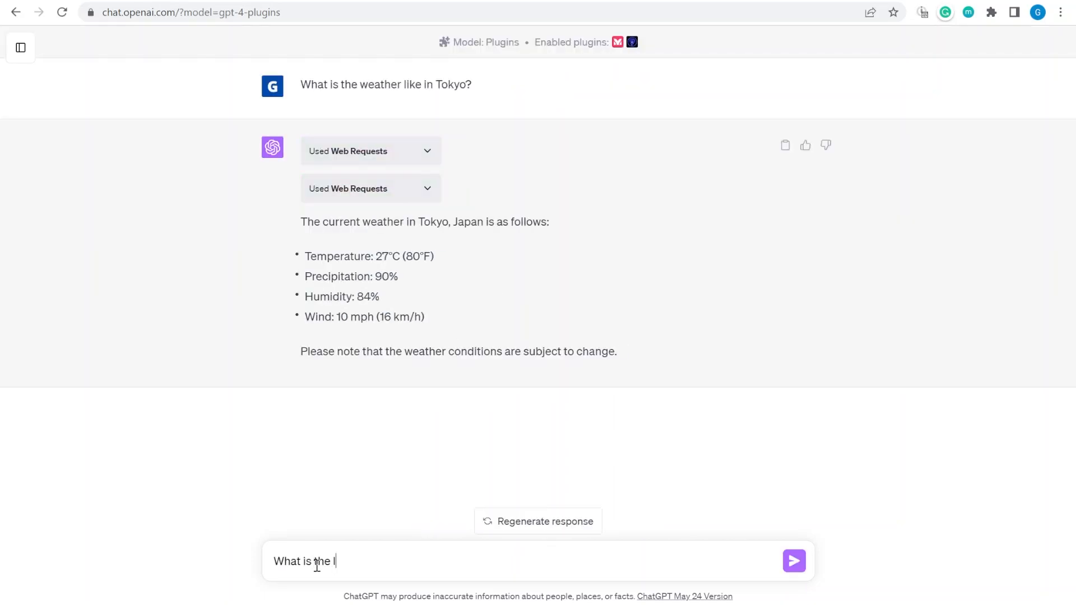
Bring up the OpenAI 'Function calling and other API updates' announcement and read down it
{"action": "left_click", "coordinate": [229, 12]}
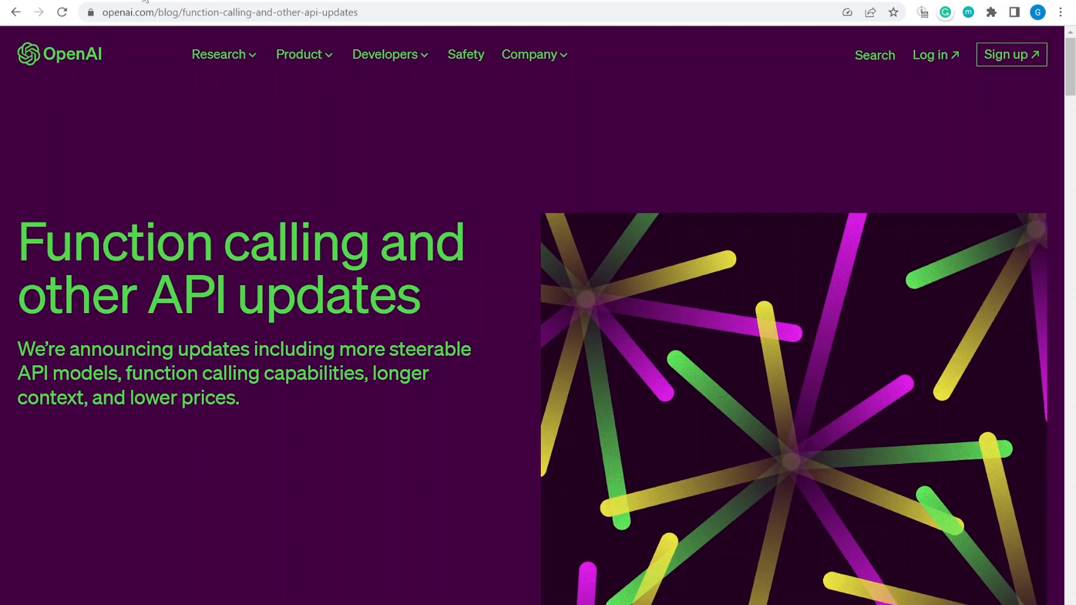
{"action": "scroll", "scroll_direction": "down", "scroll_amount": 3}
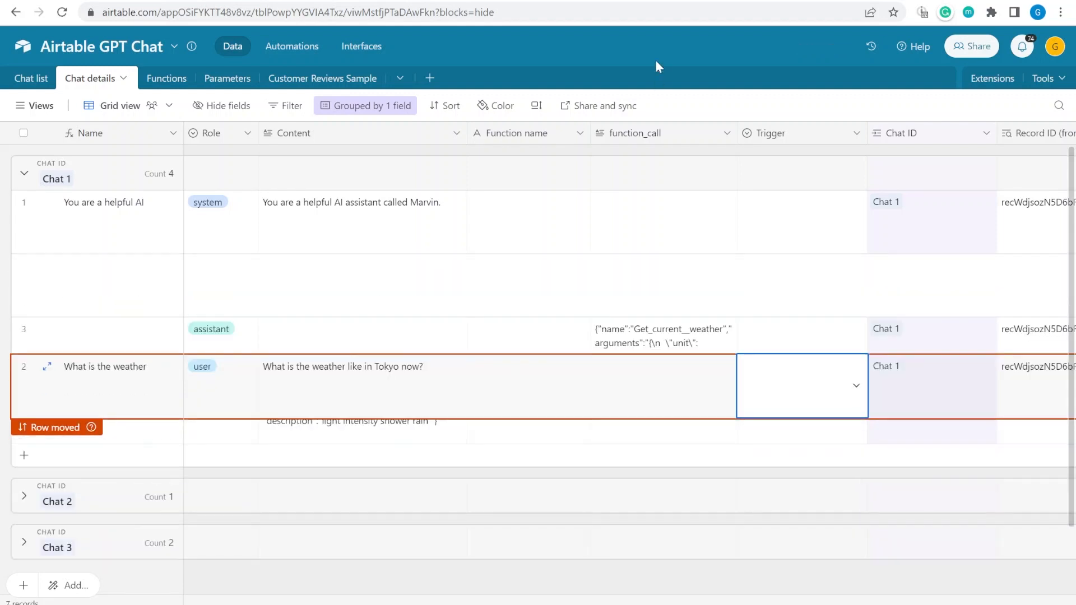
Review the Customer Reviews Sample table, then return to Chat details to clear old messages
{"action": "type", "text": "What are the top 5 restaurants in Tokyo?"}
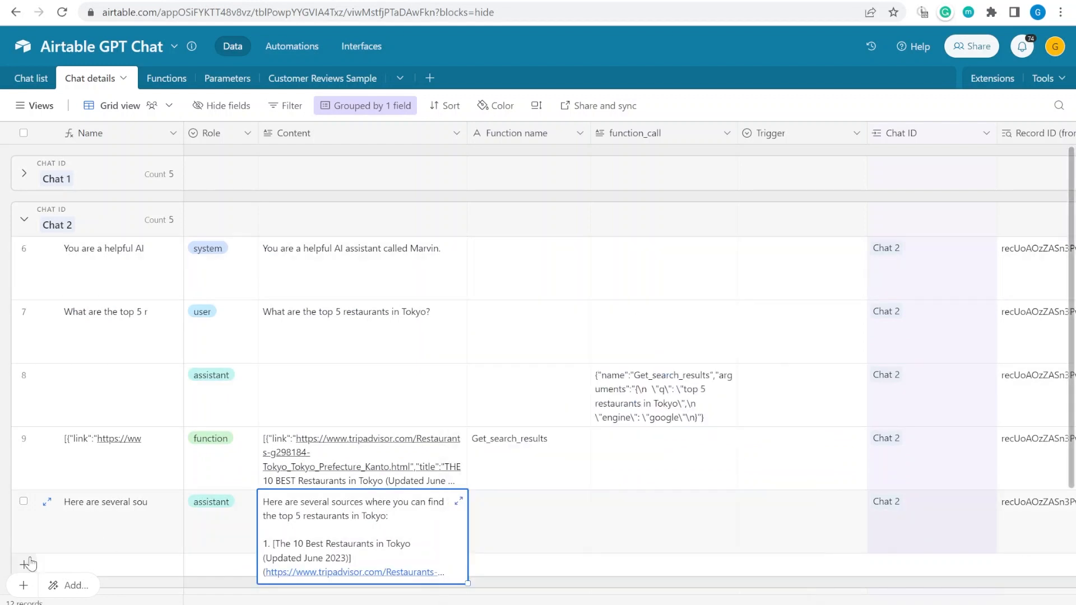
{"action": "left_click", "coordinate": [321, 77]}
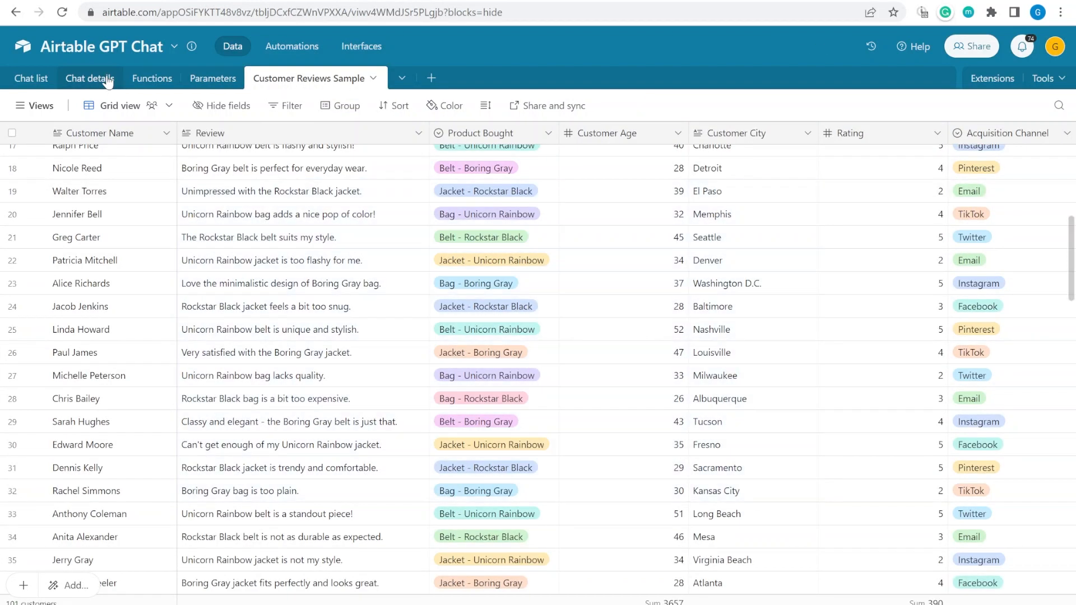
{"action": "left_click", "coordinate": [88, 77]}
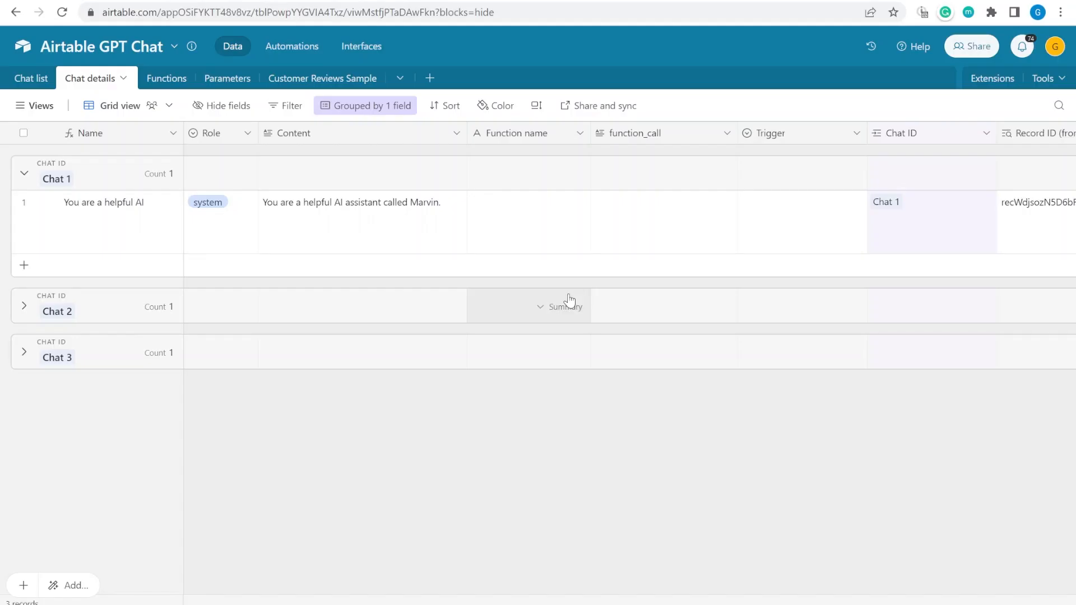
{"action": "mouse_move", "coordinate": [417, 269]}
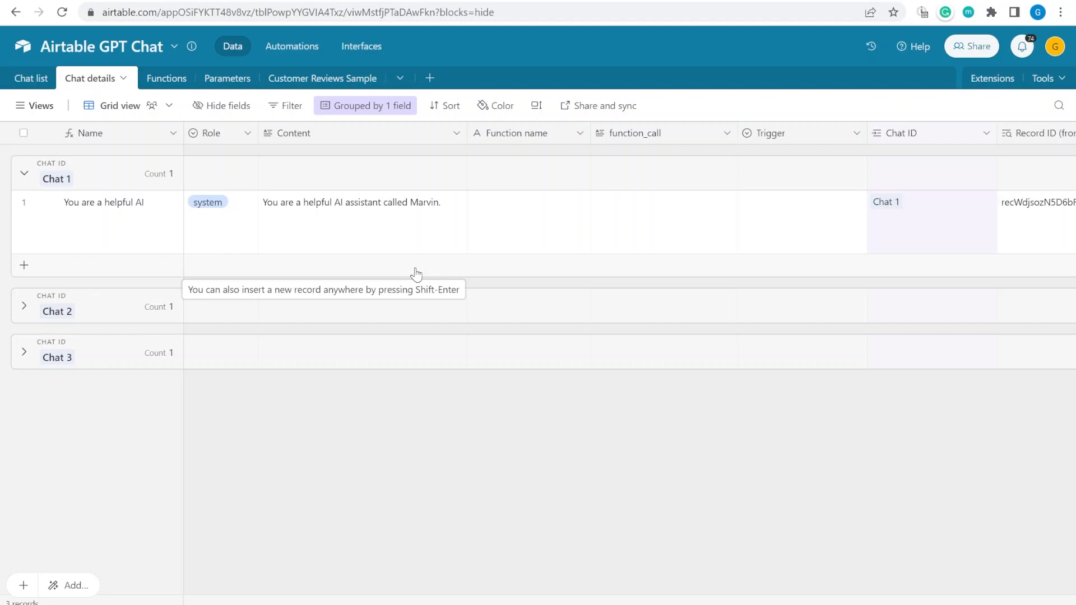
Add 'Hello Marvin. How are you today?' to Chat 1 with Trigger Submit and view the reply
{"action": "left_click", "coordinate": [23, 265]}
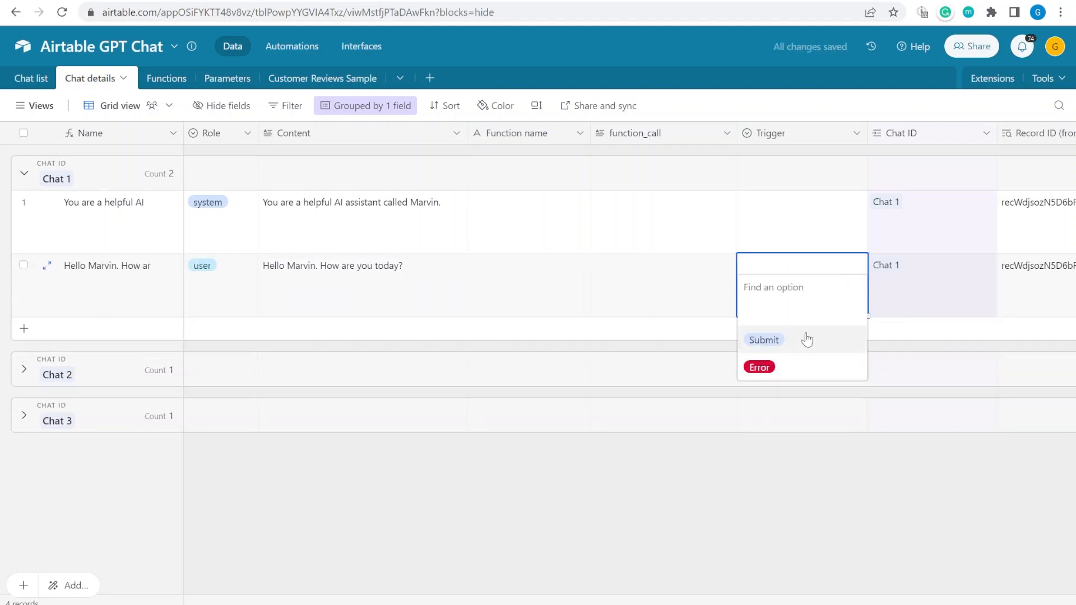
{"action": "left_click", "coordinate": [763, 340]}
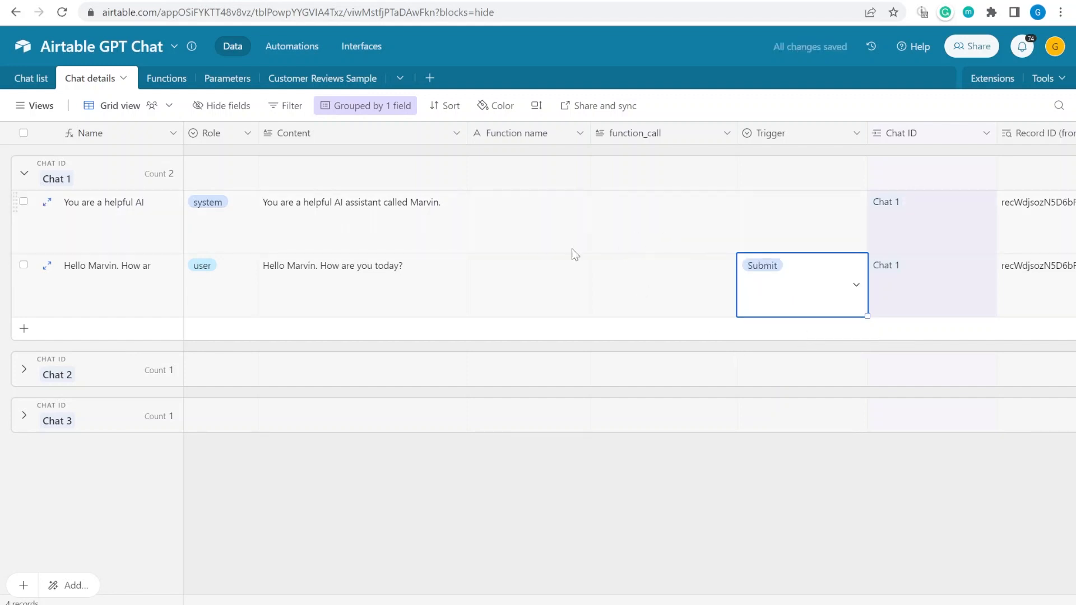
{"action": "left_click", "coordinate": [362, 202]}
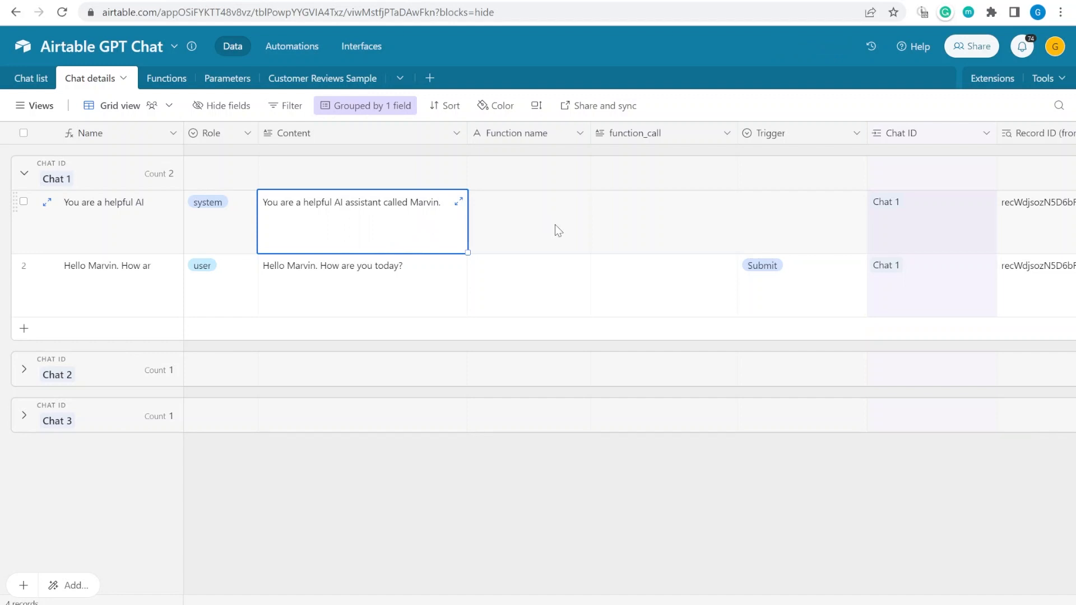
{"action": "left_click", "coordinate": [663, 221]}
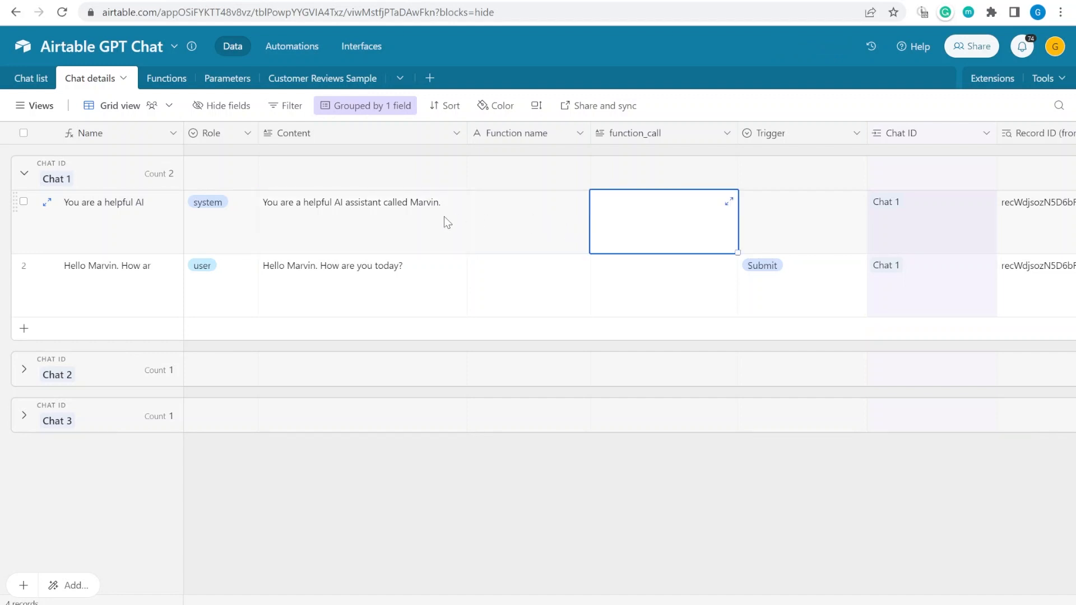
{"action": "left_click", "coordinate": [801, 287]}
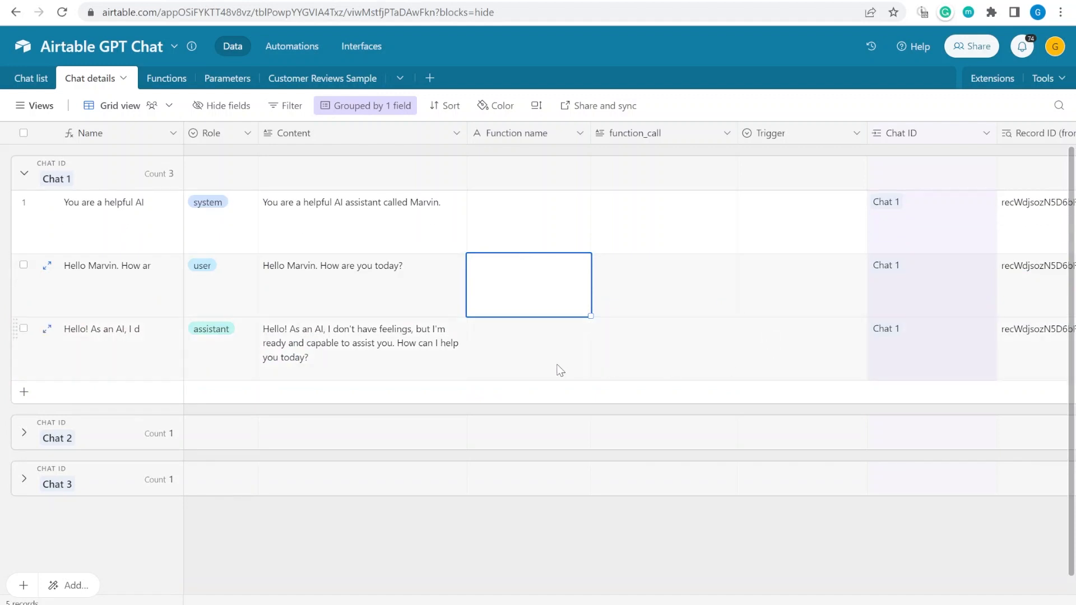
{"action": "mouse_move", "coordinate": [794, 305]}
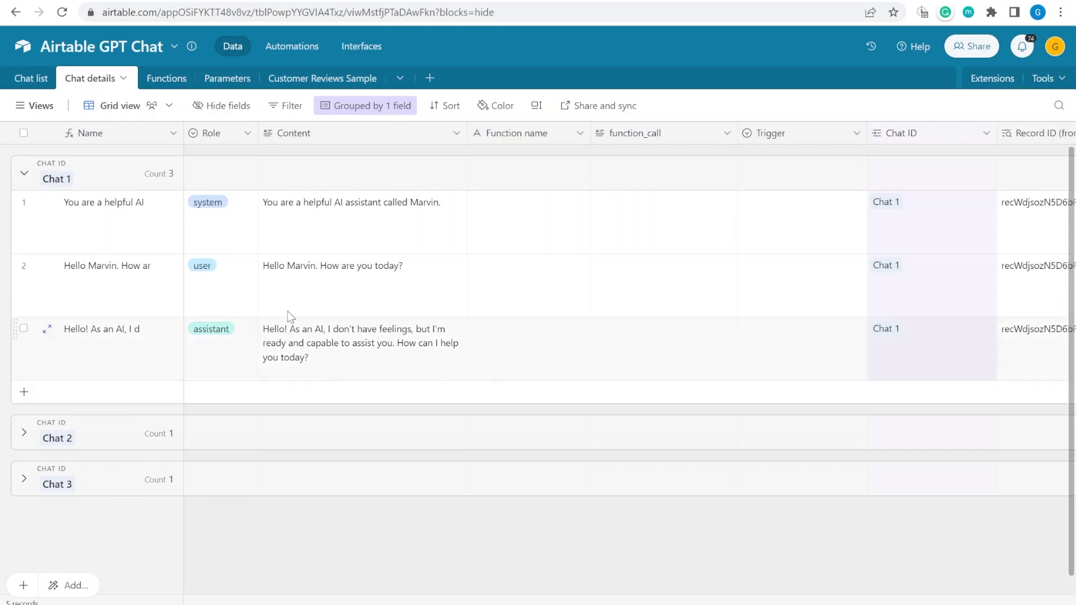
Add 'What is the weather in Tokyo like now?' to Chat 1 with Trigger set to Submit
{"action": "left_click", "coordinate": [23, 391]}
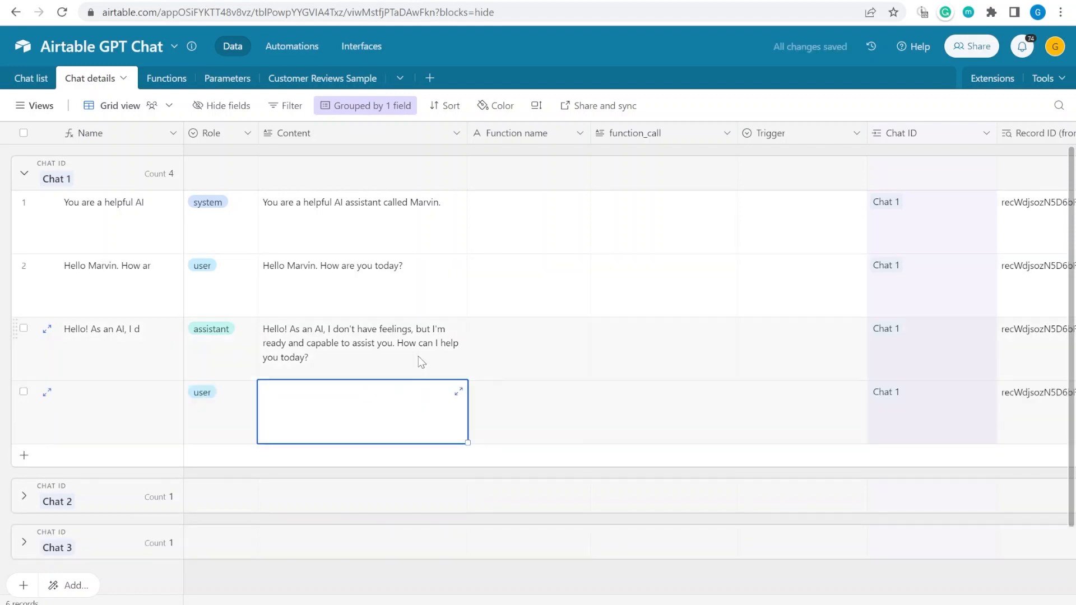
{"action": "mouse_move", "coordinate": [429, 404]}
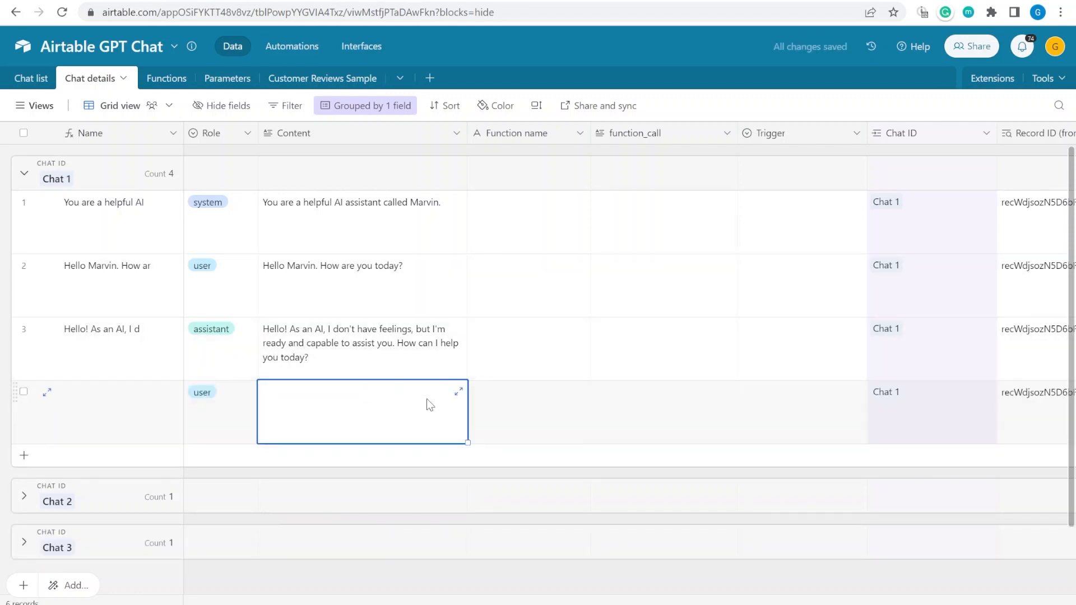
{"action": "type", "text": "What is the weather in Tokyo like now?"}
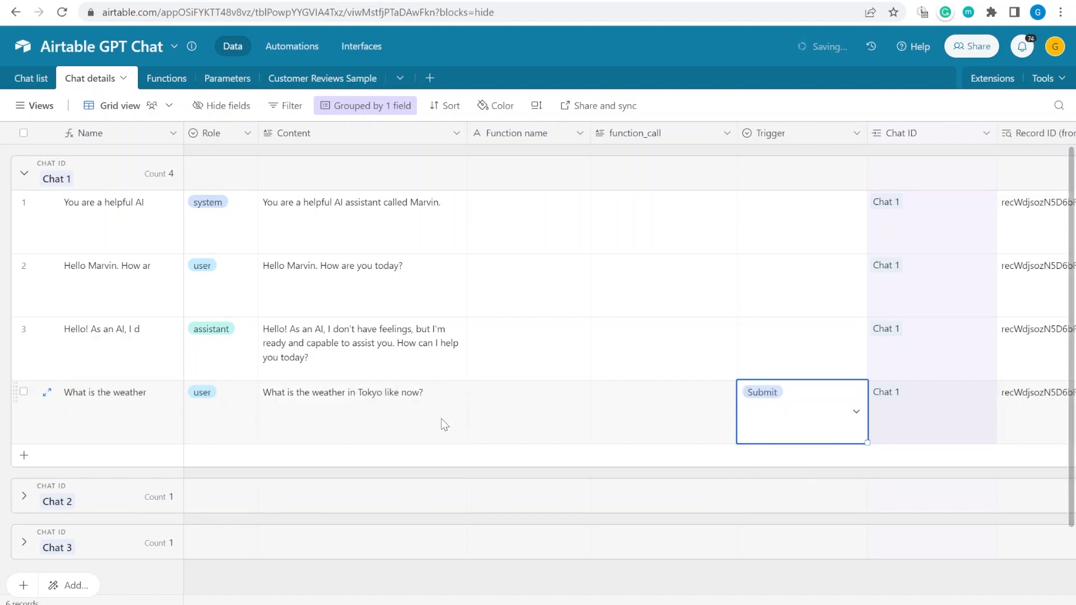
{"action": "left_click", "coordinate": [363, 343]}
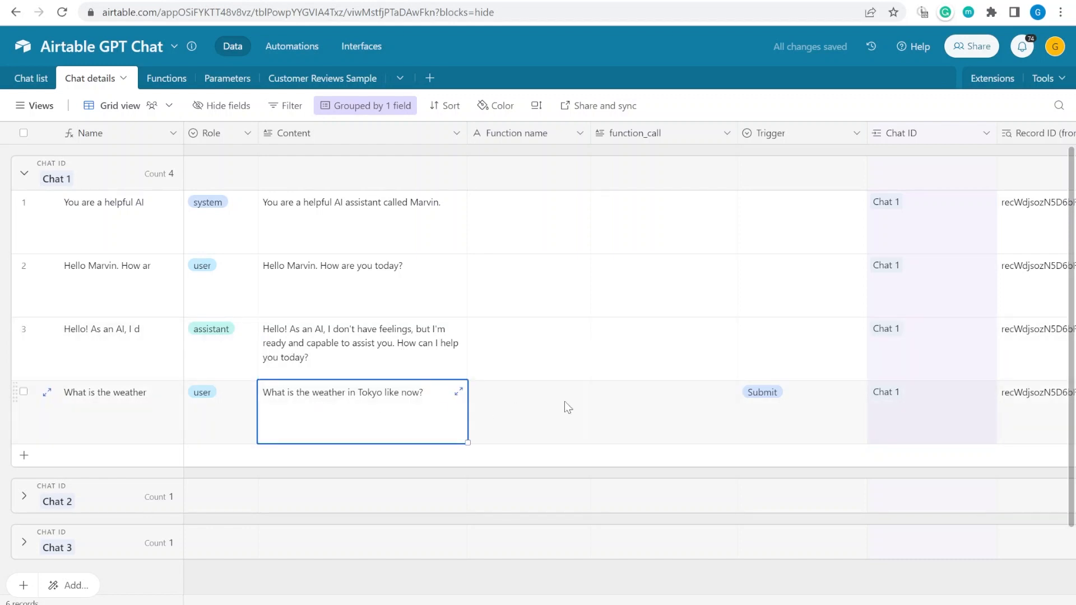
{"action": "mouse_move", "coordinate": [423, 419]}
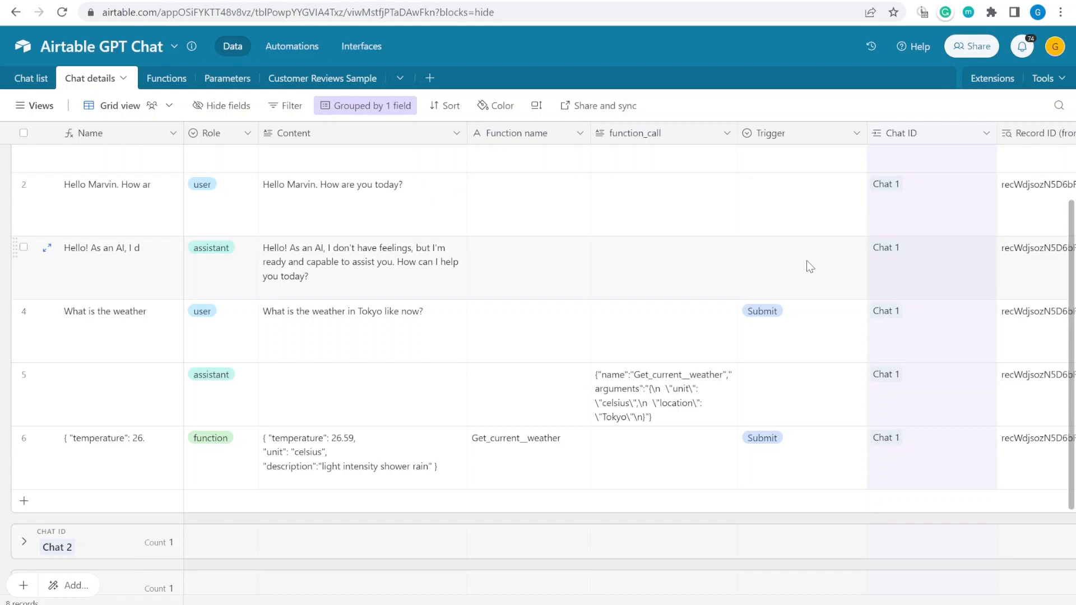
Inspect the Get_current_weather call, its 26.59 °C light rain result and the assistant's answer
{"action": "left_click", "coordinate": [663, 395]}
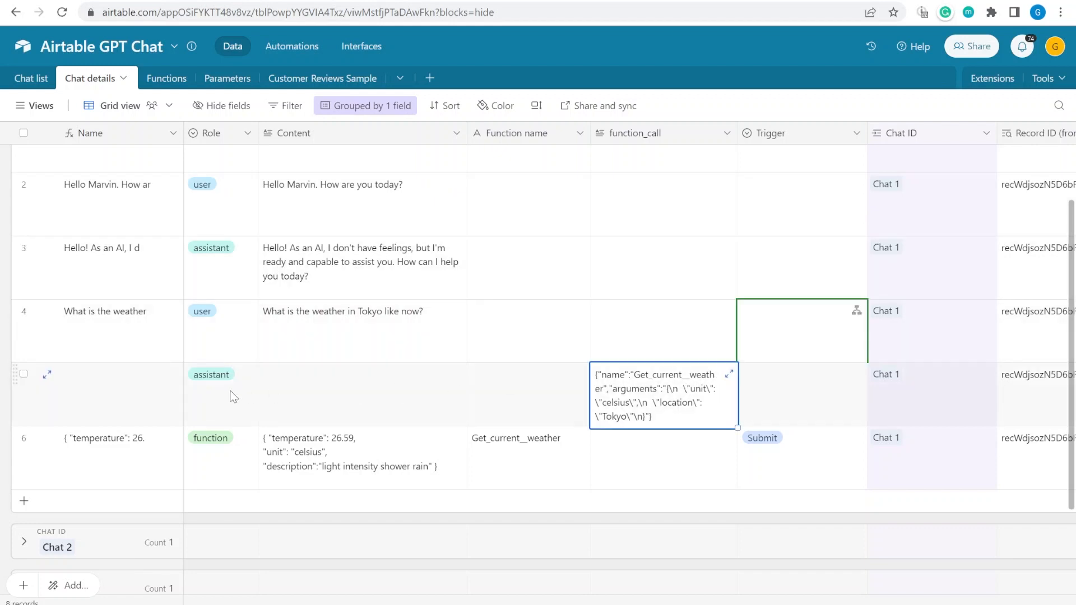
{"action": "left_click", "coordinate": [800, 458]}
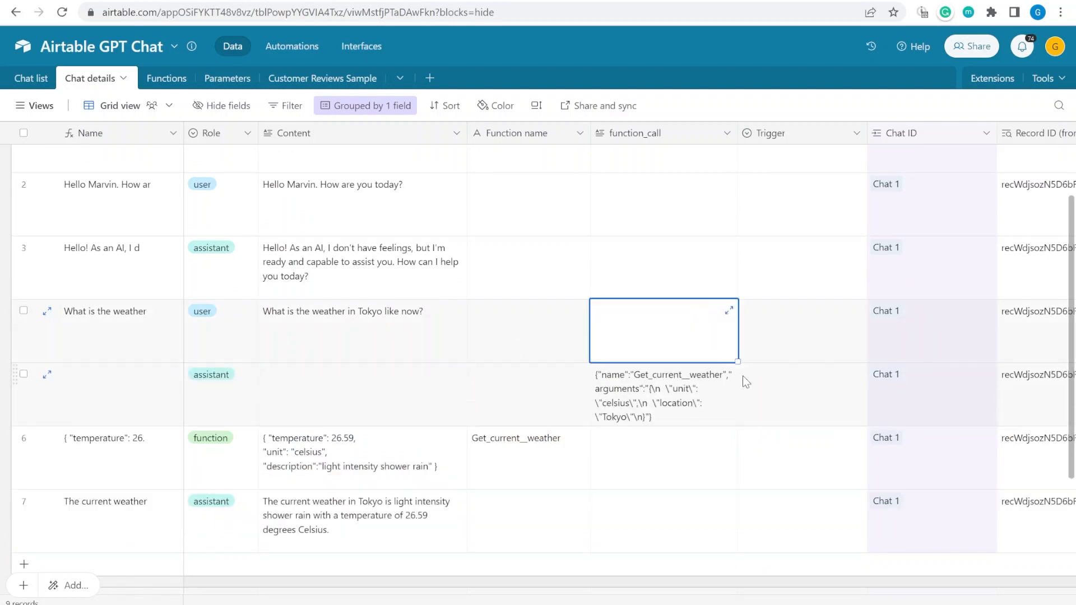
{"action": "mouse_move", "coordinate": [529, 401]}
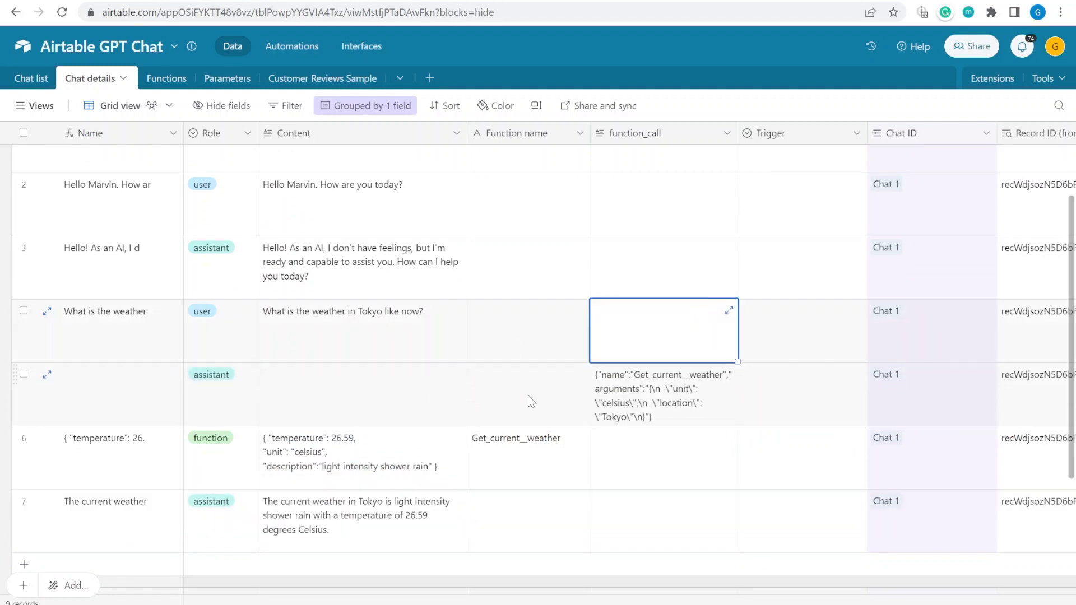
{"action": "mouse_move", "coordinate": [342, 458]}
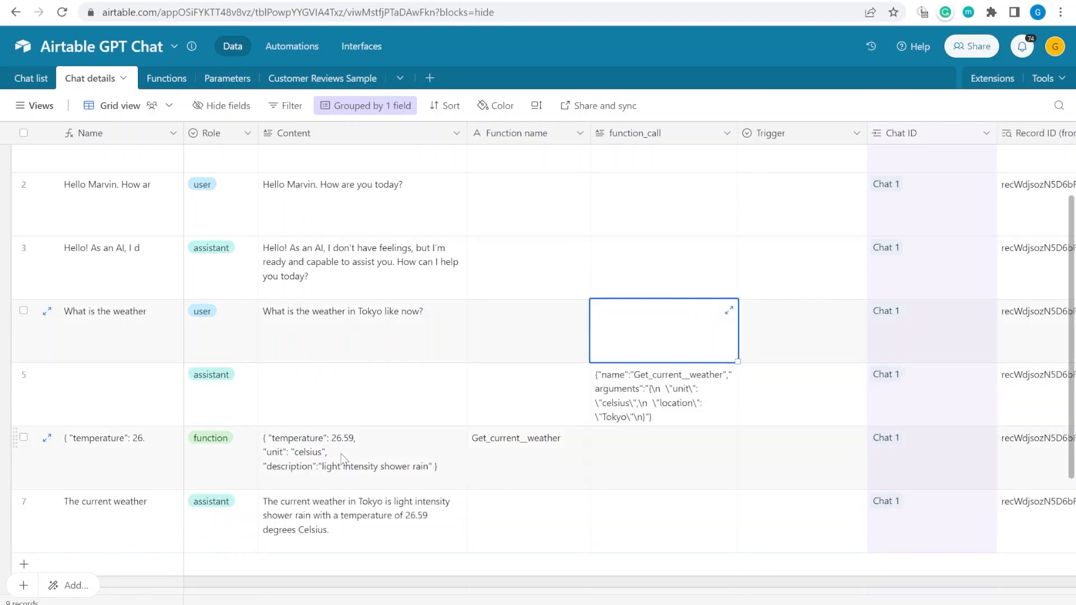
{"action": "left_click", "coordinate": [361, 456]}
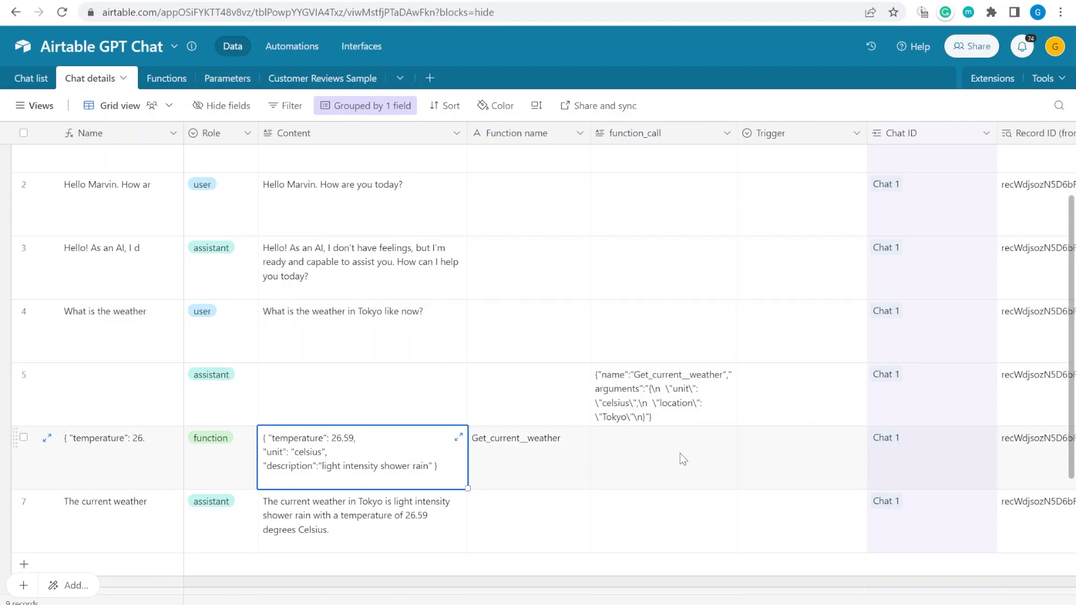
{"action": "left_click", "coordinate": [361, 515]}
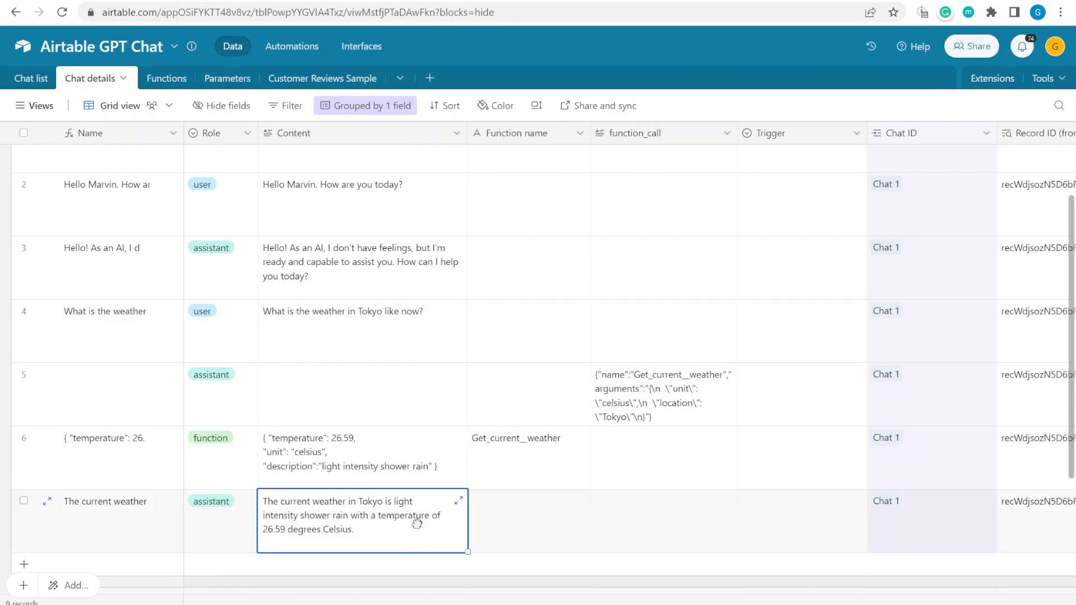
{"action": "mouse_move", "coordinate": [375, 532]}
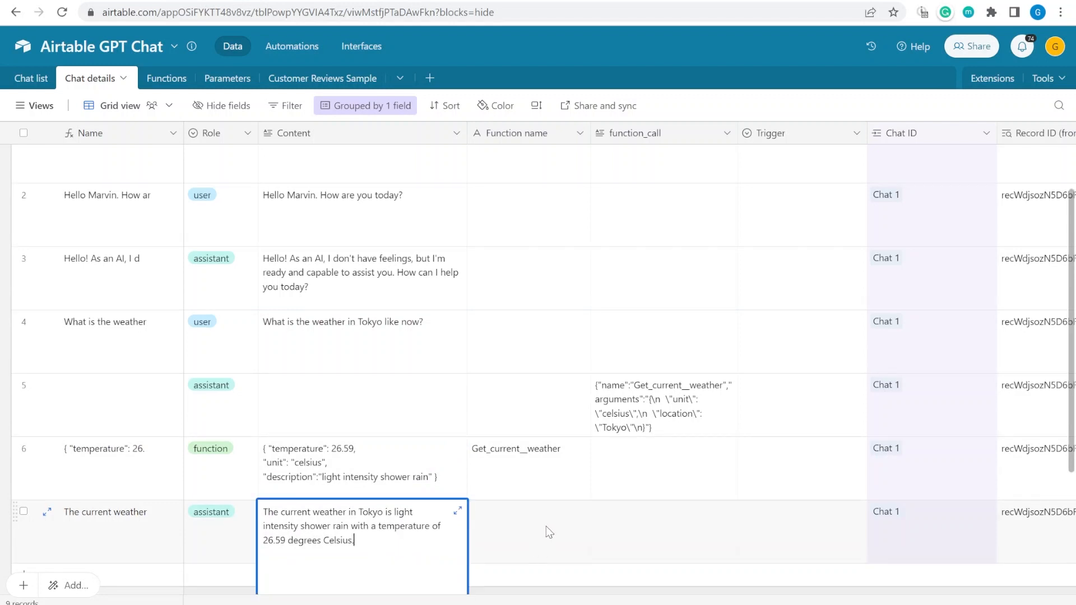
{"action": "left_click", "coordinate": [663, 406]}
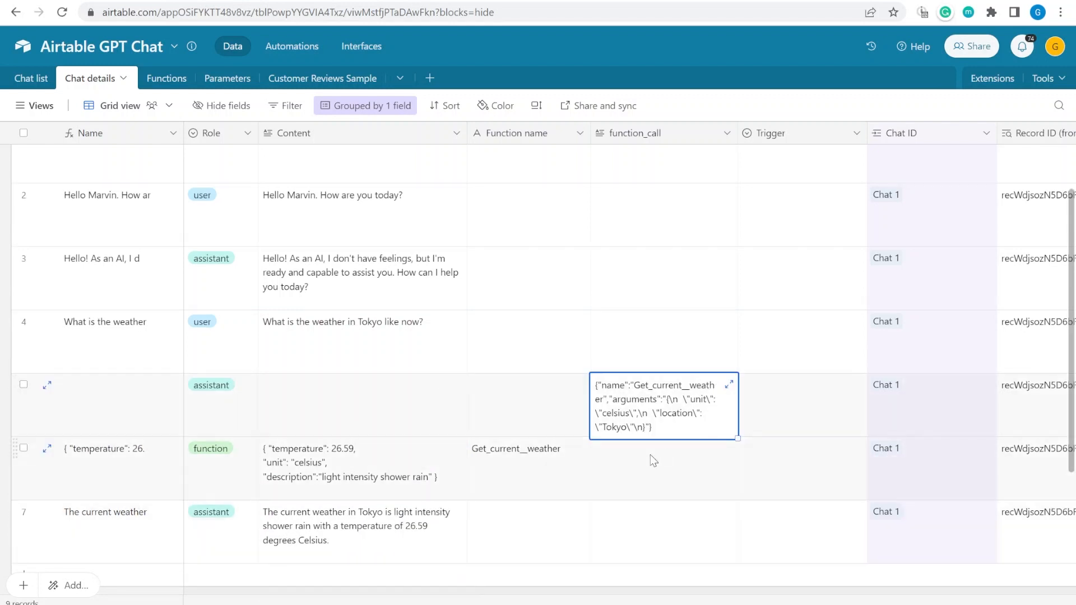
{"action": "scroll", "scroll_direction": "down", "scroll_amount": 3}
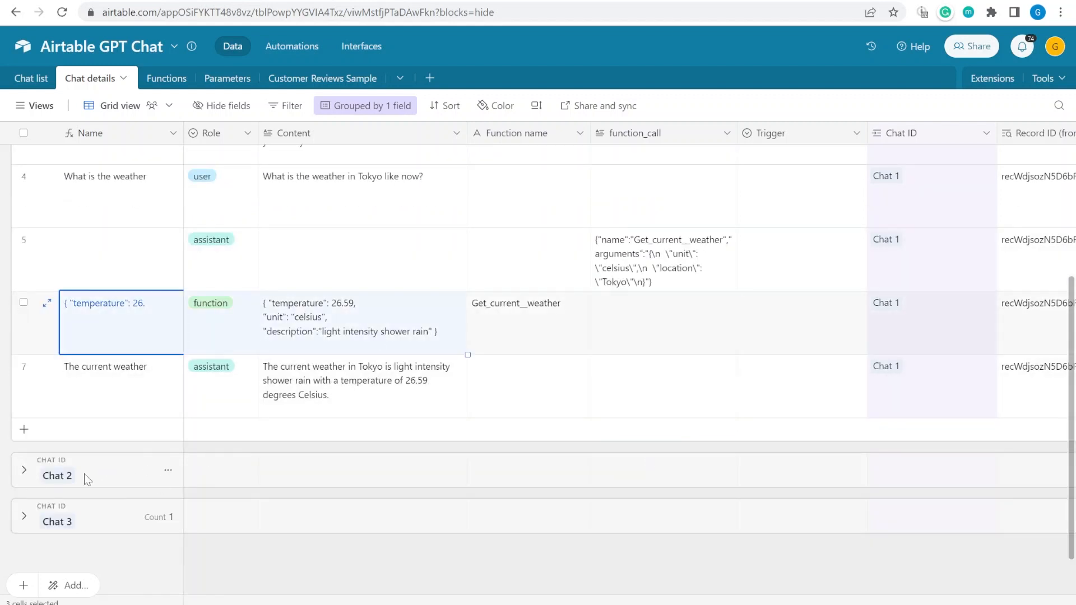
{"action": "mouse_move", "coordinate": [36, 103]}
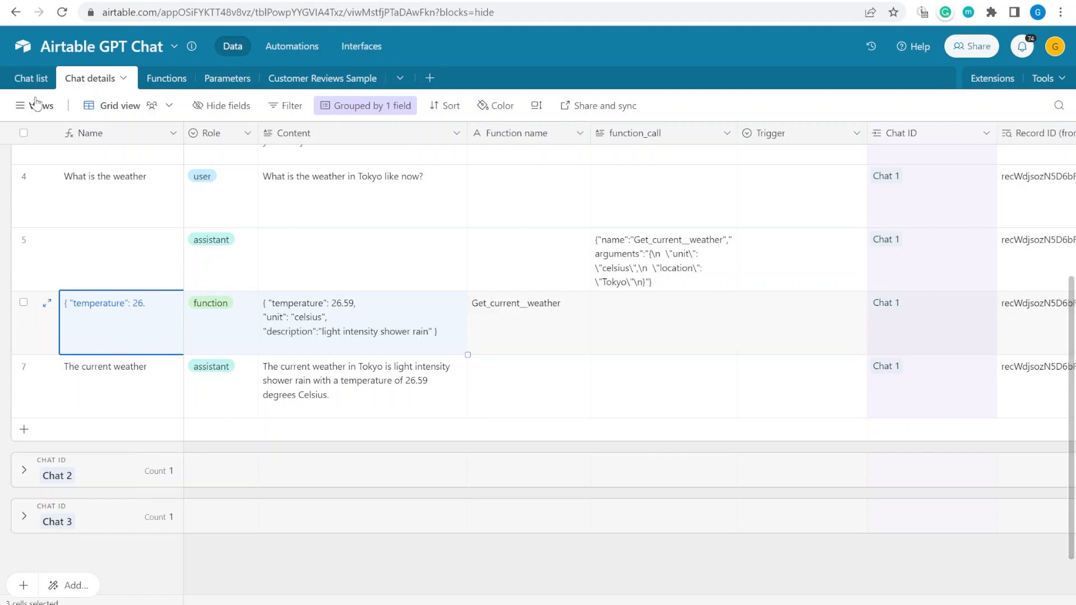
Review Get_current_weather's POST webhook URL in Functions, then show Chat list's linked functions
{"action": "left_click", "coordinate": [31, 77]}
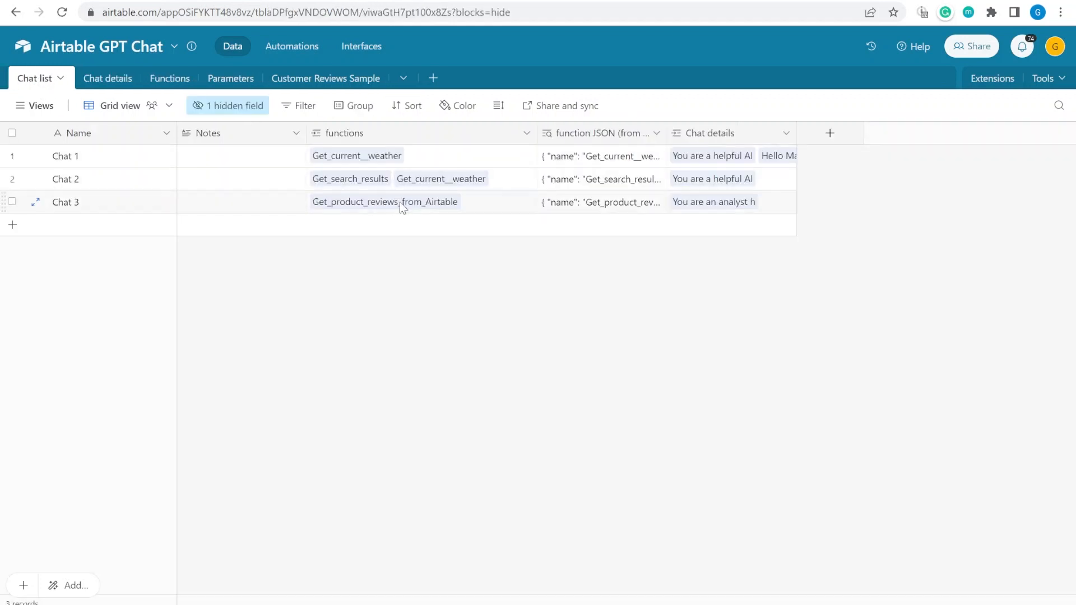
{"action": "mouse_move", "coordinate": [115, 231]}
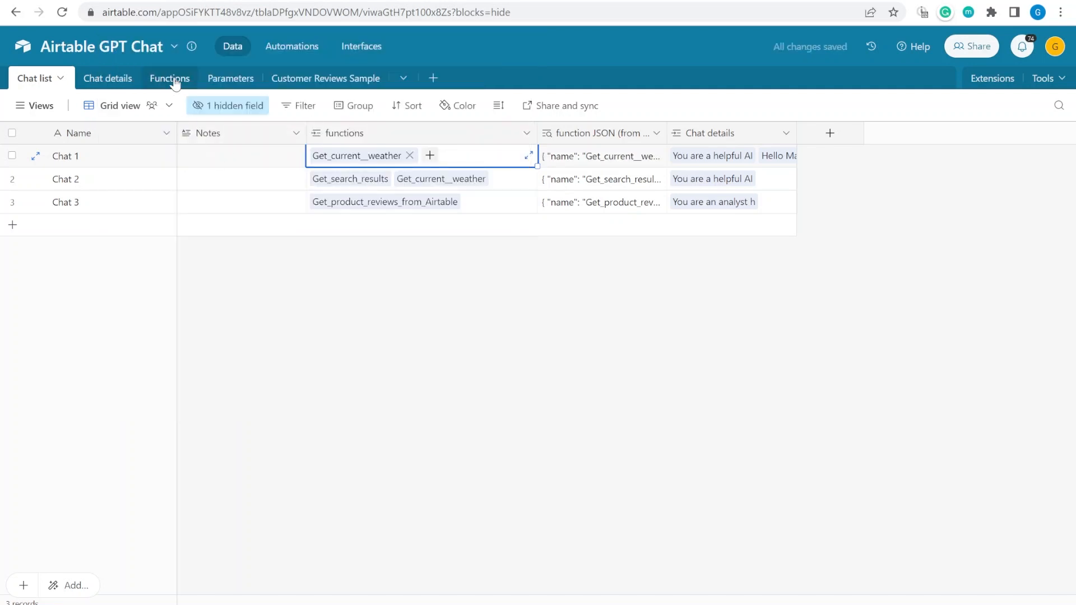
{"action": "left_click", "coordinate": [169, 77]}
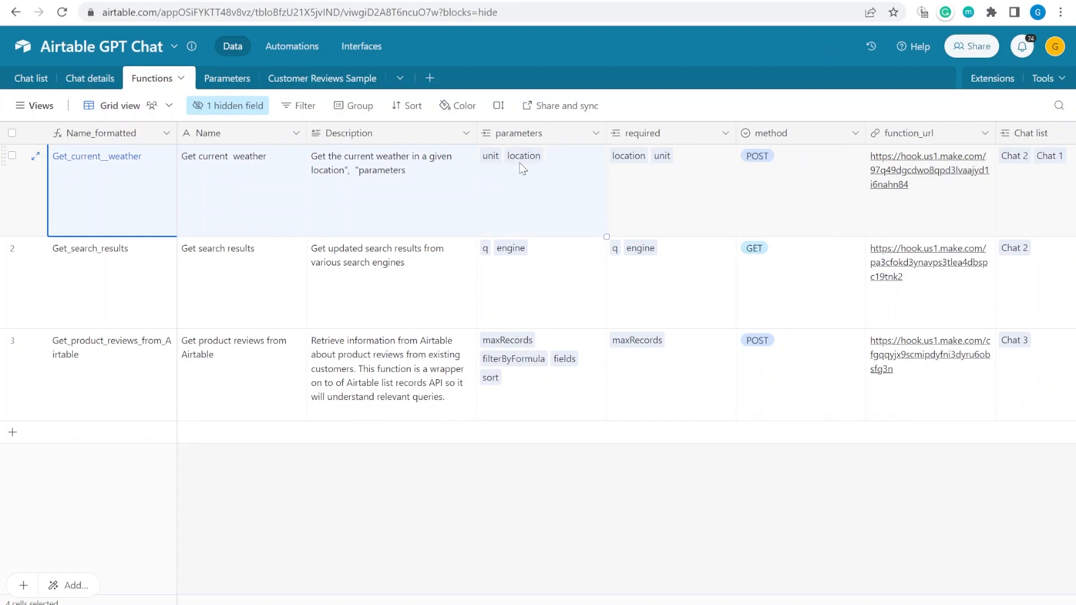
{"action": "left_click", "coordinate": [522, 168]}
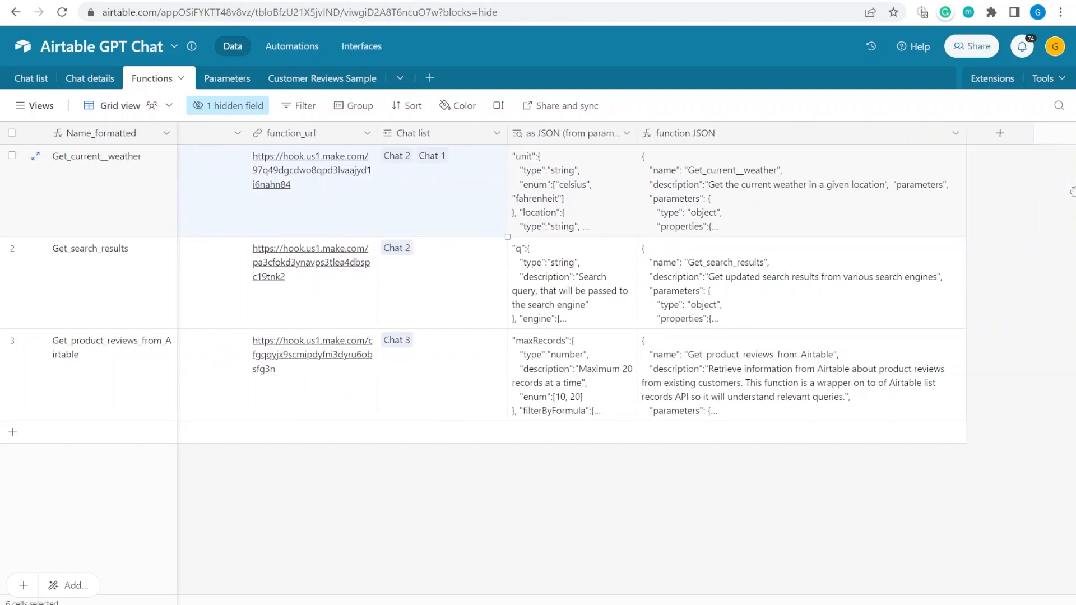
{"action": "left_click", "coordinate": [311, 199]}
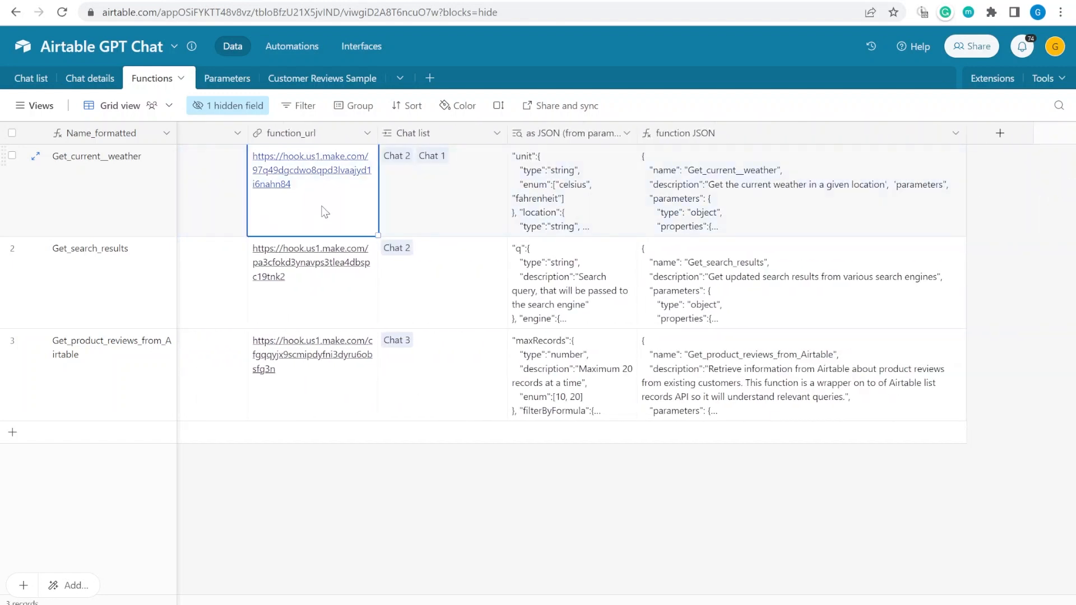
{"action": "left_click", "coordinate": [439, 155]}
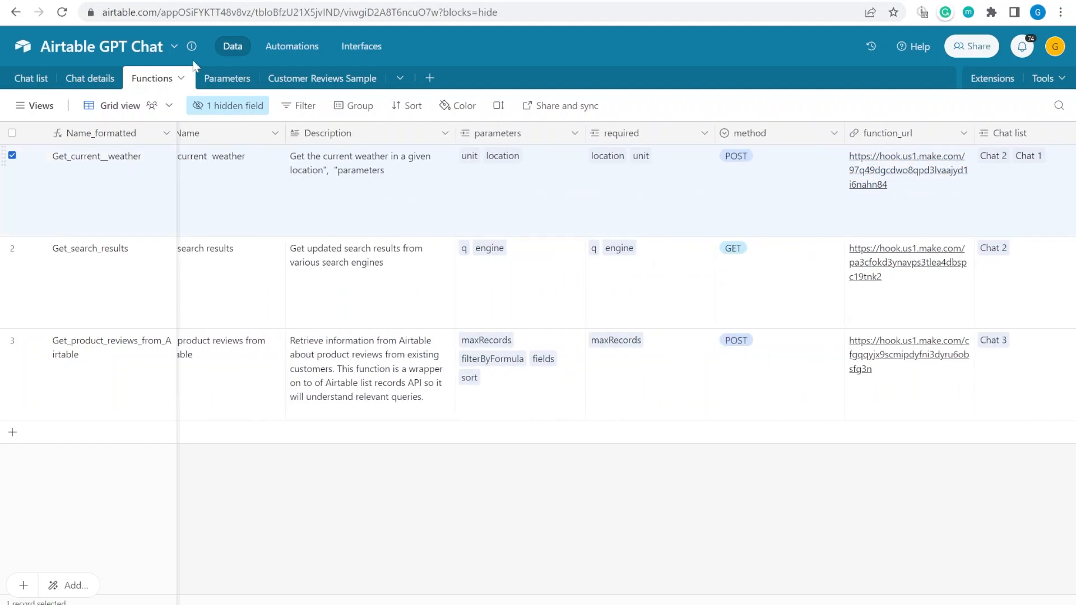
{"action": "left_click", "coordinate": [214, 78]}
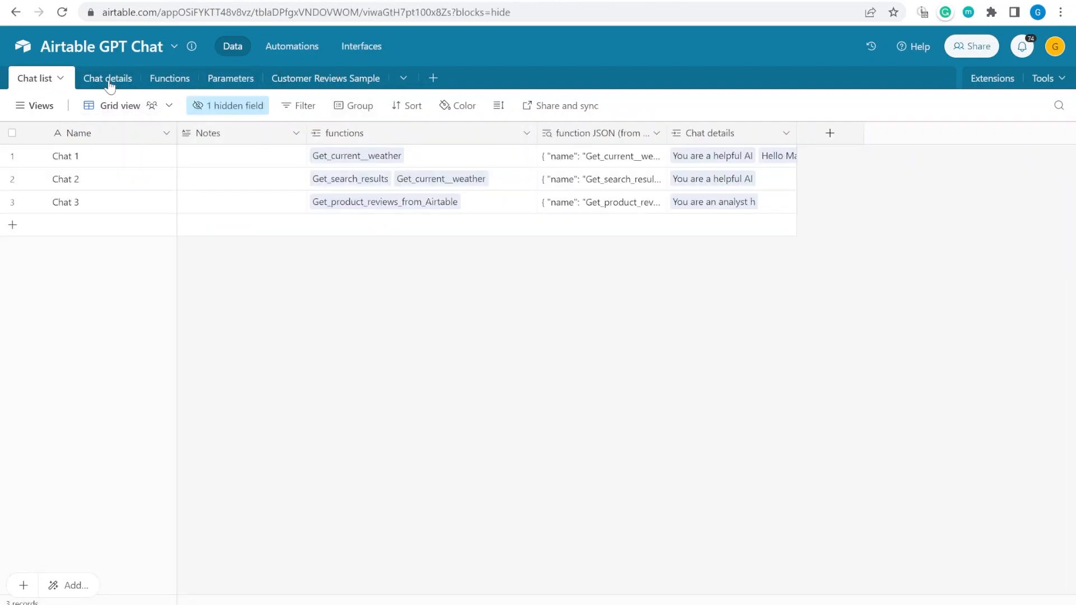
Show the Submission trigger automation's Run a script step with its webhook script
{"action": "left_click", "coordinate": [107, 78]}
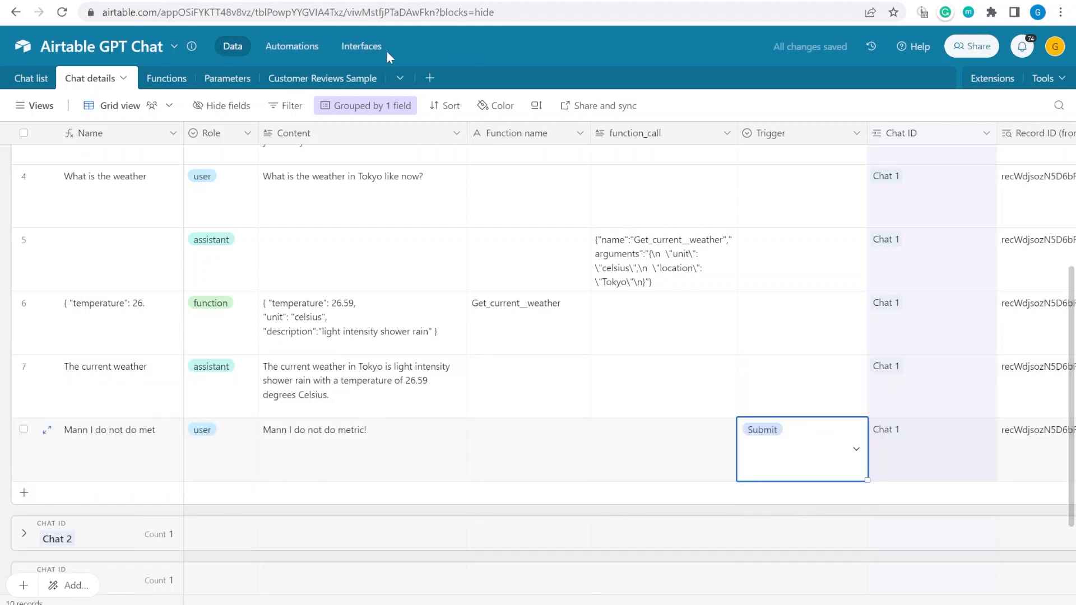
{"action": "left_click", "coordinate": [291, 46]}
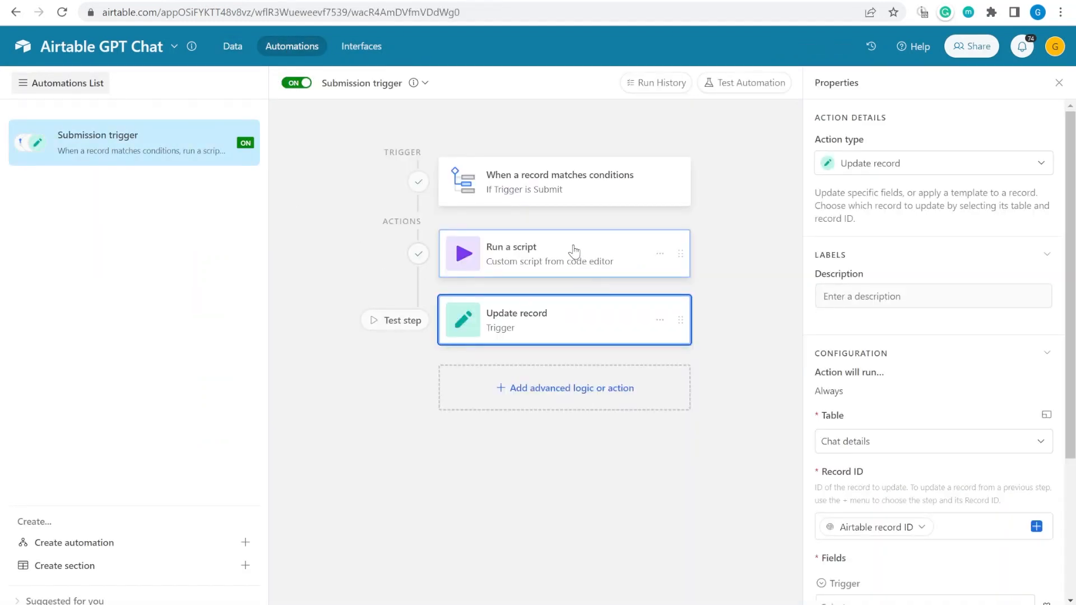
{"action": "left_click", "coordinate": [563, 253]}
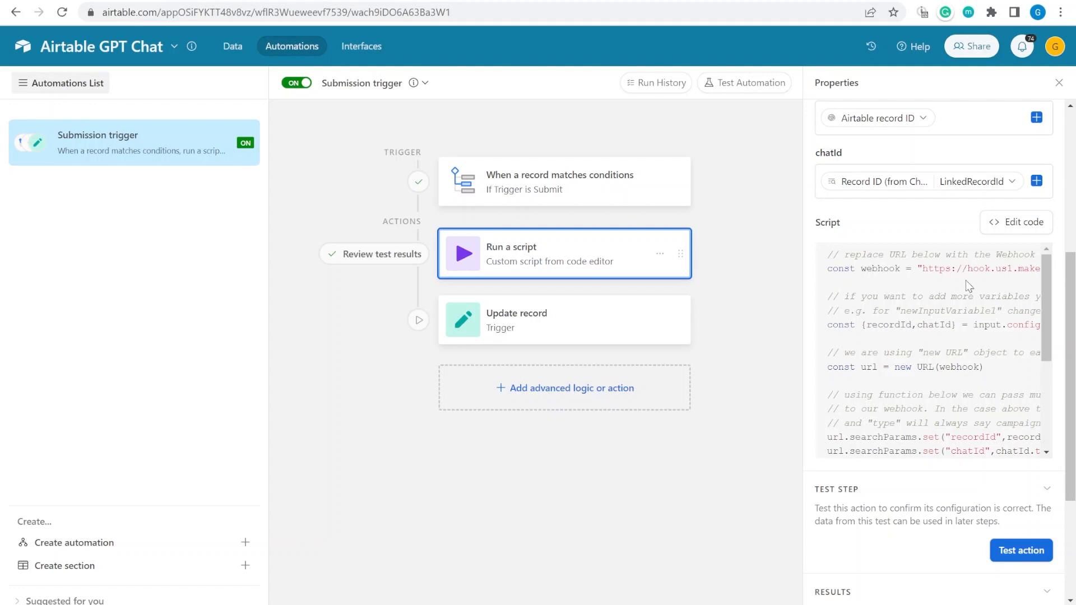
{"action": "mouse_move", "coordinate": [476, 31]}
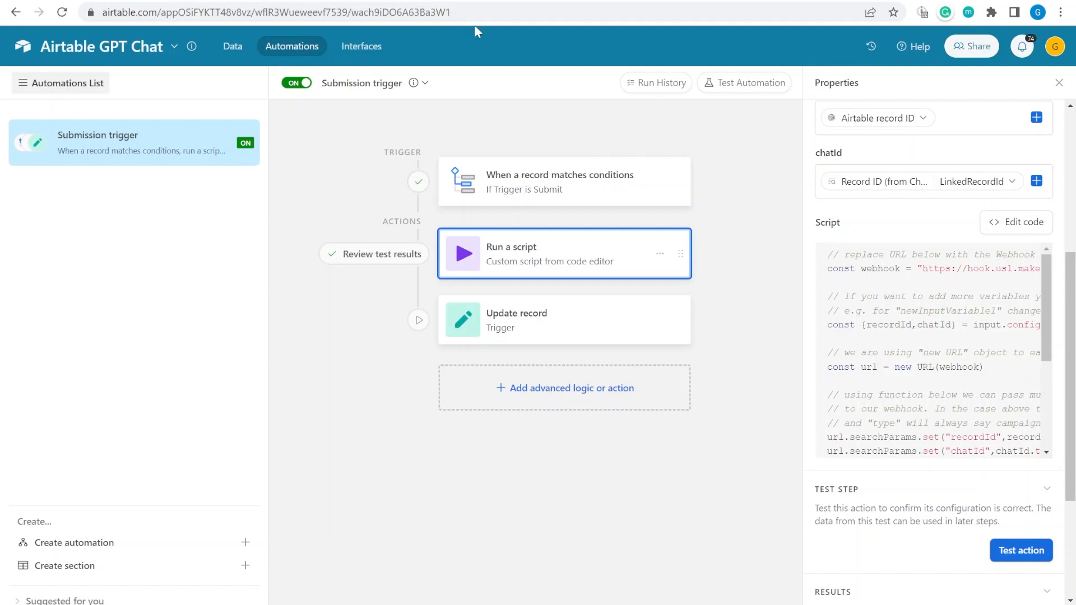
Edit the Airtable Chat GPT scenario in Make and stop its waiting run
{"action": "left_click", "coordinate": [274, 12]}
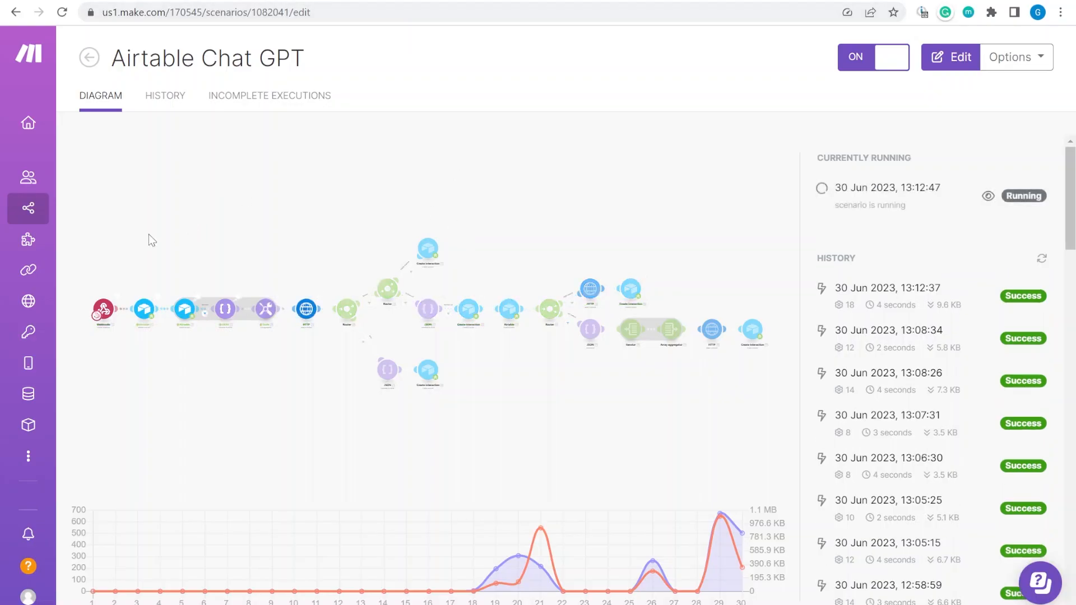
{"action": "left_click", "coordinate": [955, 57]}
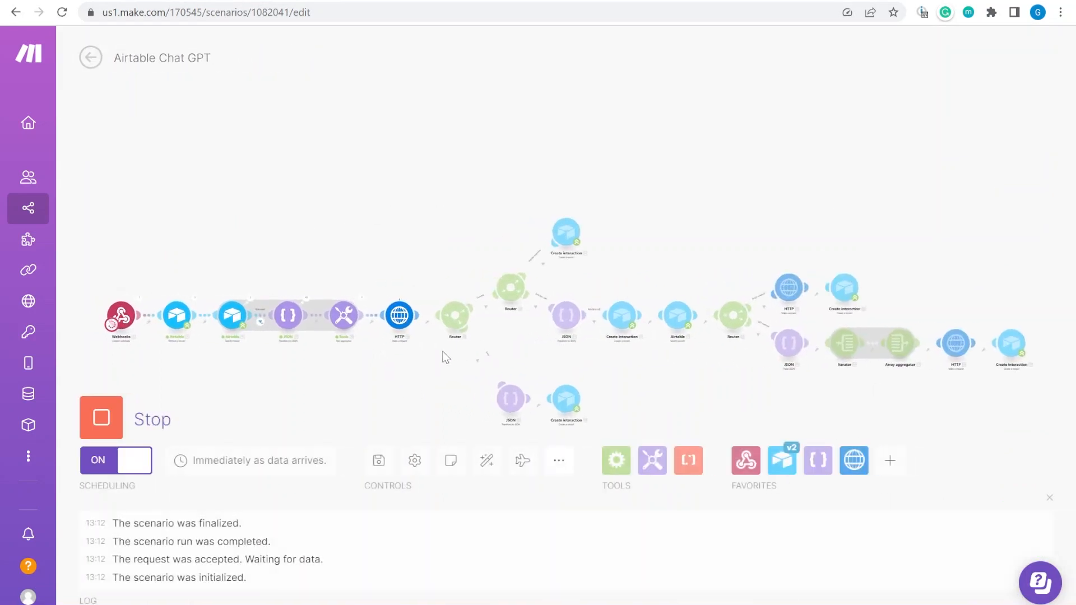
{"action": "left_click", "coordinate": [101, 418]}
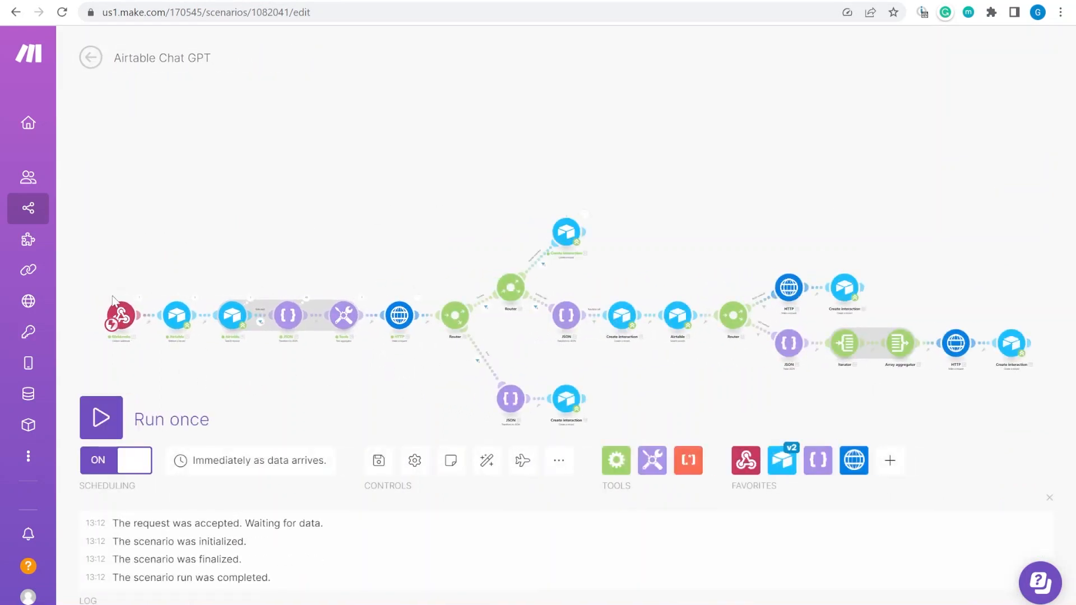
{"action": "mouse_move", "coordinate": [375, 340]}
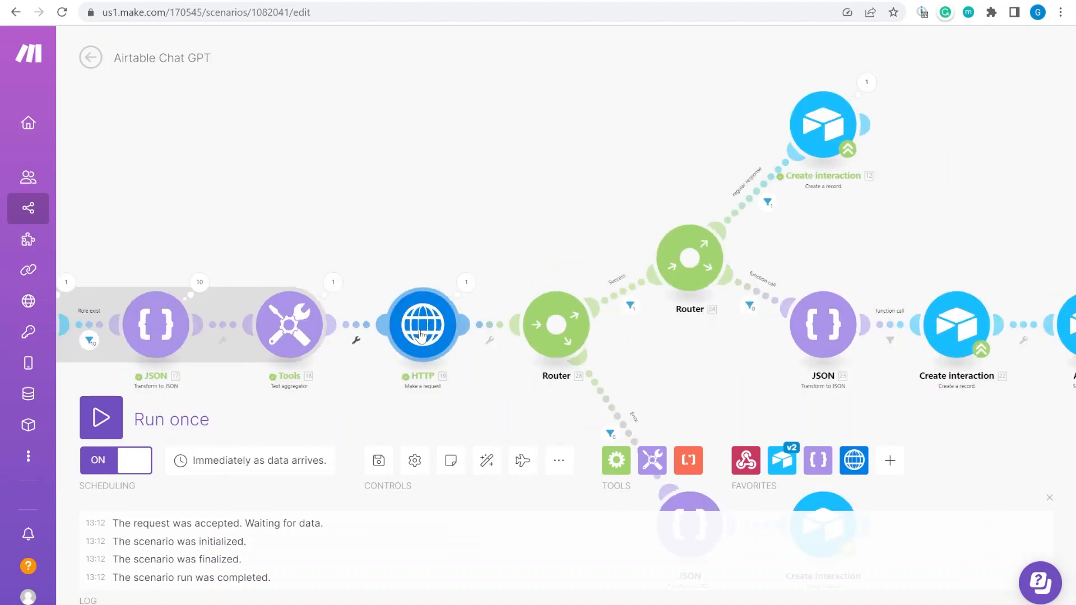
{"action": "mouse_move", "coordinate": [422, 336]}
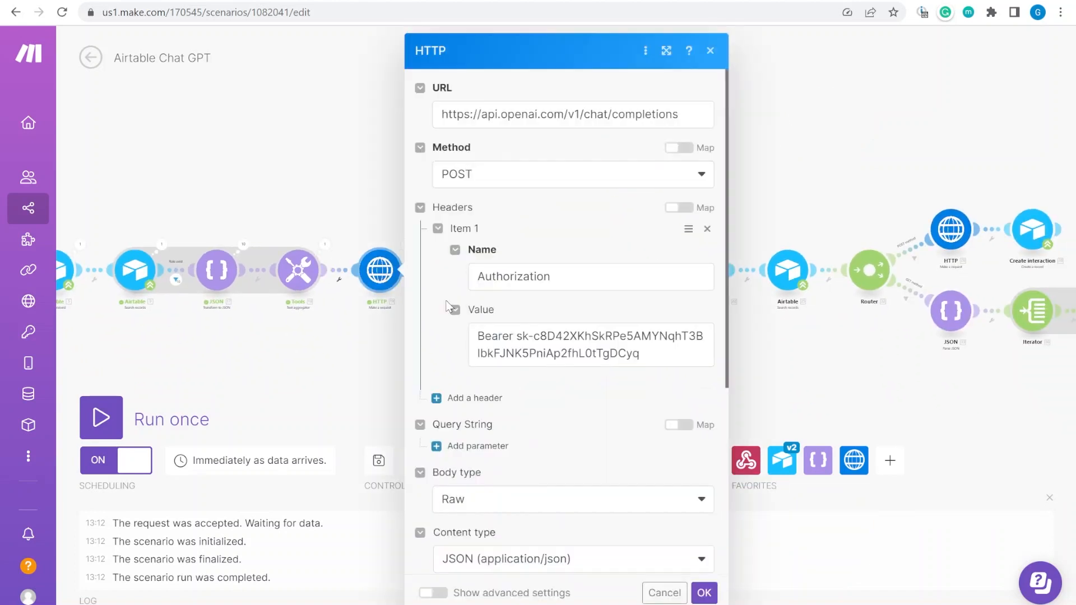
{"action": "scroll", "scroll_direction": "down", "scroll_amount": 3}
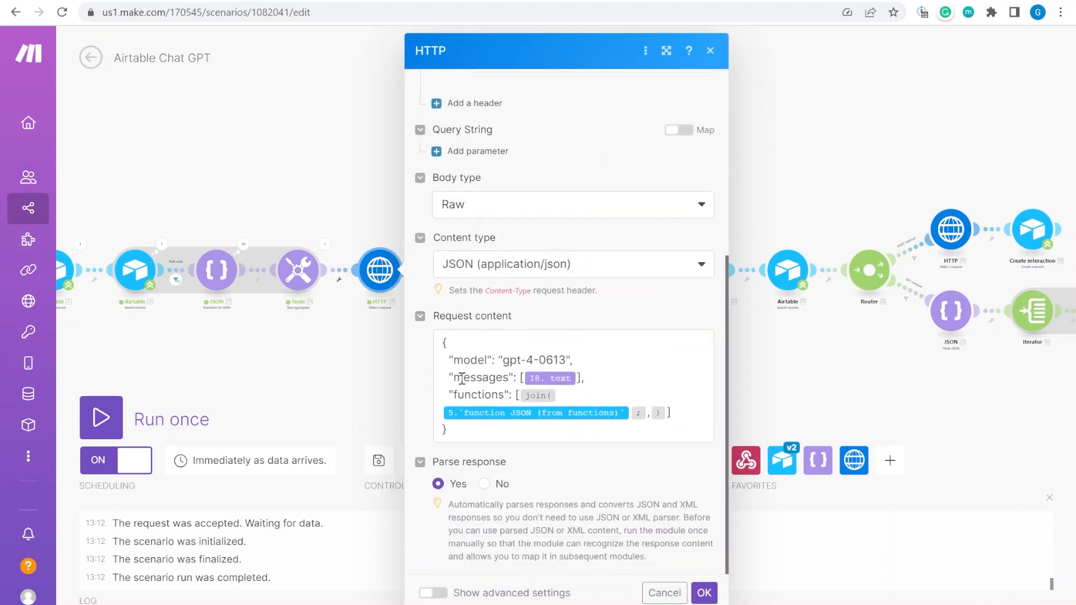
{"action": "left_click", "coordinate": [569, 432]}
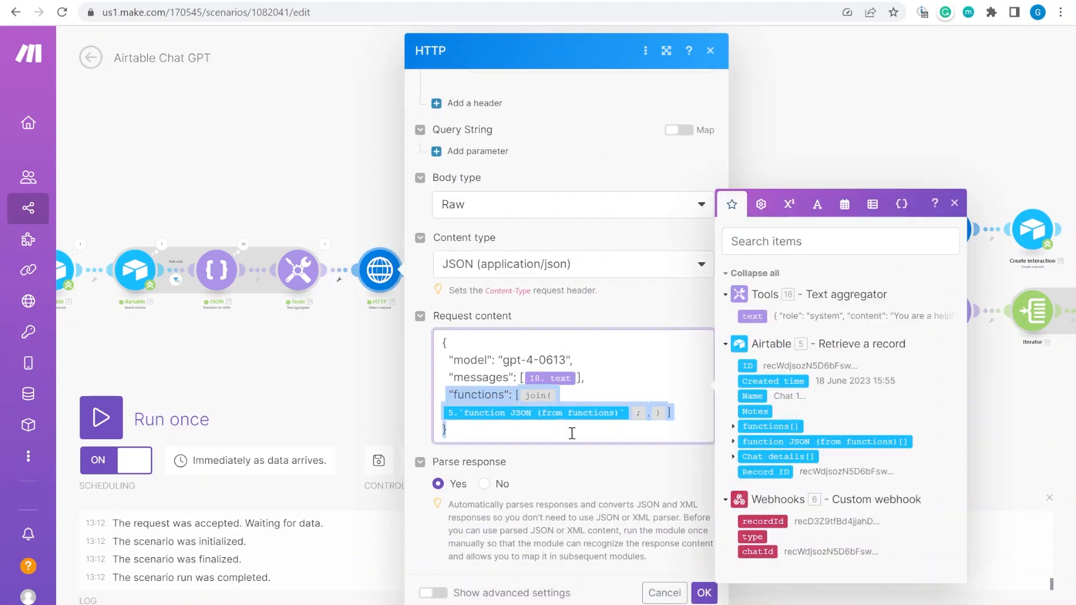
{"action": "mouse_move", "coordinate": [538, 452]}
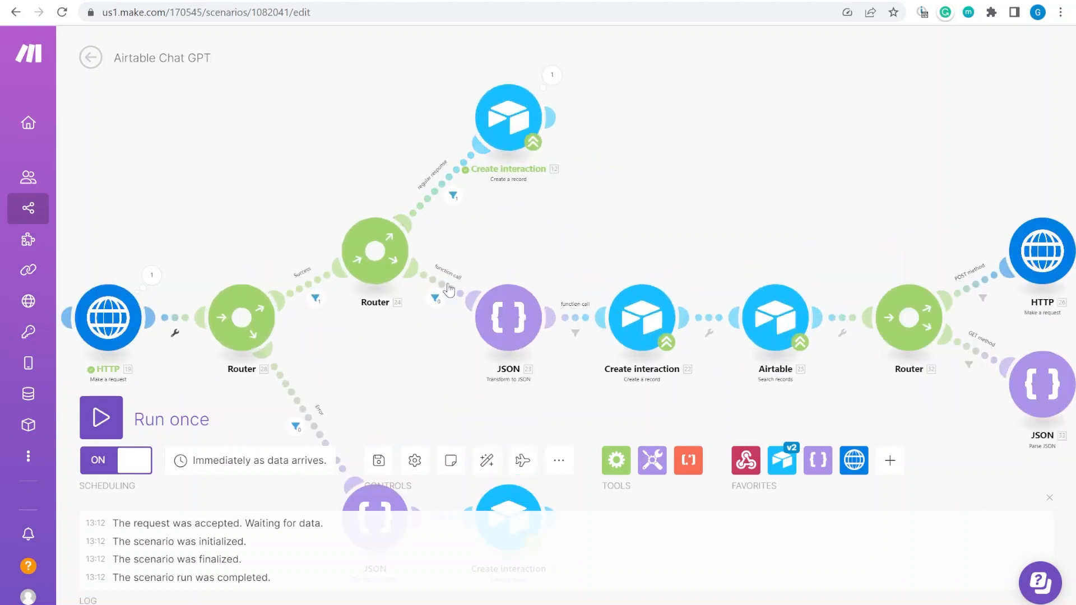
Review the function-call route filter unchanged, then bring up the Test Weather API scenario
{"action": "left_click", "coordinate": [434, 297]}
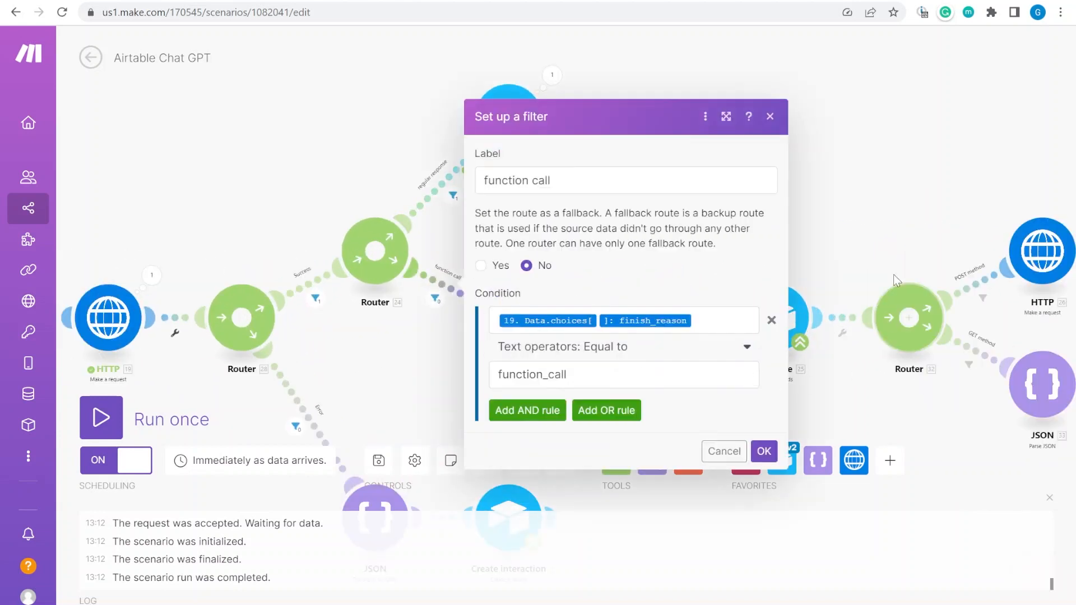
{"action": "left_click", "coordinate": [763, 451]}
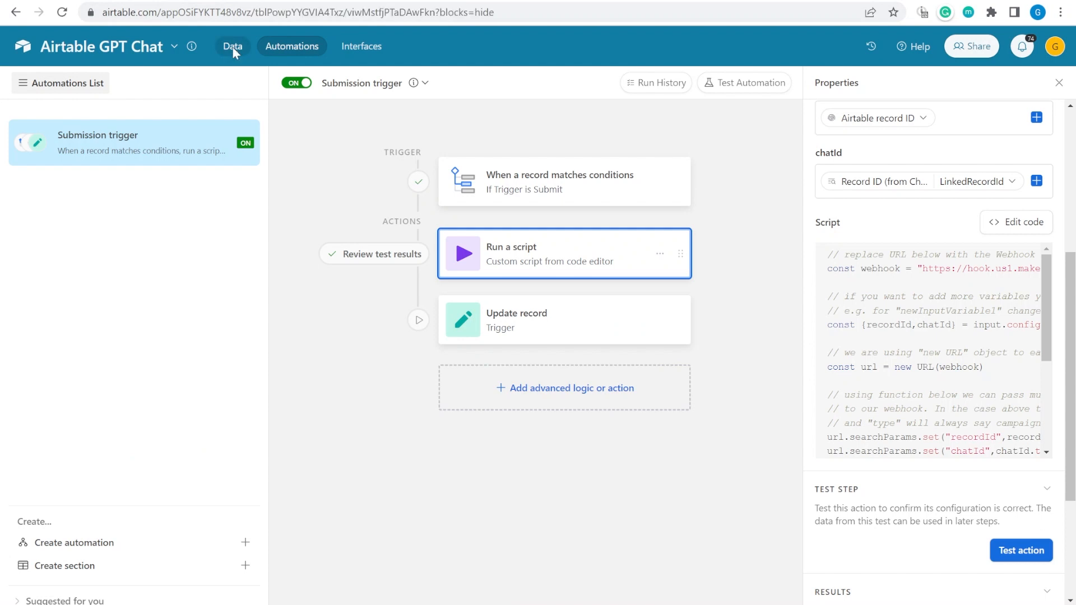
{"action": "left_click", "coordinate": [232, 46]}
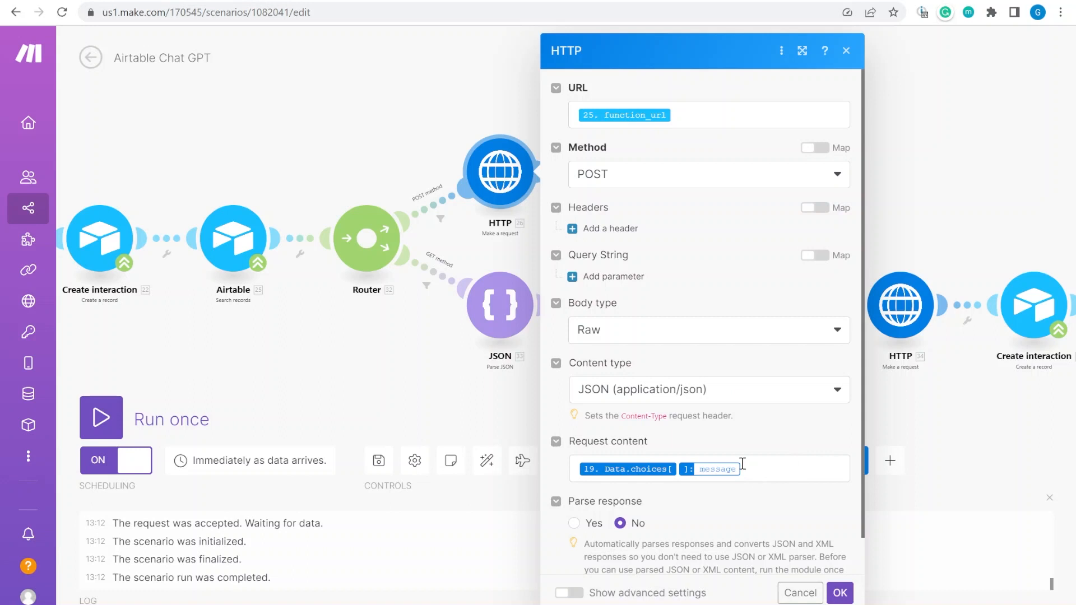
{"action": "mouse_move", "coordinate": [705, 252]}
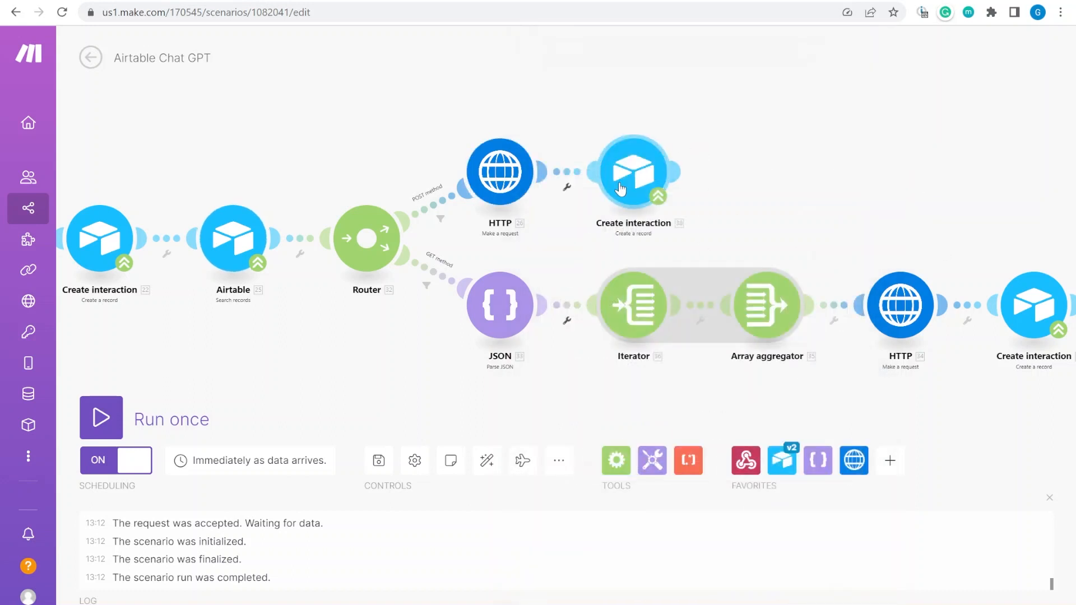
{"action": "mouse_move", "coordinate": [278, 2]}
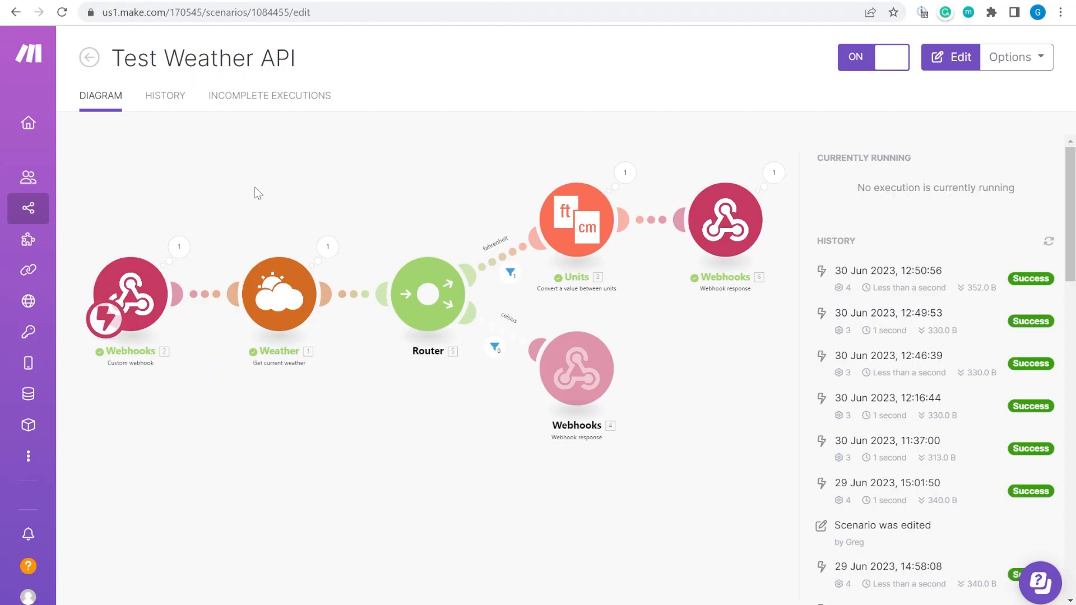
Discard unsaved changes in both the weather and chat scenarios and leave their editors
{"action": "left_click", "coordinate": [950, 57]}
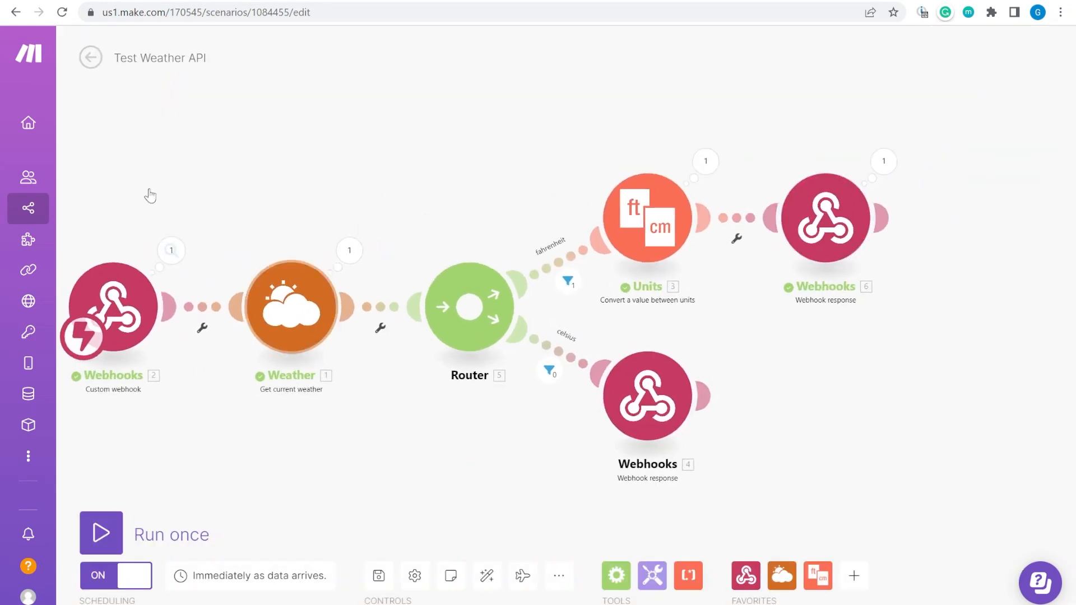
{"action": "left_click", "coordinate": [90, 57]}
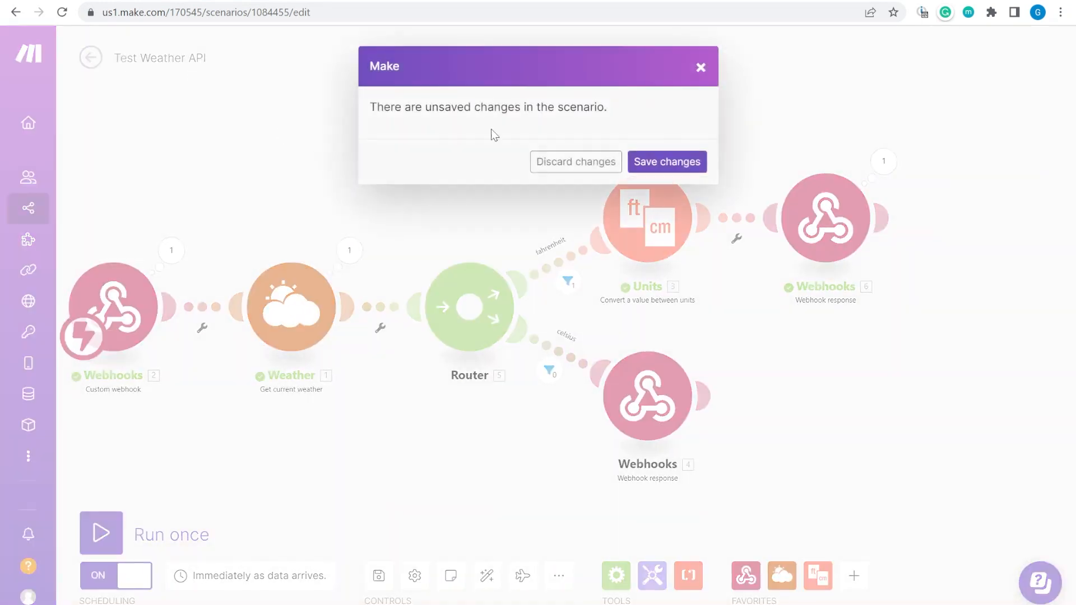
{"action": "left_click", "coordinate": [665, 161]}
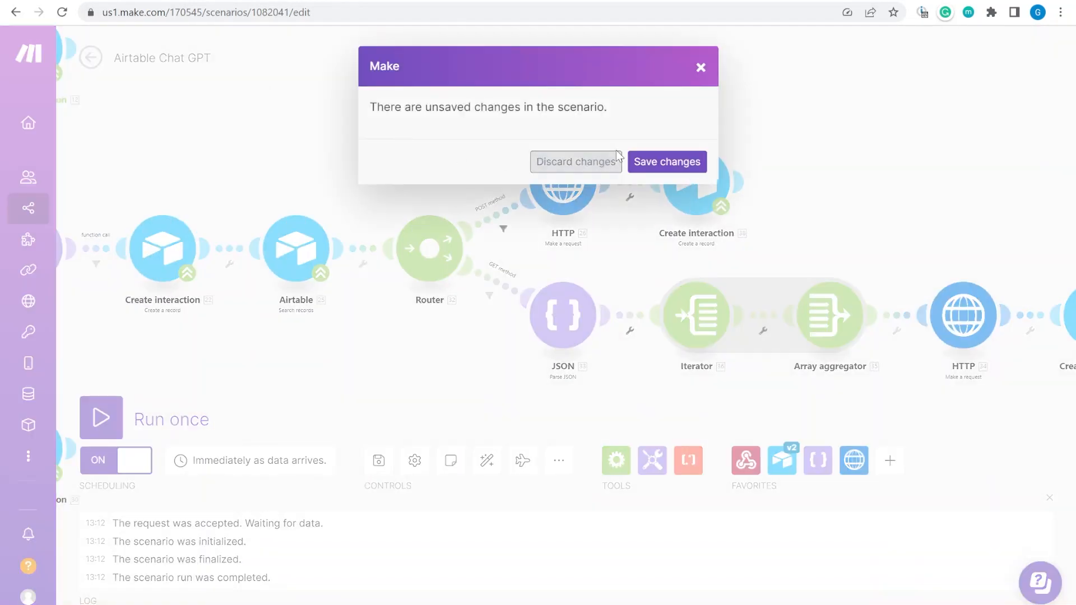
{"action": "left_click", "coordinate": [666, 162]}
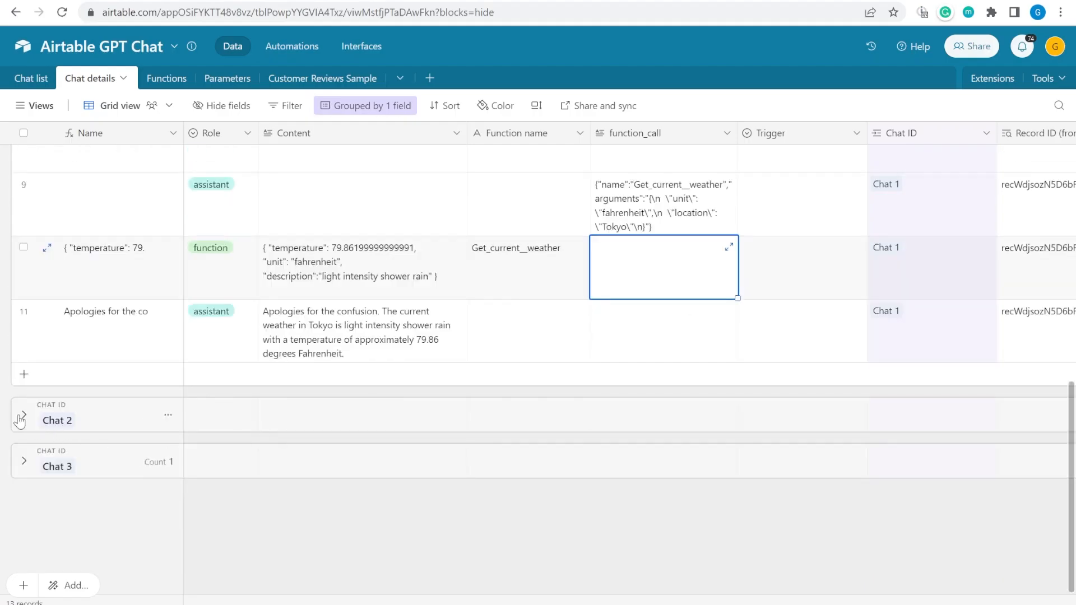
Expand the Chat 2 group, glance at the Chat list, and return to Chat details for the Tokyo weather question
{"action": "left_click", "coordinate": [24, 415]}
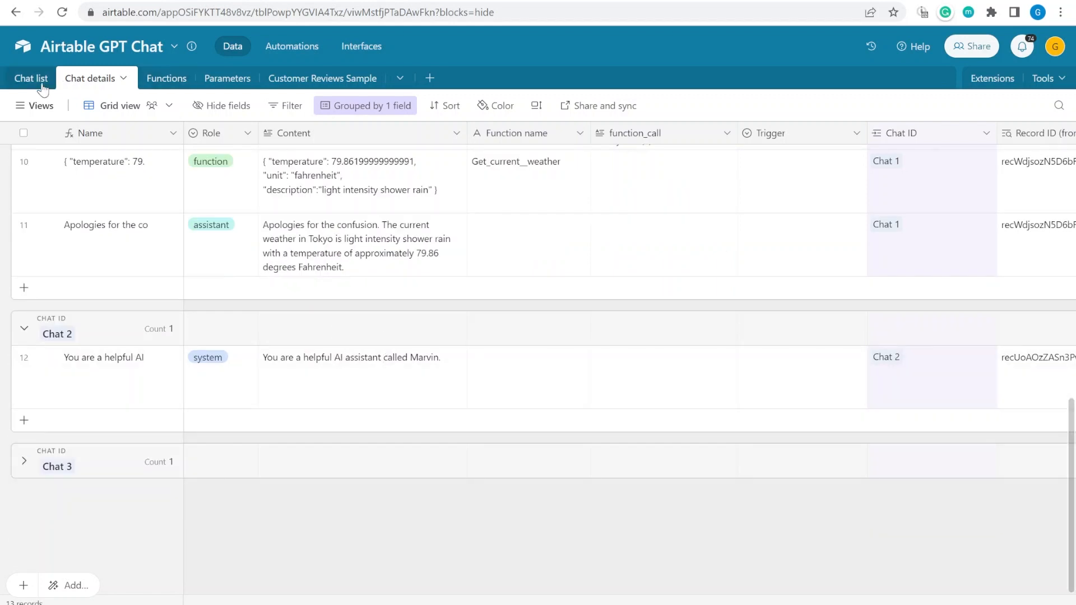
{"action": "left_click", "coordinate": [31, 77]}
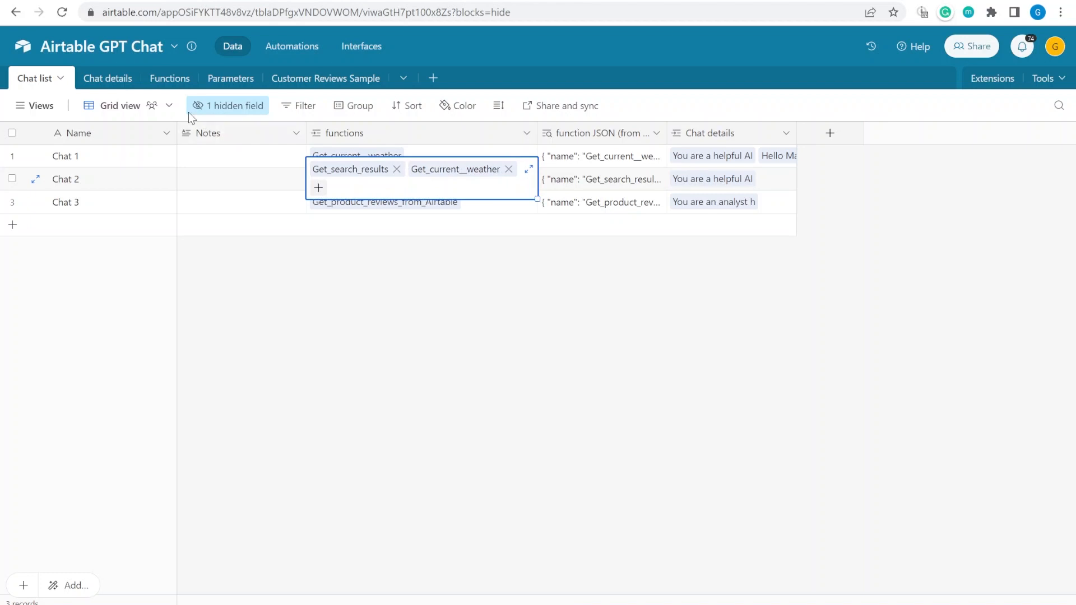
{"action": "left_click", "coordinate": [434, 206]}
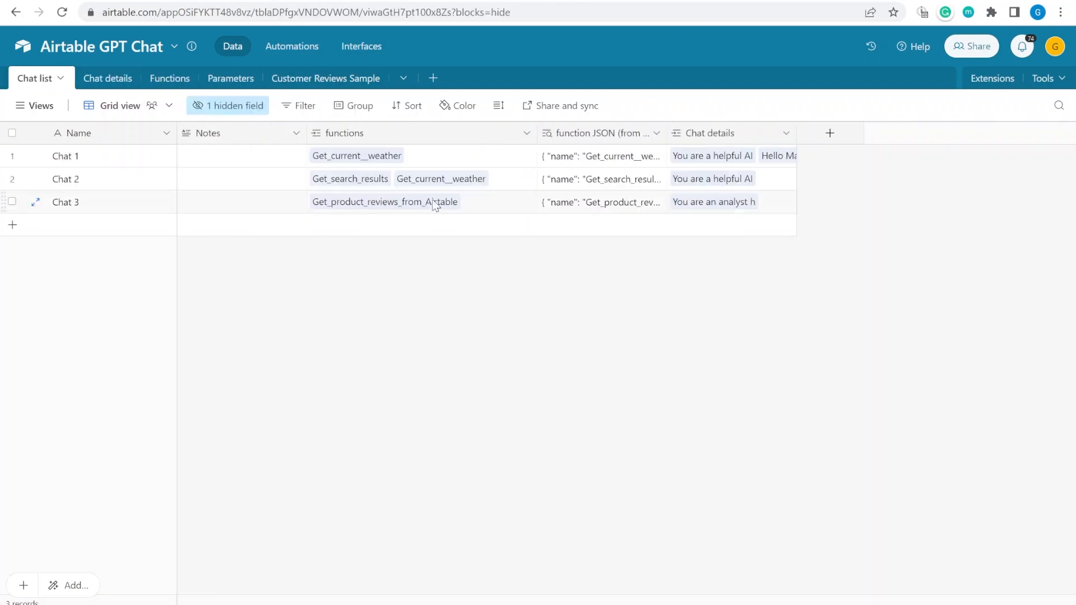
{"action": "left_click", "coordinate": [107, 78]}
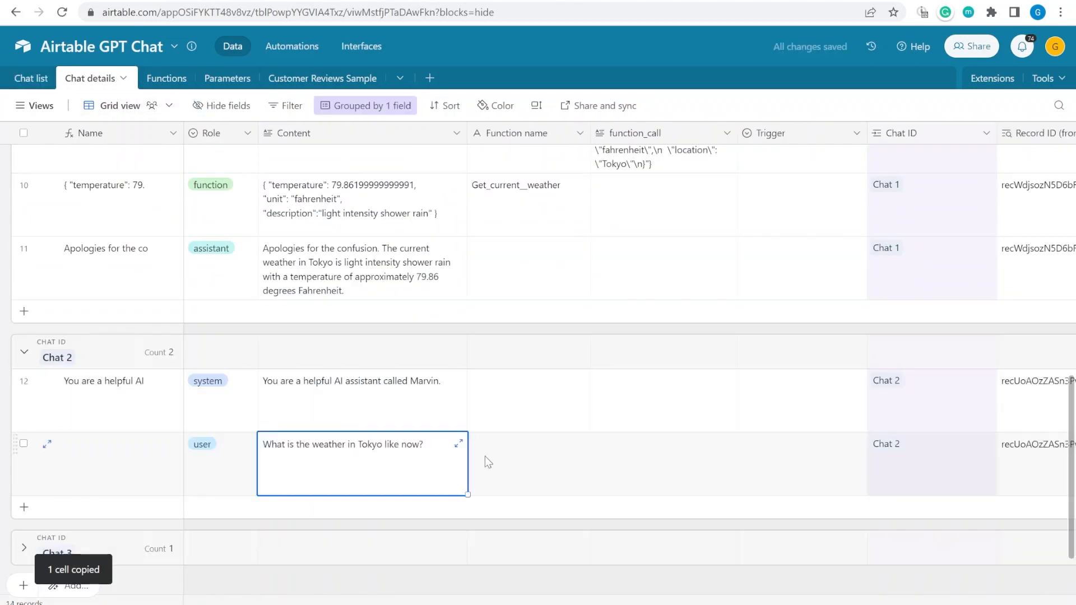
{"action": "type", "text": "What are the top 5 places to spend a rainy day in Tokyo?"}
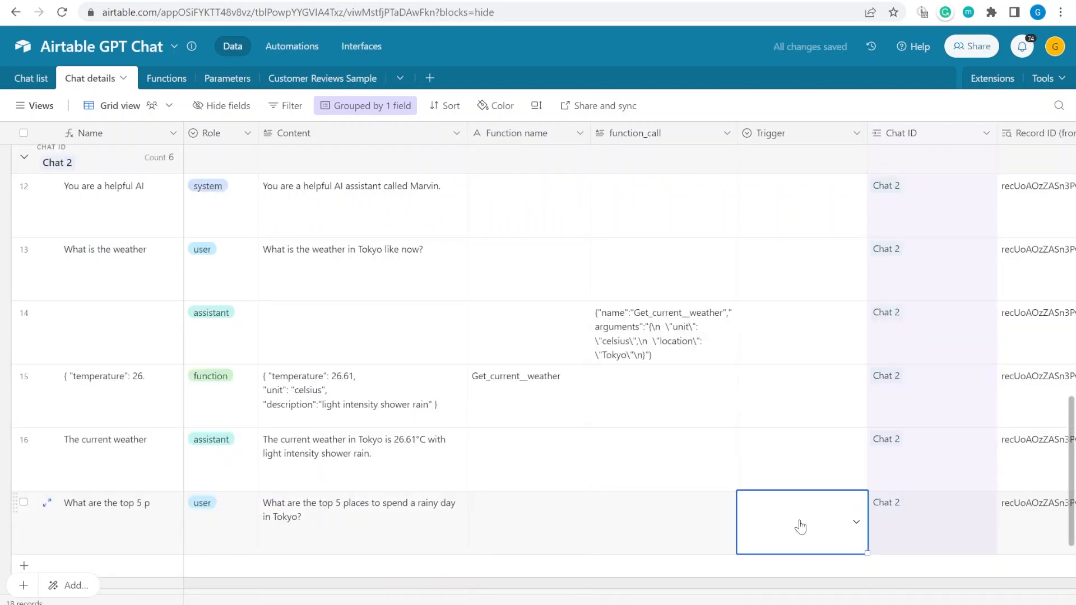
{"action": "left_click", "coordinate": [801, 522]}
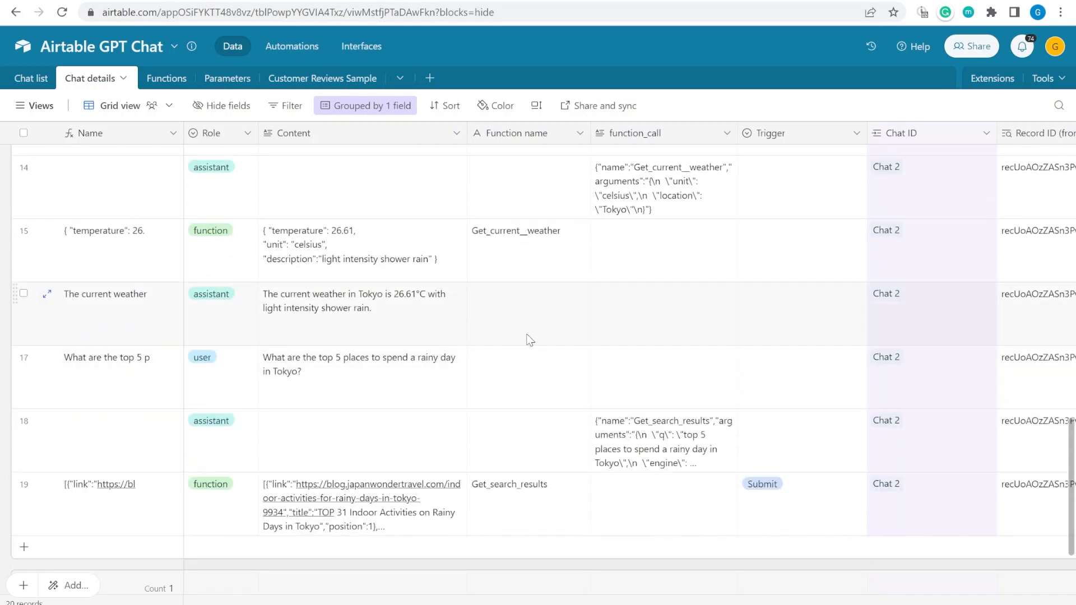
{"action": "scroll", "scroll_direction": "down", "scroll_amount": 3}
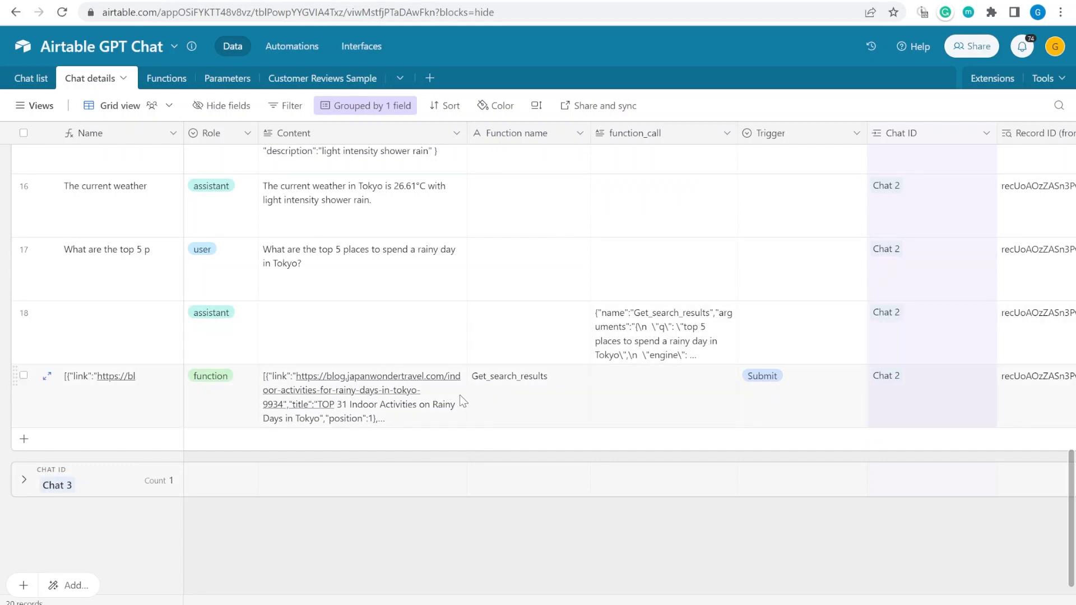
{"action": "left_click", "coordinate": [528, 375]}
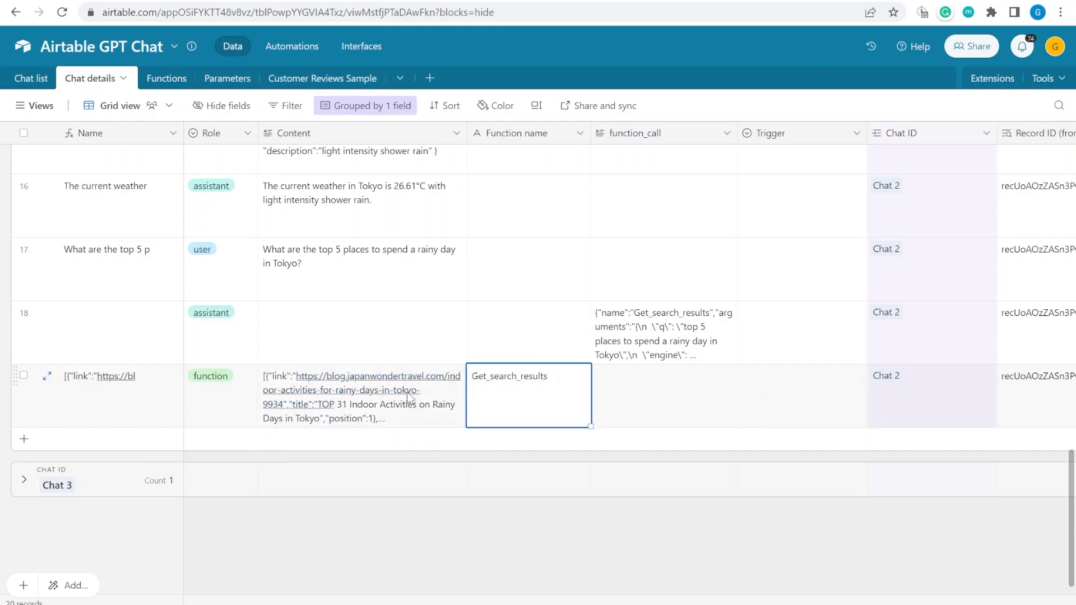
{"action": "mouse_move", "coordinate": [751, 405]}
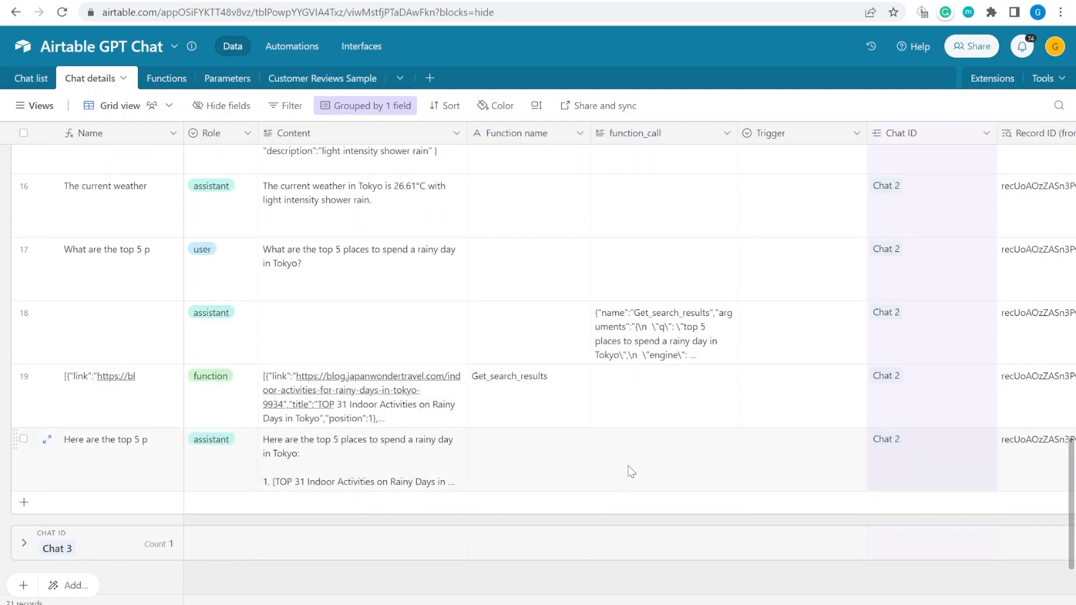
{"action": "left_click", "coordinate": [357, 459]}
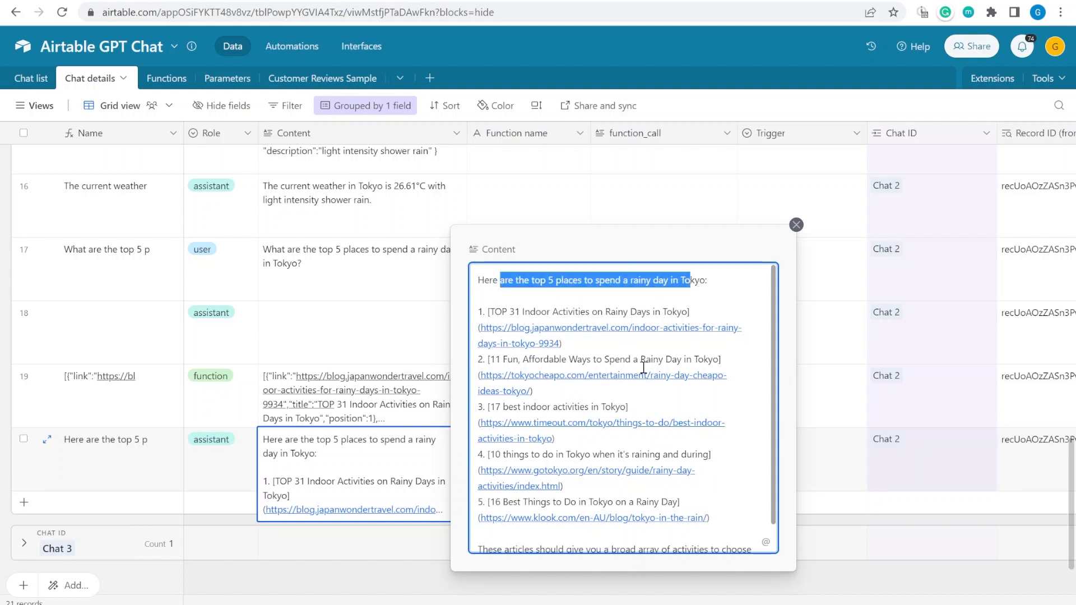
{"action": "scroll", "scroll_direction": "down", "scroll_amount": 3}
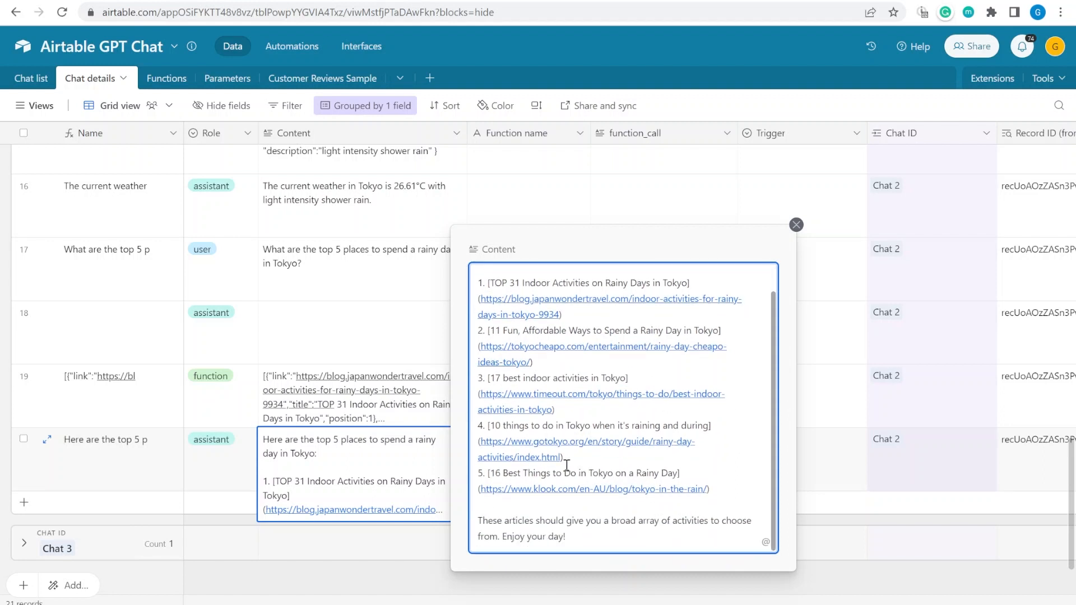
{"action": "mouse_move", "coordinate": [354, 404]}
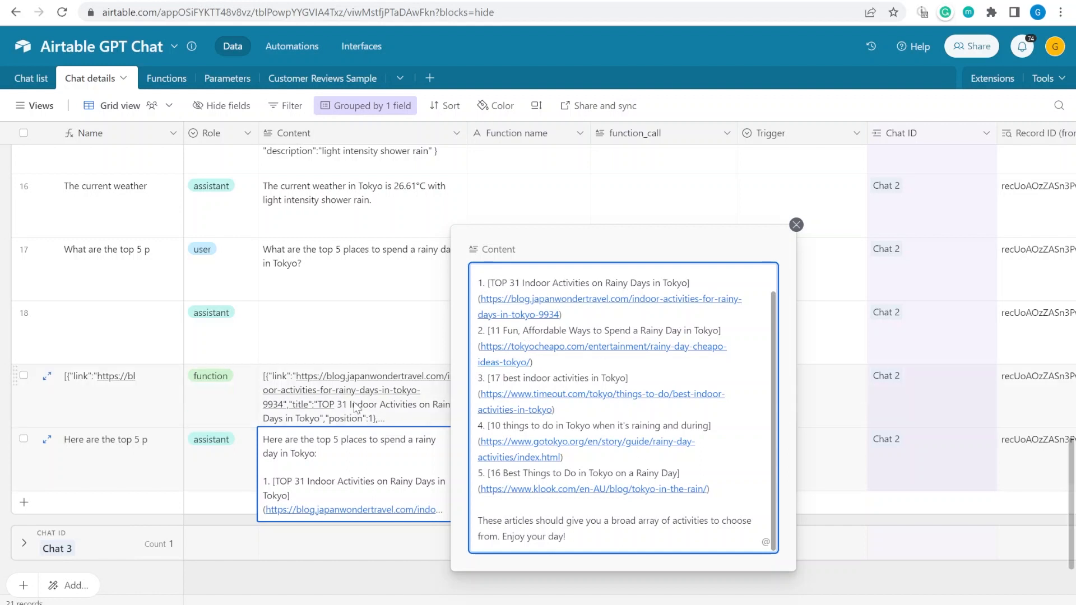
{"action": "left_click", "coordinate": [796, 224]}
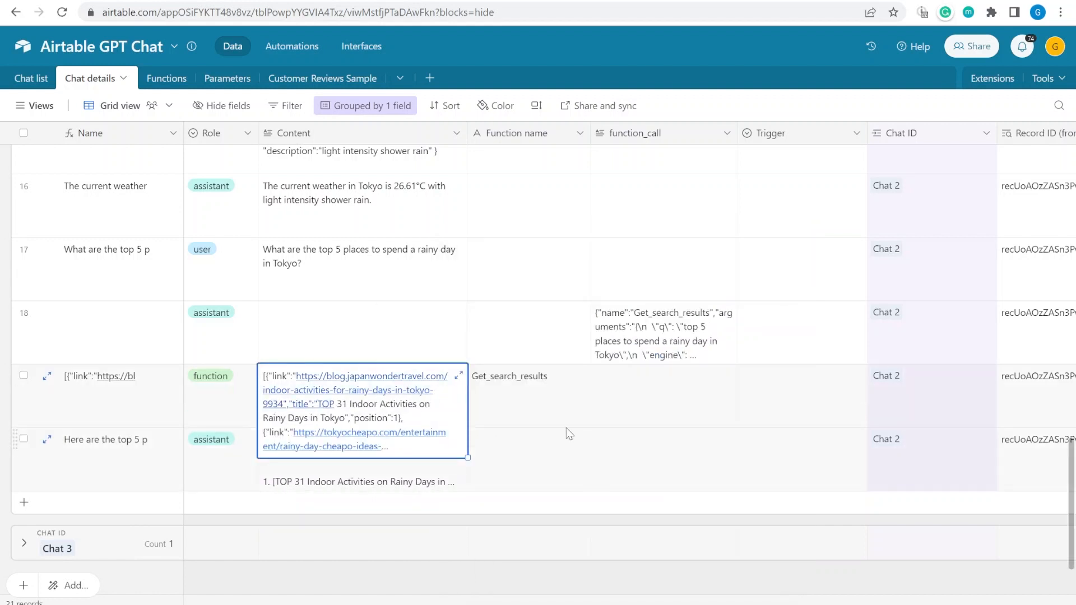
{"action": "left_click", "coordinate": [662, 332]}
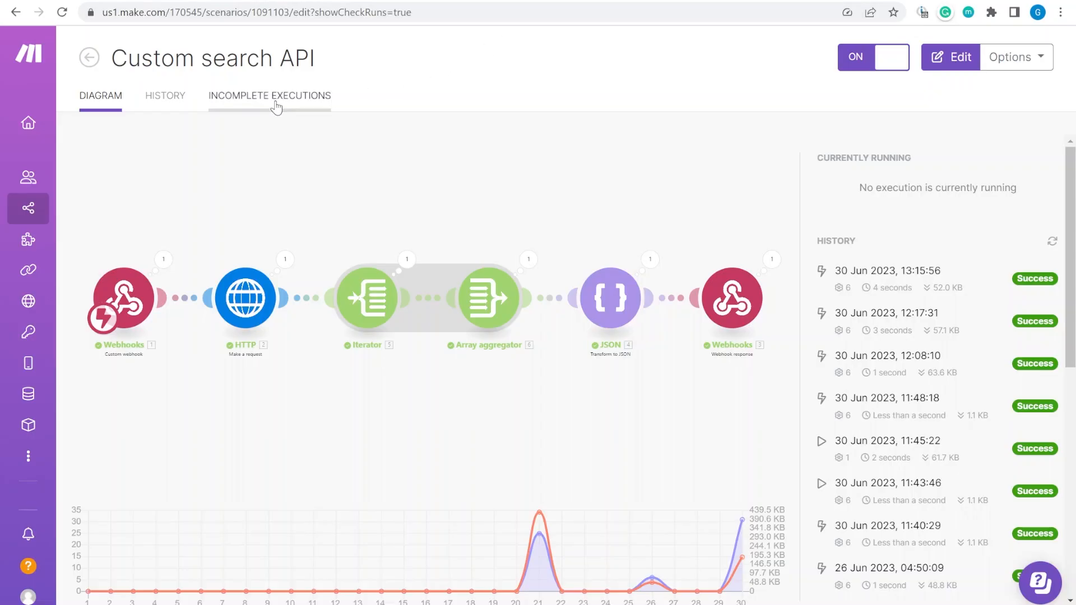
{"action": "mouse_move", "coordinate": [177, 214]}
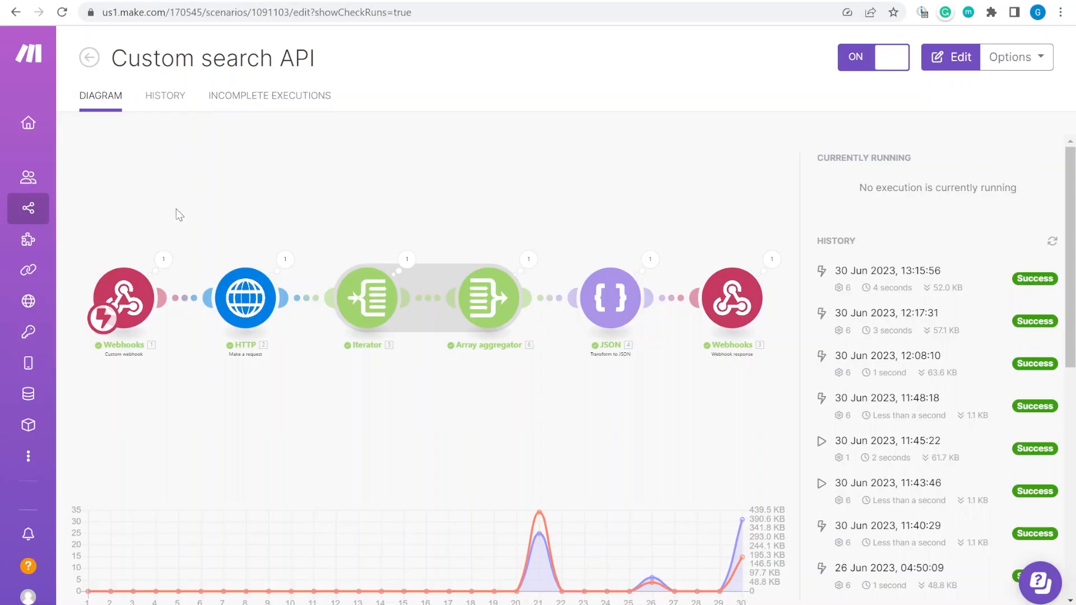
{"action": "mouse_move", "coordinate": [152, 329]}
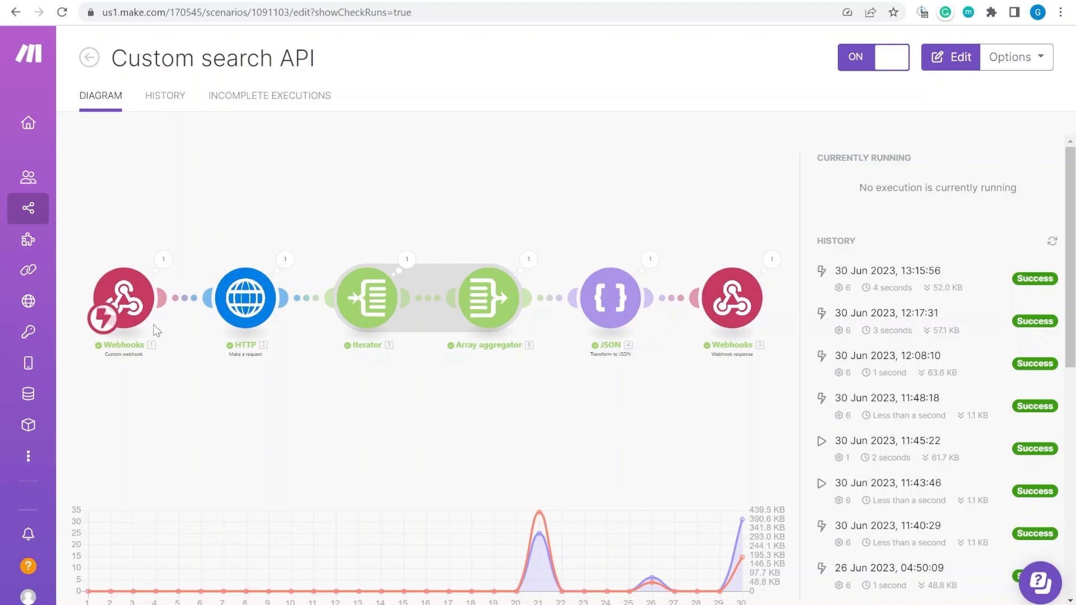
{"action": "mouse_move", "coordinate": [251, 323]}
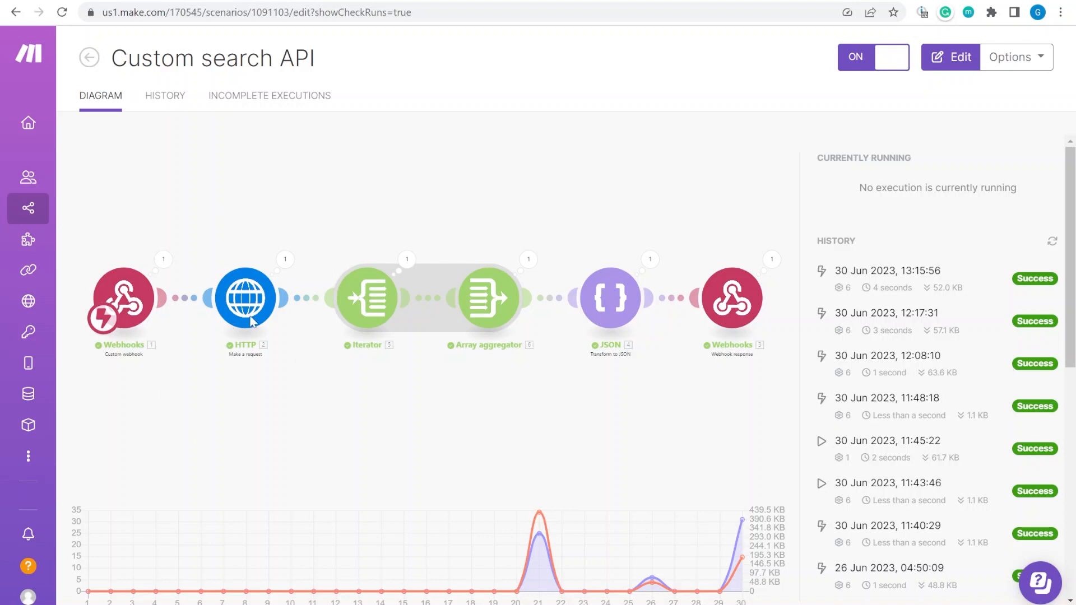
{"action": "mouse_move", "coordinate": [675, 297]}
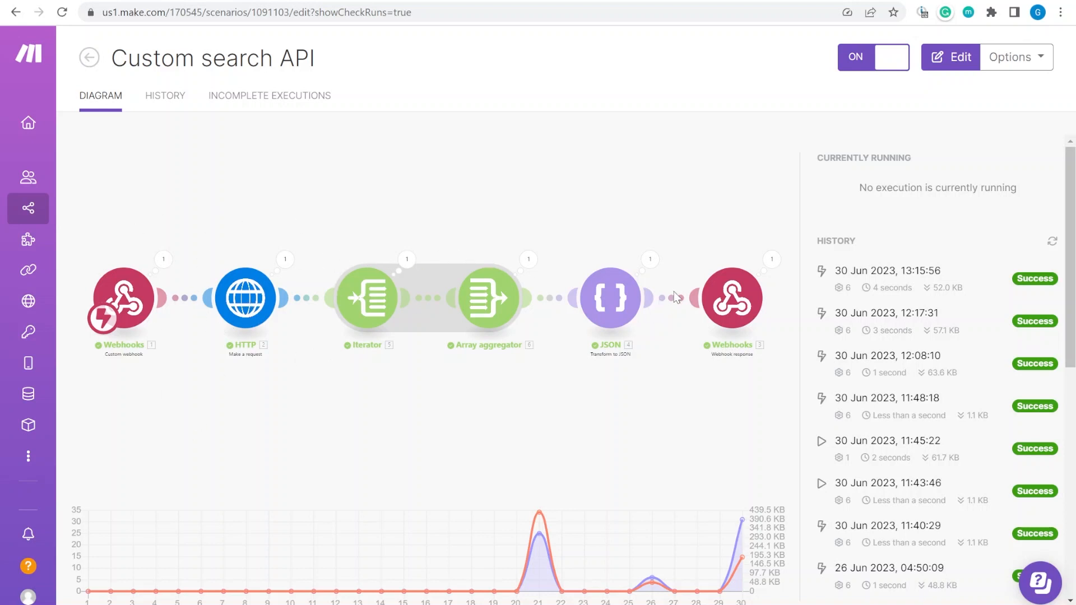
{"action": "mouse_move", "coordinate": [743, 34]}
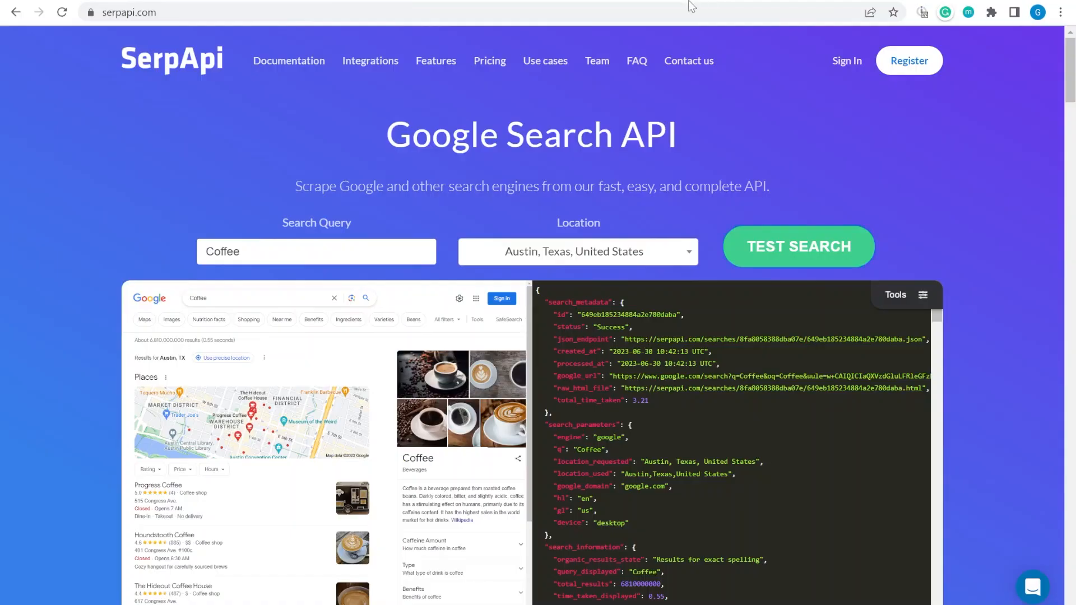
{"action": "mouse_move", "coordinate": [727, 101]}
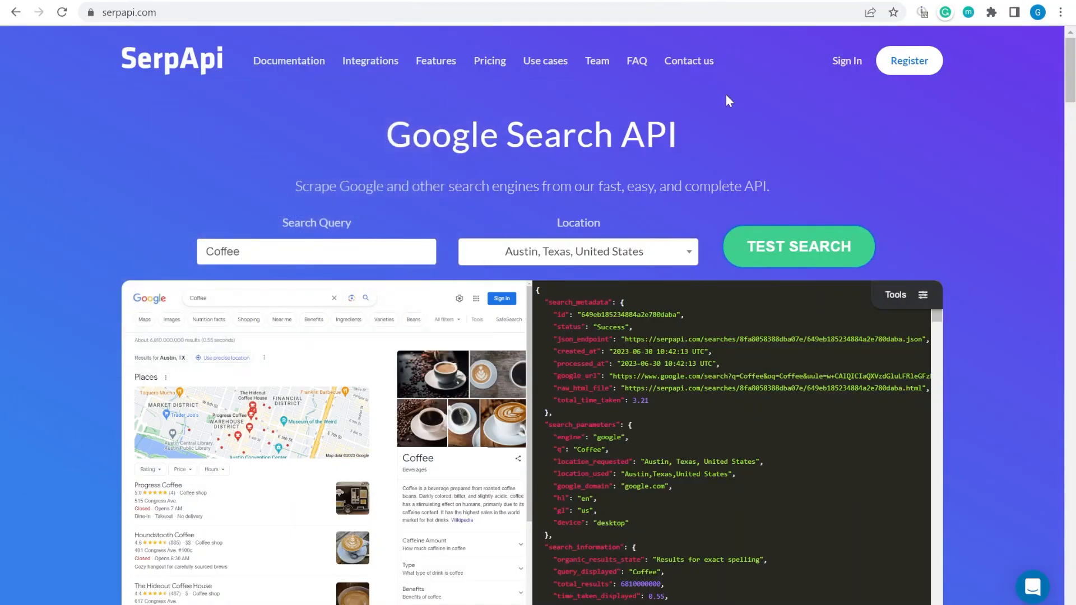
{"action": "mouse_move", "coordinate": [153, 152]}
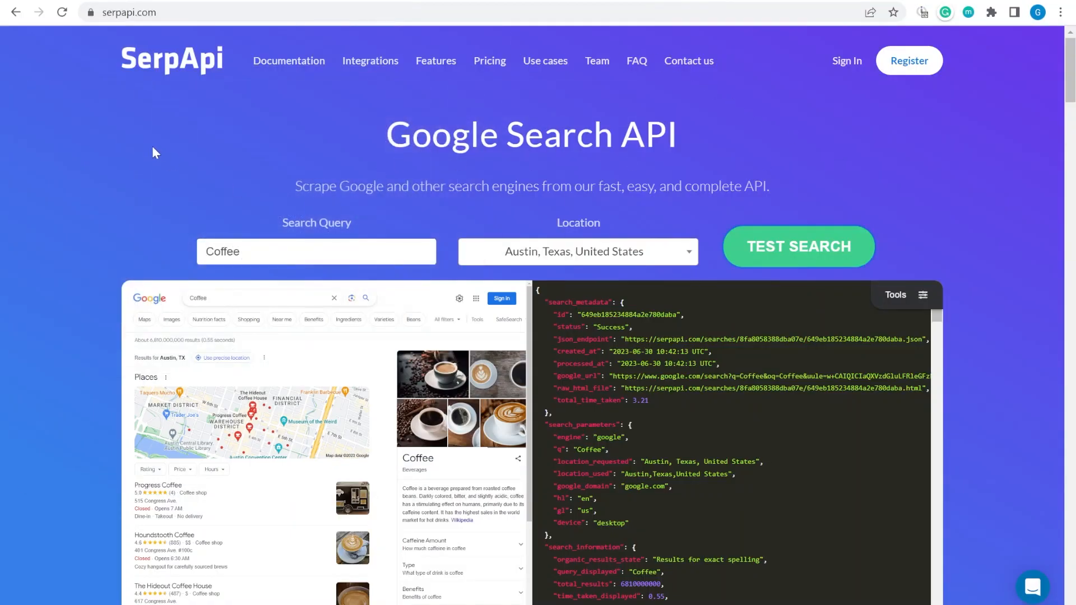
{"action": "scroll", "scroll_direction": "down", "scroll_amount": 3}
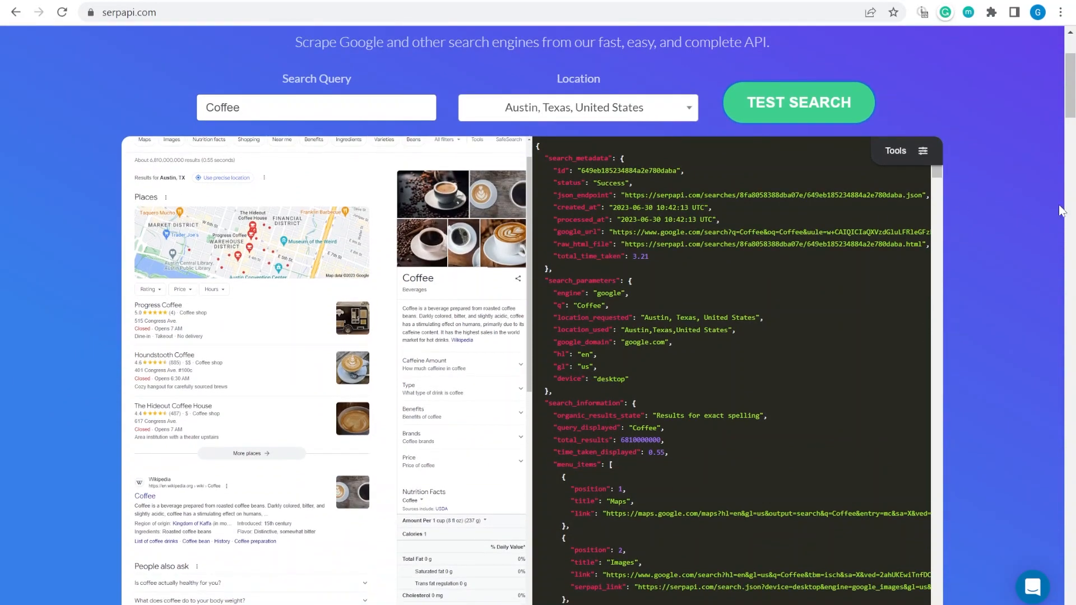
{"action": "scroll", "scroll_direction": "down", "scroll_amount": 3}
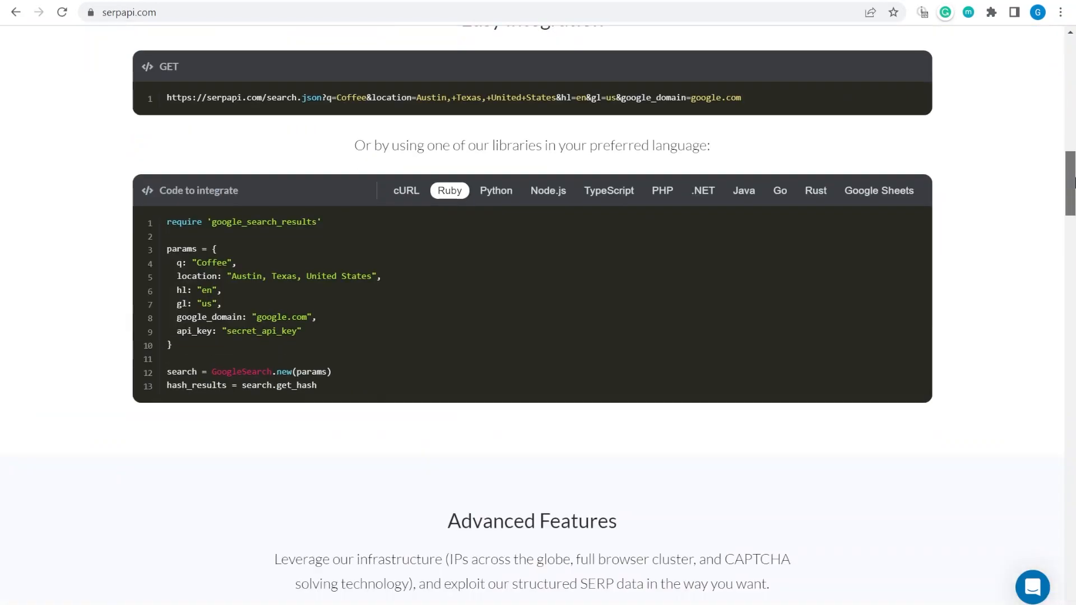
{"action": "scroll", "scroll_direction": "up", "scroll_amount": 3}
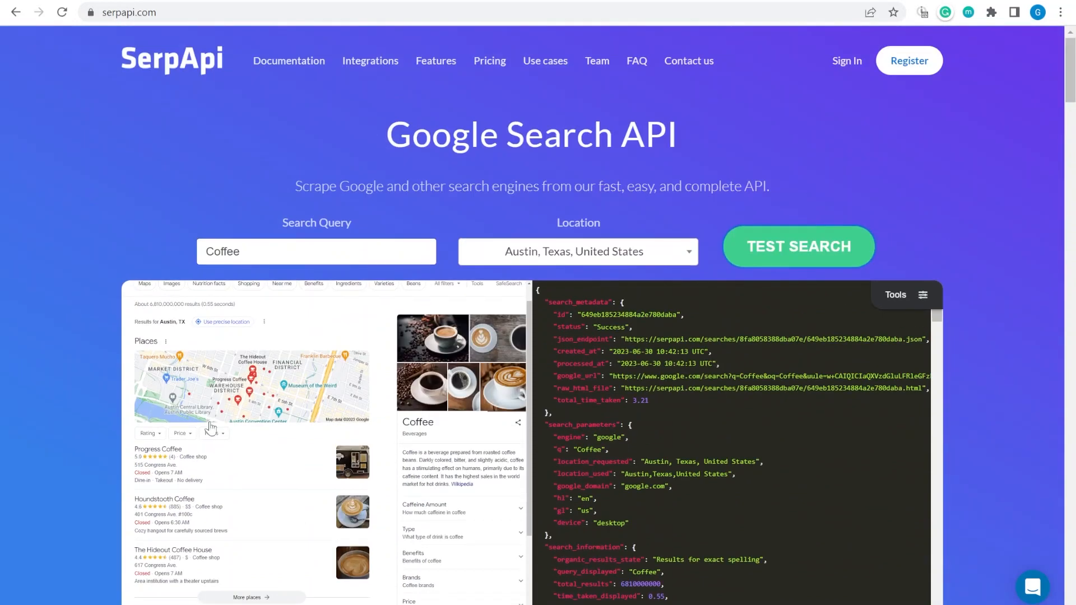
{"action": "scroll", "scroll_direction": "down", "scroll_amount": 3}
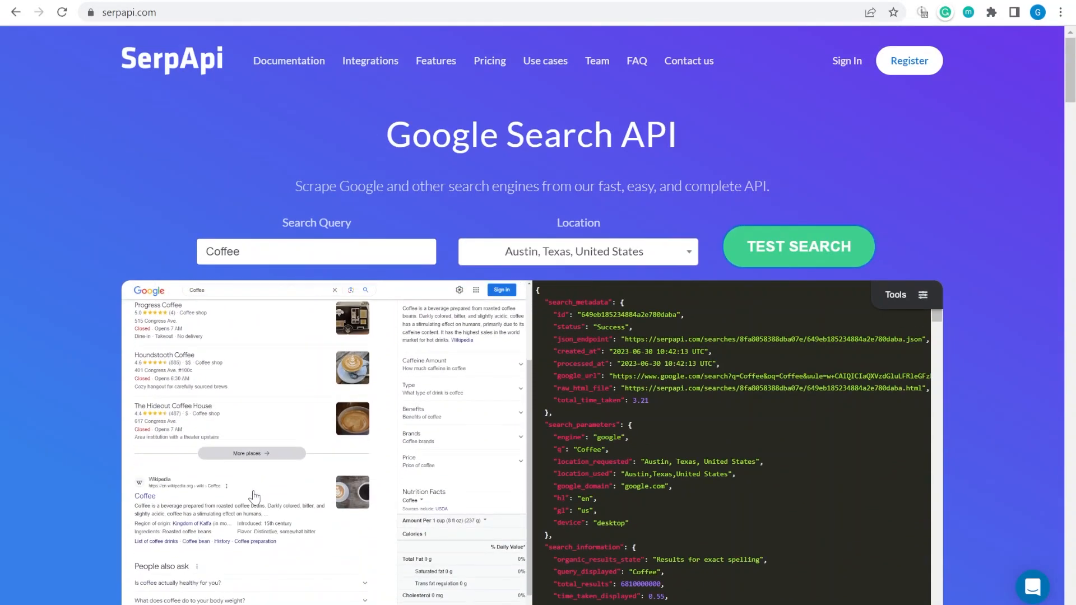
{"action": "scroll", "scroll_direction": "down", "scroll_amount": 3}
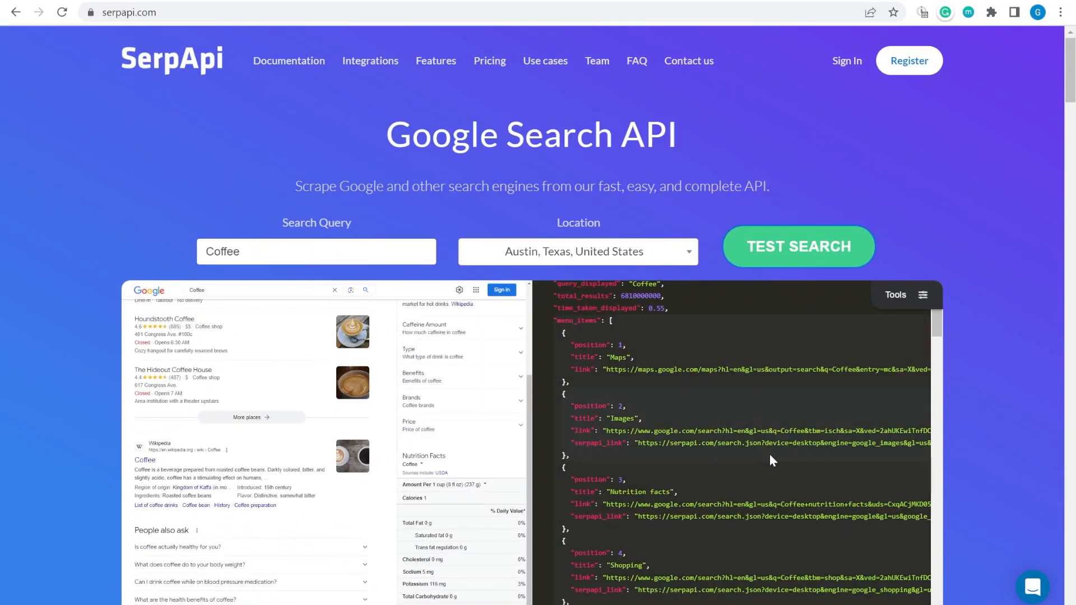
{"action": "scroll", "scroll_direction": "down", "scroll_amount": 3}
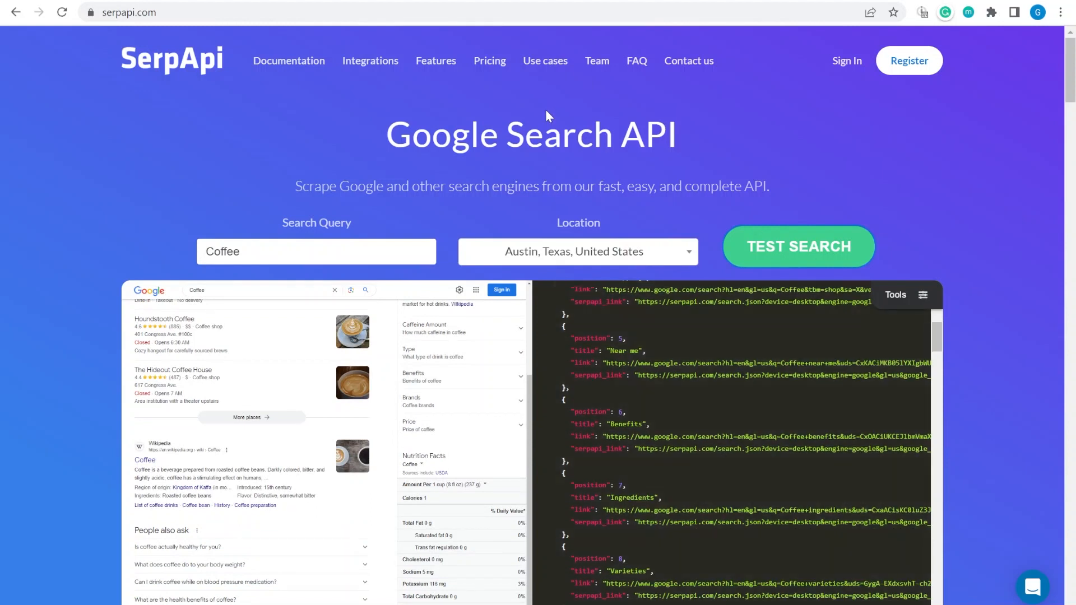
{"action": "mouse_move", "coordinate": [271, 111]}
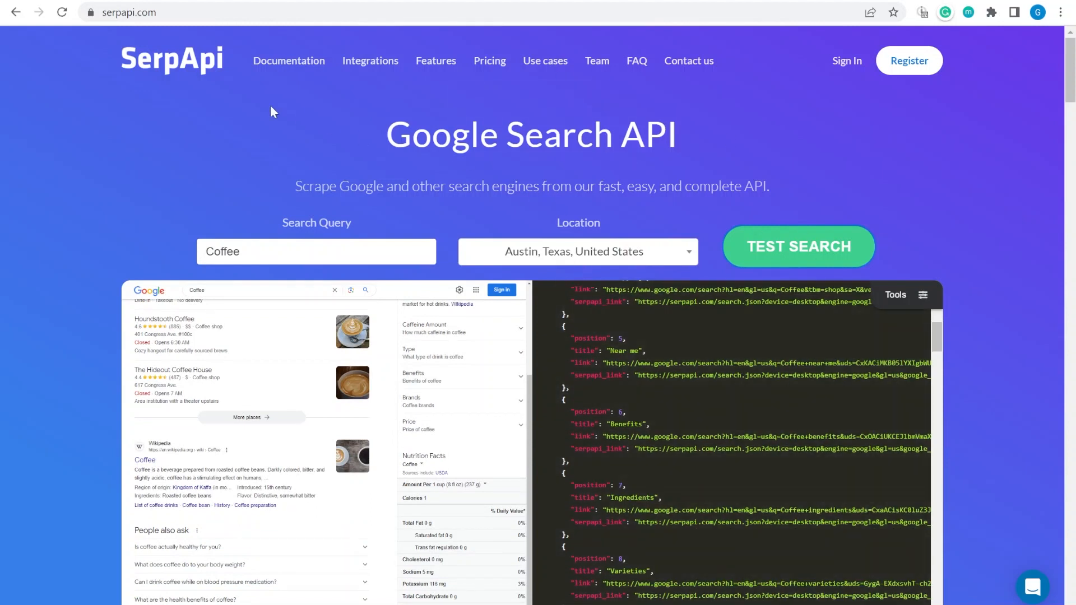
{"action": "mouse_move", "coordinate": [624, 3]}
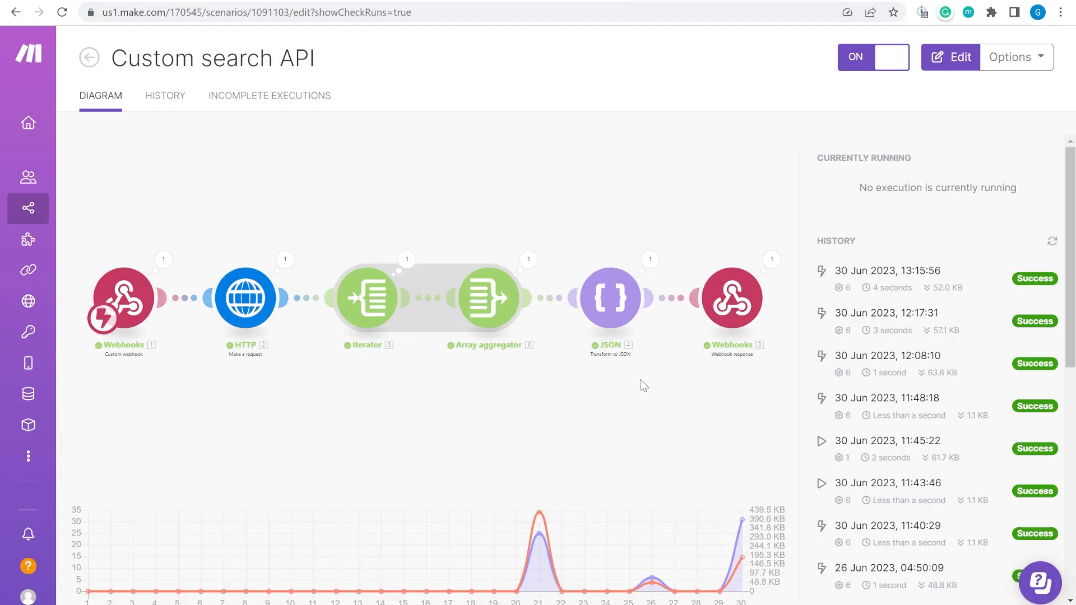
{"action": "mouse_move", "coordinate": [611, 241]}
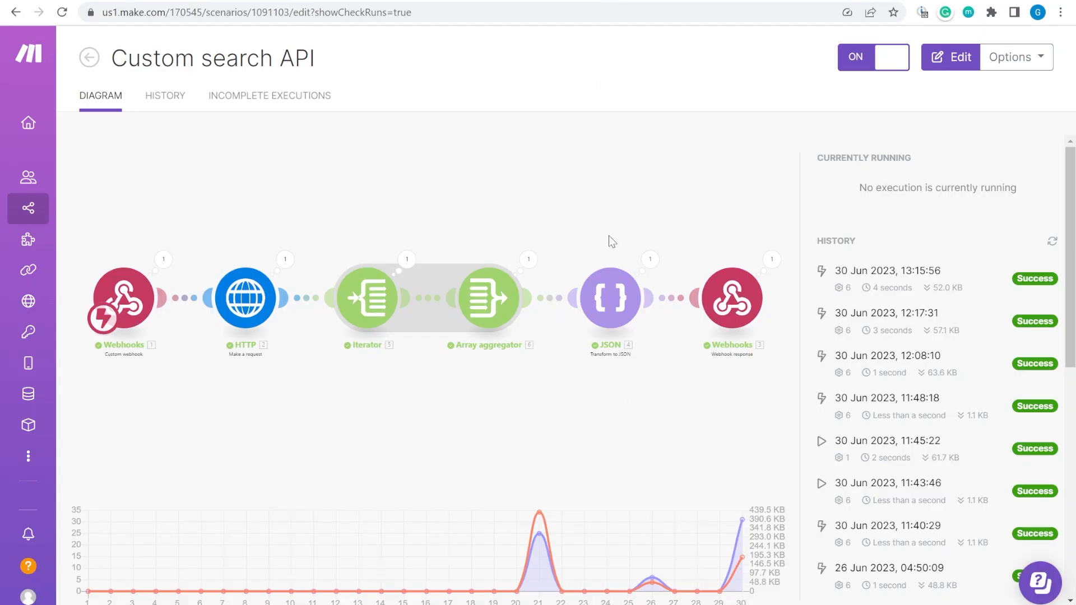
{"action": "mouse_move", "coordinate": [471, 198]}
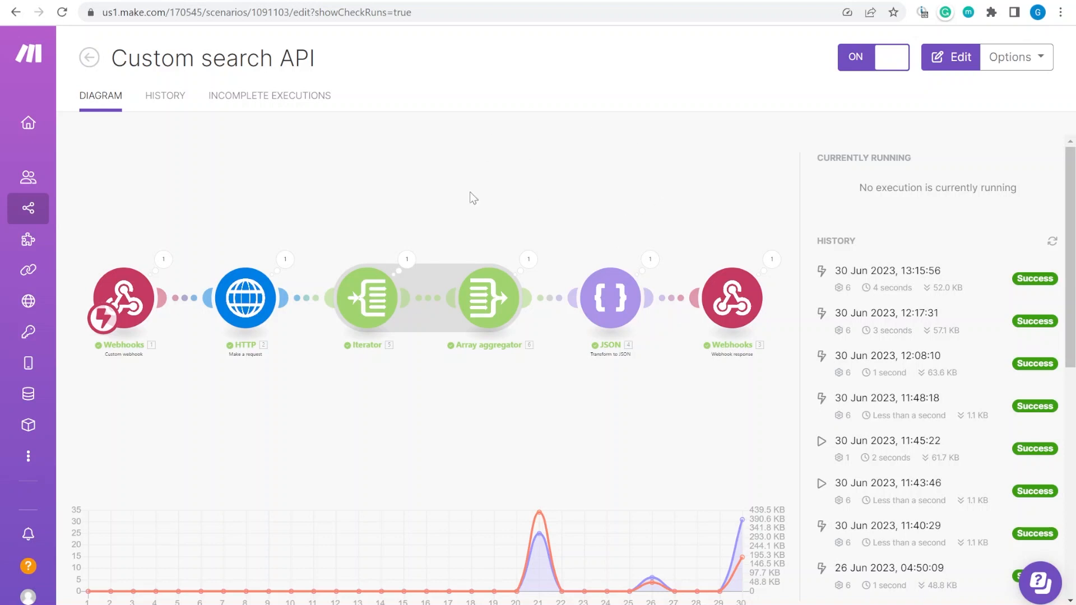
{"action": "left_click", "coordinate": [254, 12]}
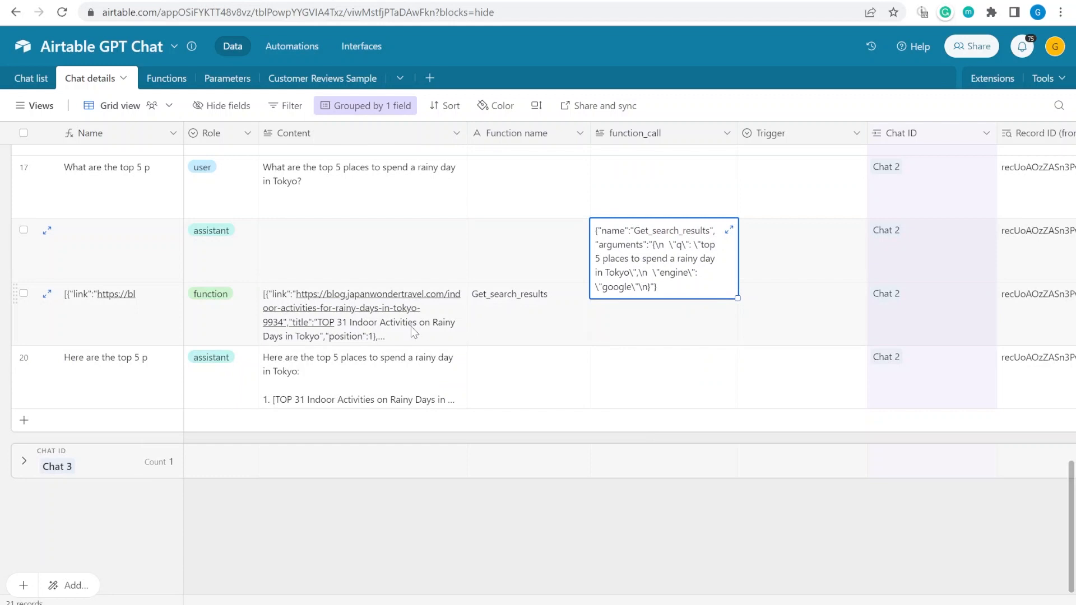
Review Chat 3's analyst system prompt, then show its Get_product_reviews_from_Airtable link in the Chat list
{"action": "left_click", "coordinate": [663, 377]}
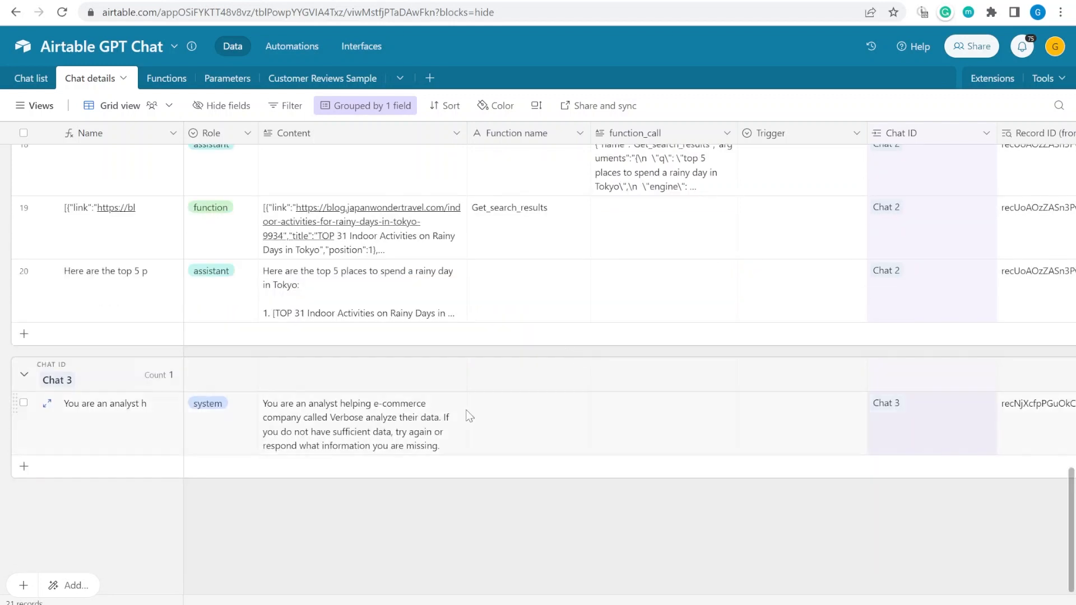
{"action": "left_click", "coordinate": [529, 422]}
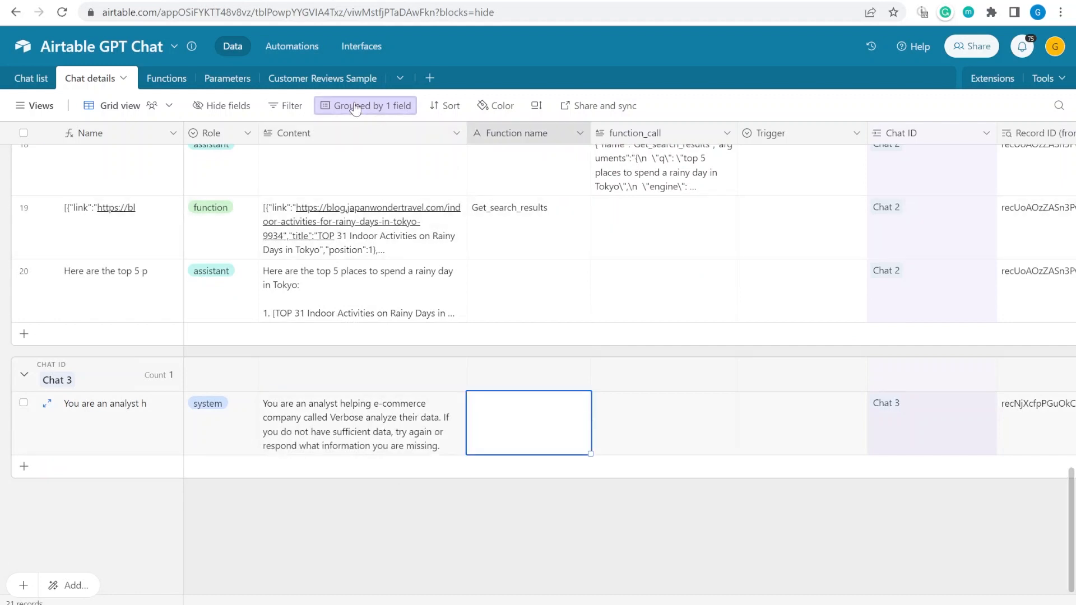
{"action": "mouse_move", "coordinate": [438, 439]}
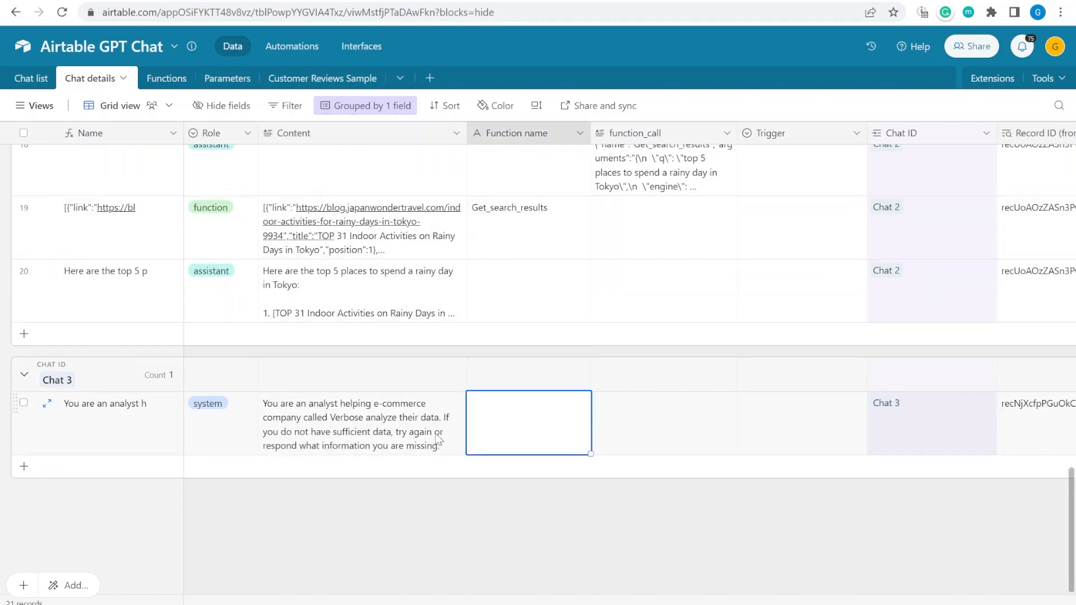
{"action": "left_click", "coordinate": [362, 423]}
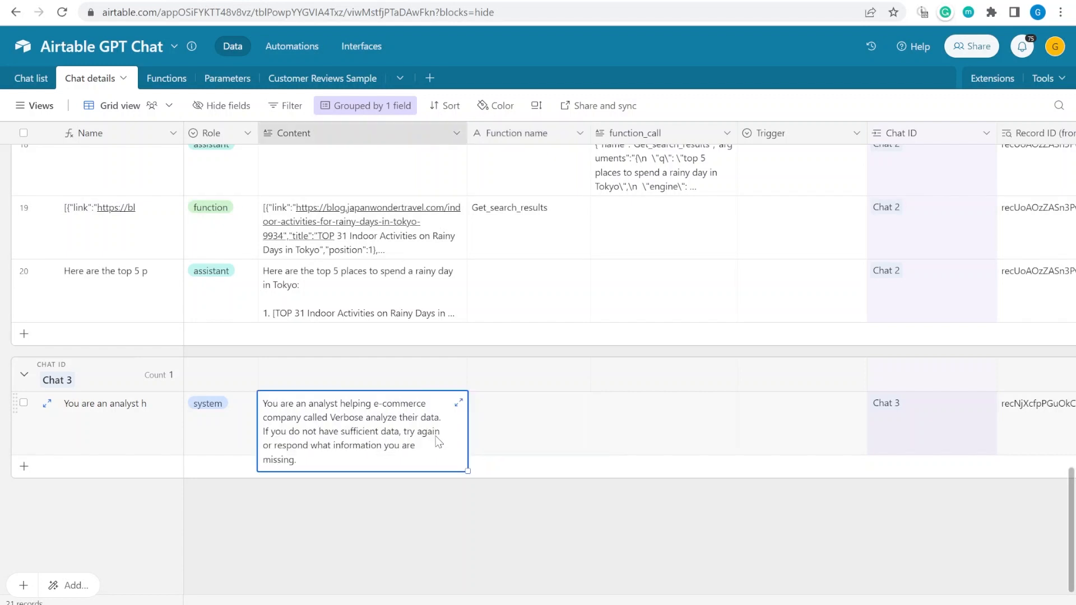
{"action": "left_click", "coordinate": [31, 77]}
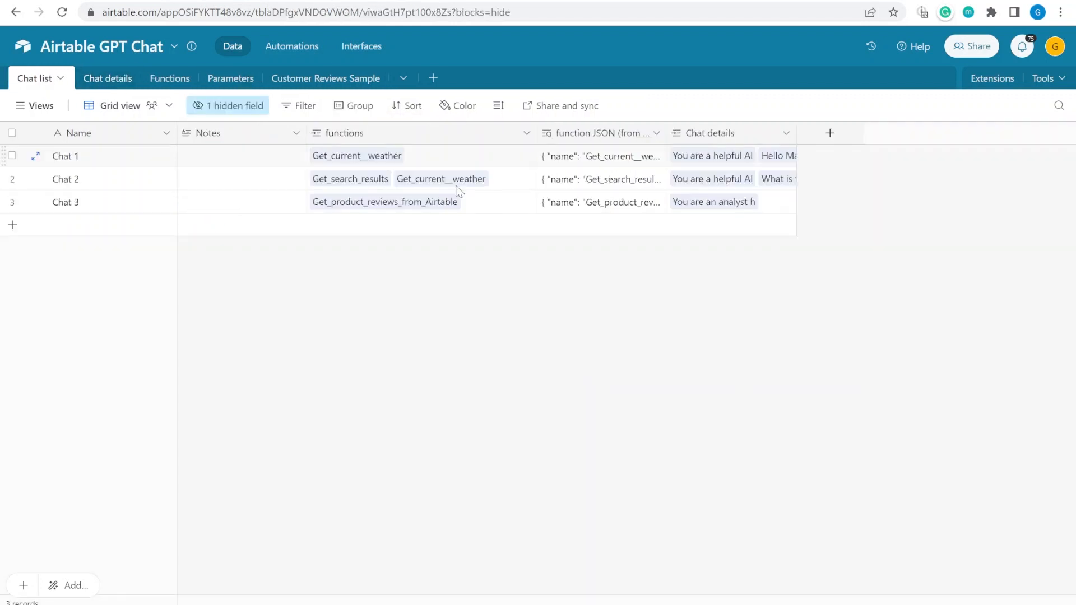
{"action": "left_click", "coordinate": [385, 201]}
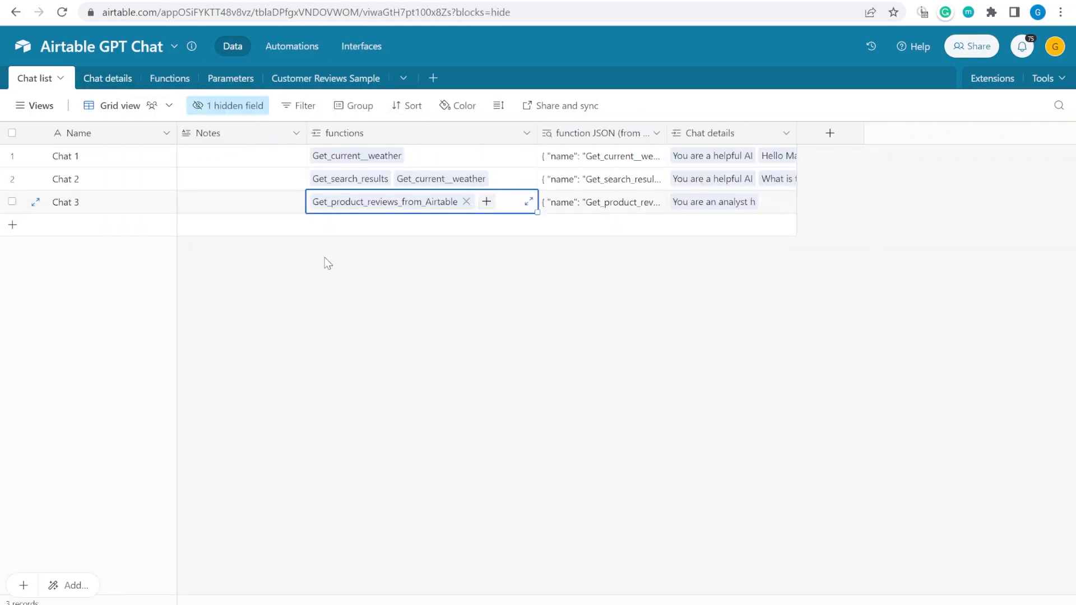
{"action": "mouse_move", "coordinate": [314, 210]}
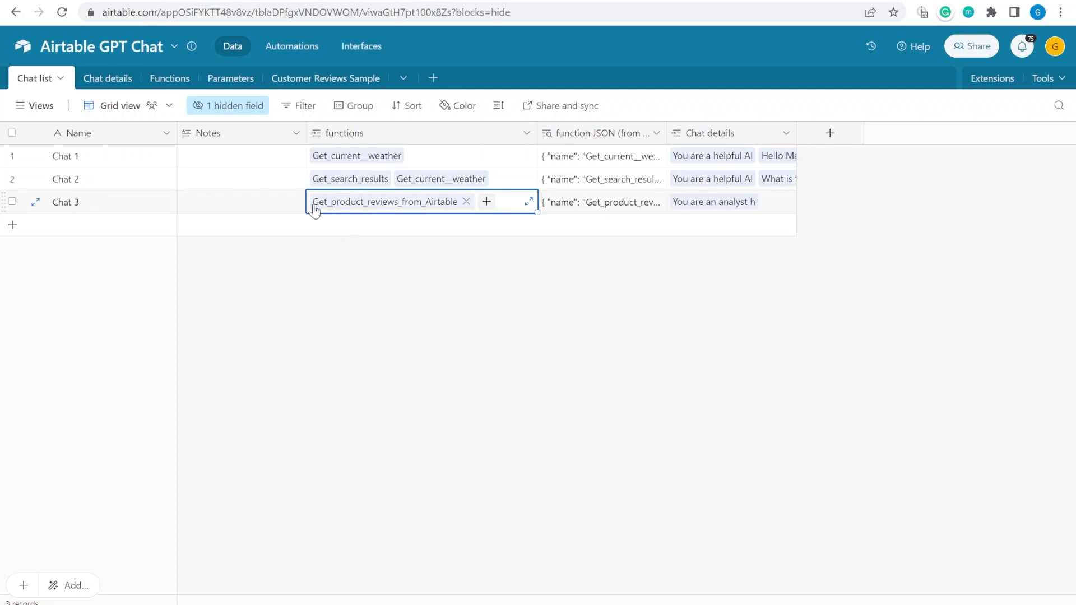
{"action": "mouse_move", "coordinate": [293, 77]}
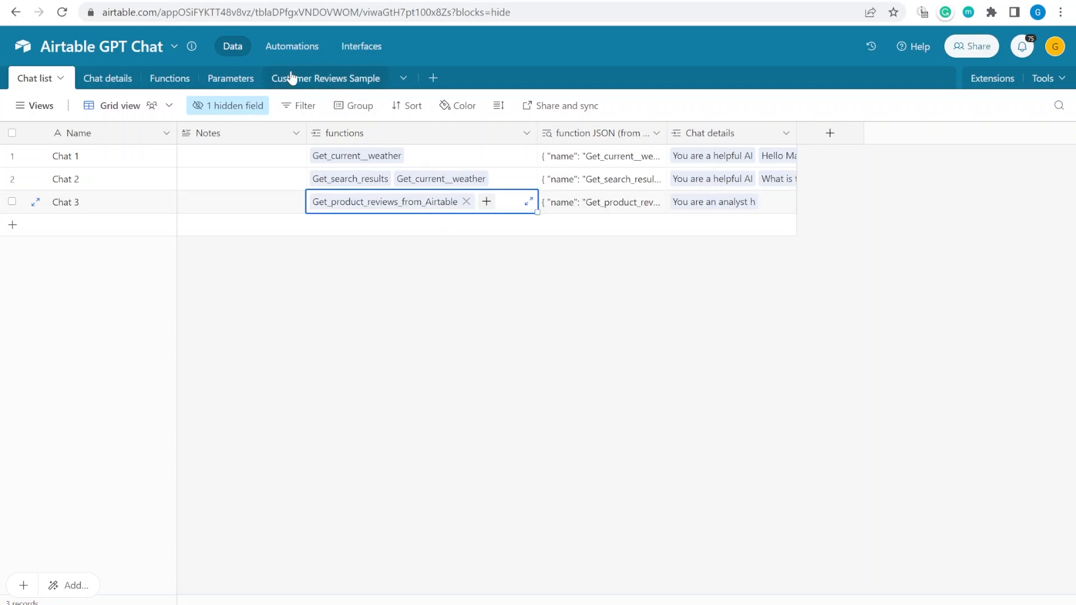
{"action": "left_click", "coordinate": [325, 78]}
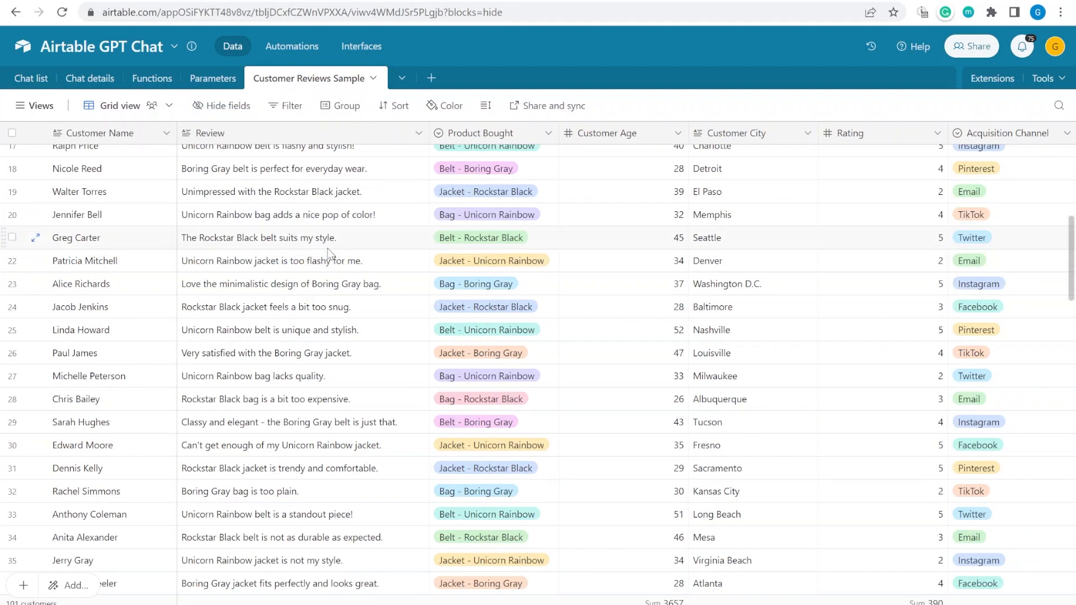
{"action": "scroll", "scroll_direction": "up", "scroll_amount": 3}
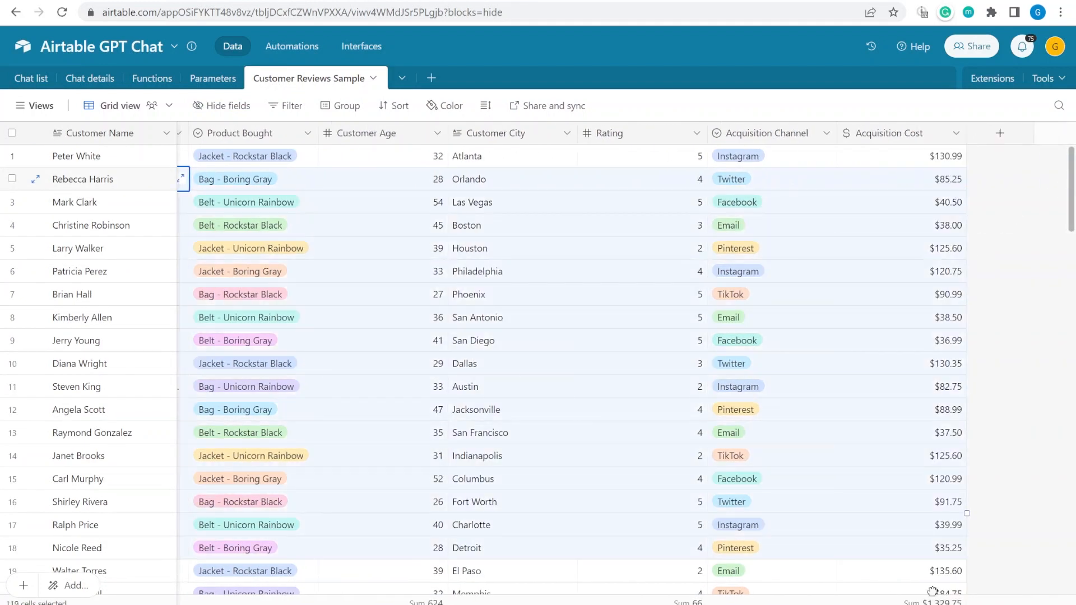
{"action": "scroll", "scroll_direction": "down", "scroll_amount": 3}
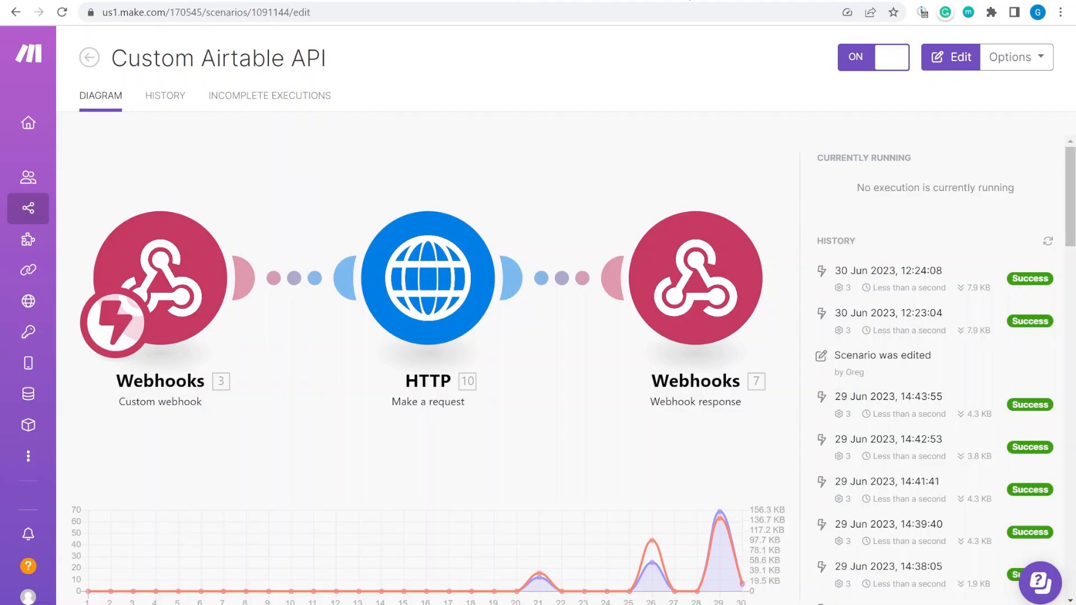
{"action": "mouse_move", "coordinate": [180, 229]}
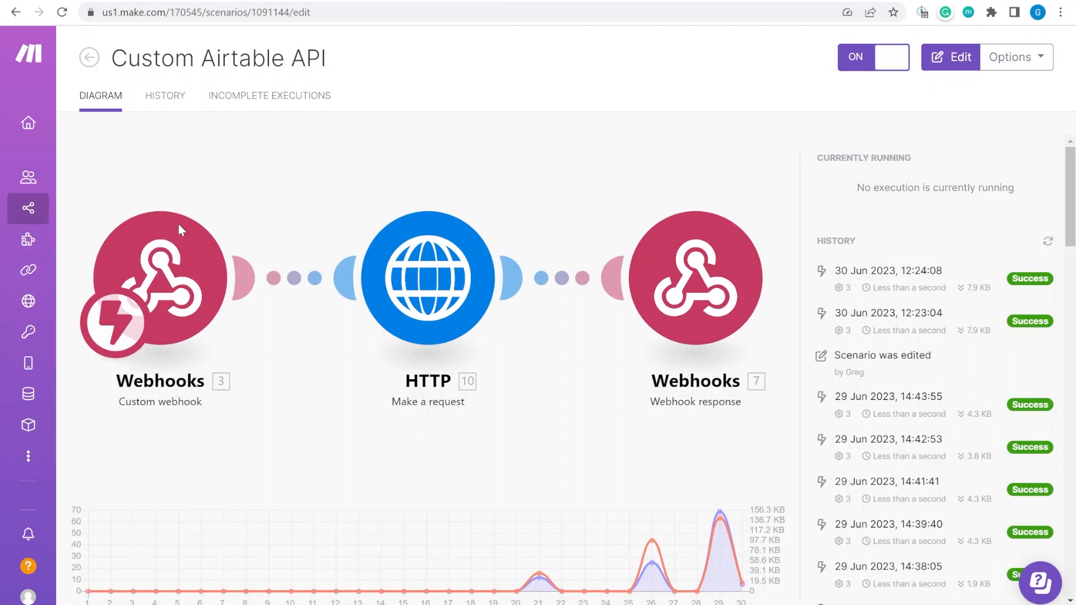
{"action": "mouse_move", "coordinate": [328, 280]}
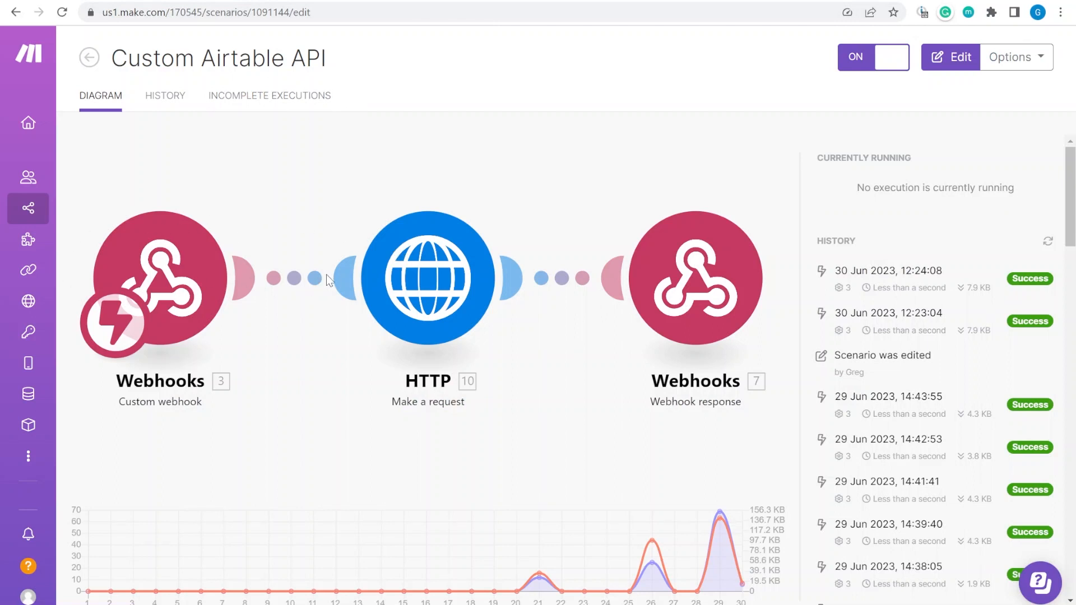
{"action": "mouse_move", "coordinate": [713, 239]}
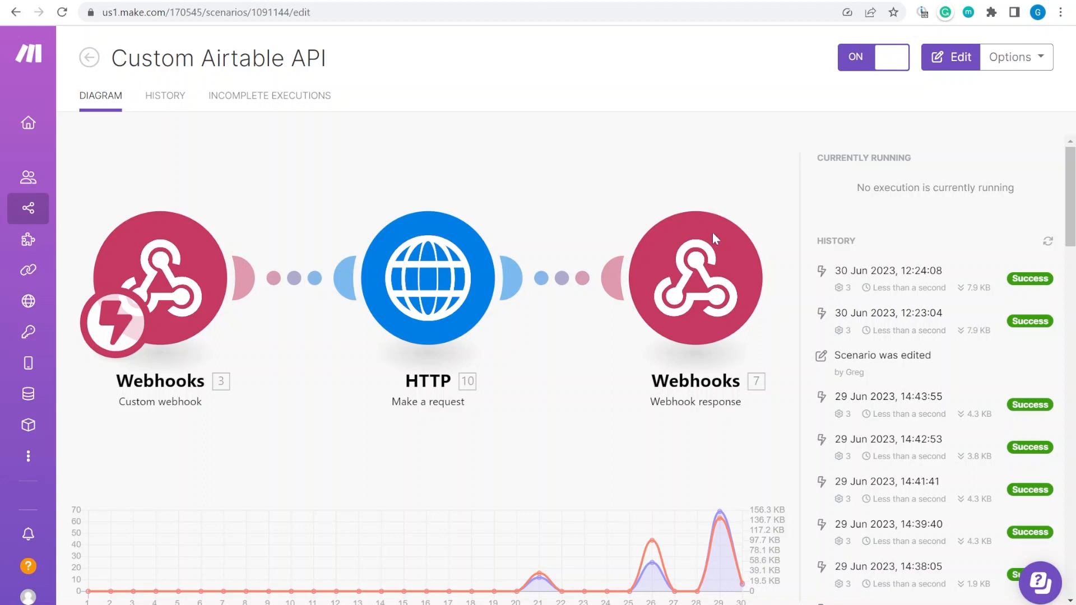
Review the Functions table's product-reviews POST webhook, then return to the Chat details table
{"action": "left_click", "coordinate": [206, 12]}
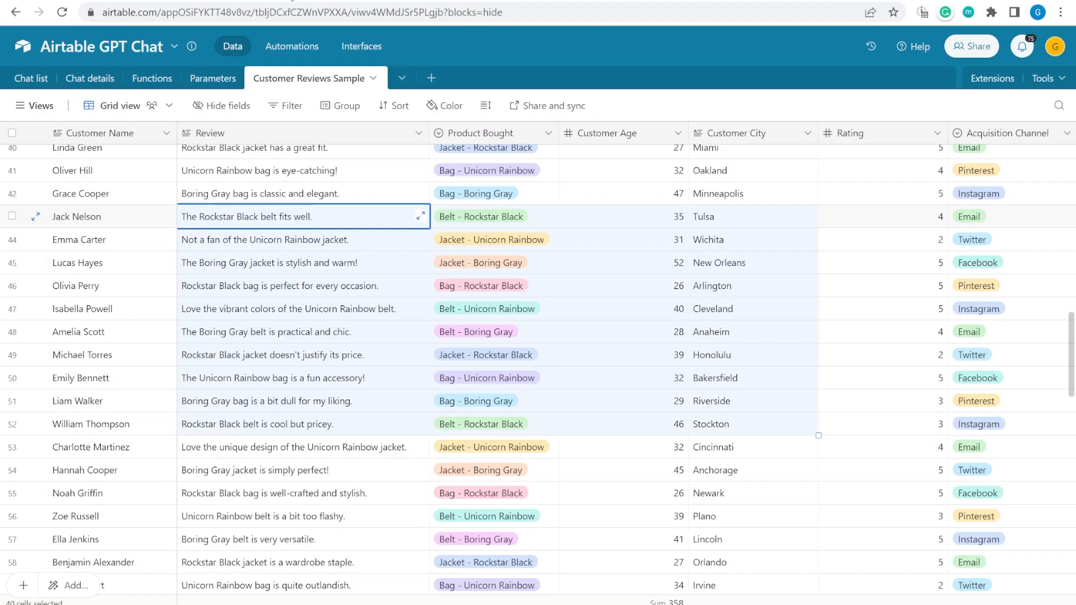
{"action": "left_click", "coordinate": [152, 78]}
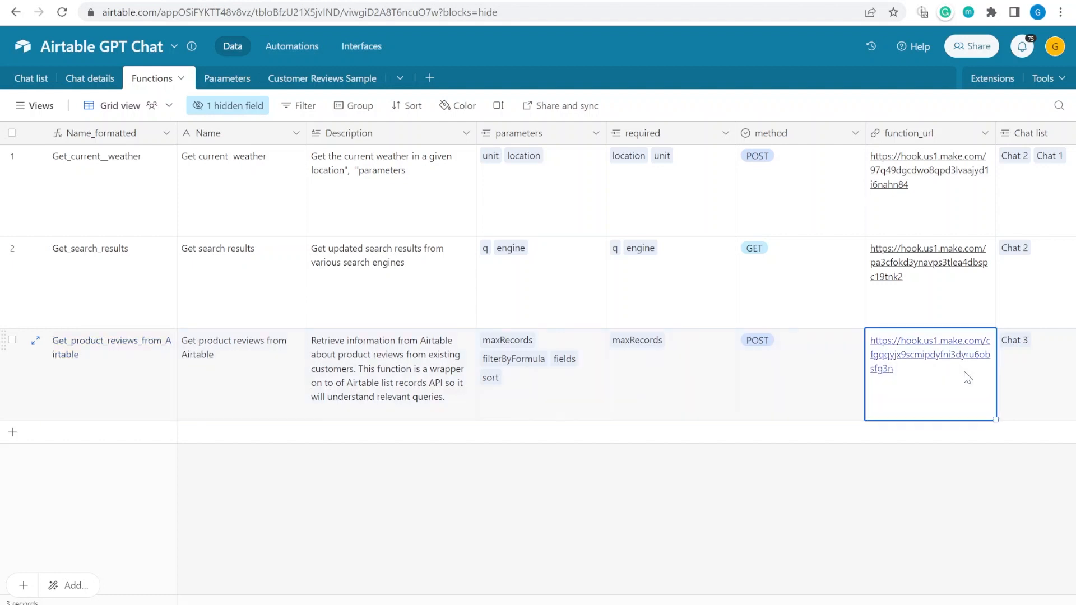
{"action": "mouse_move", "coordinate": [612, 403]}
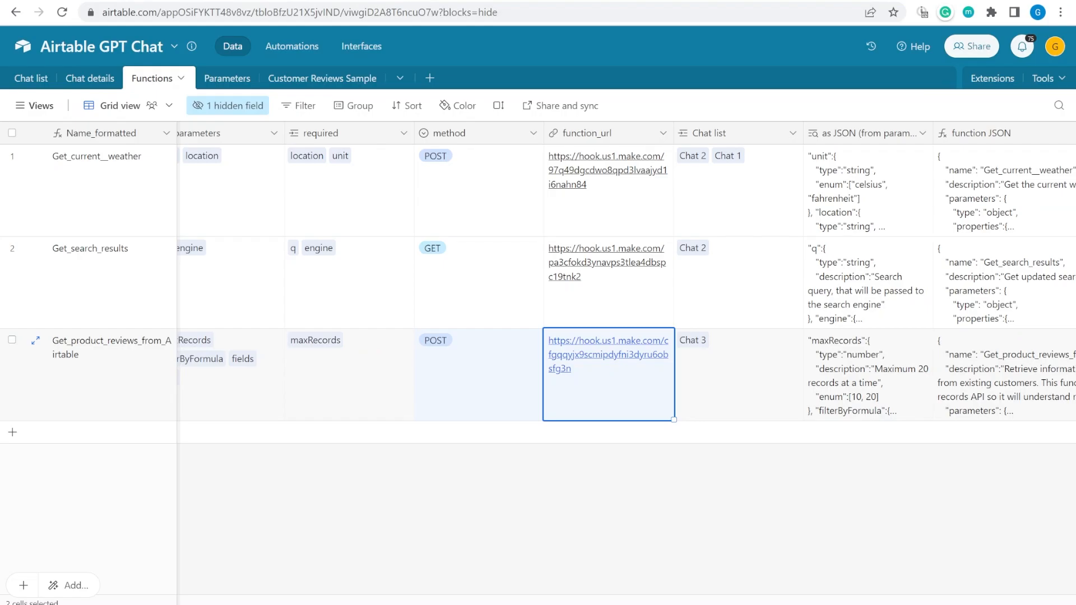
{"action": "left_click", "coordinate": [89, 77]}
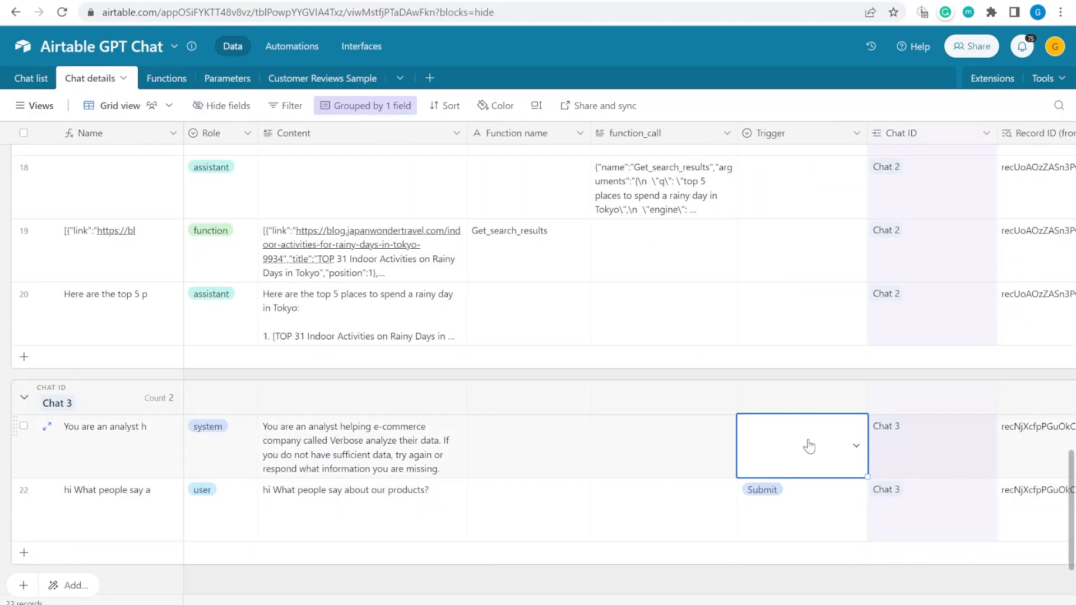
Inspect Chat 3's Get_product_reviews_from_Airtable call arguments (20 records, Review field) and its returned records
{"action": "left_click", "coordinate": [760, 489]}
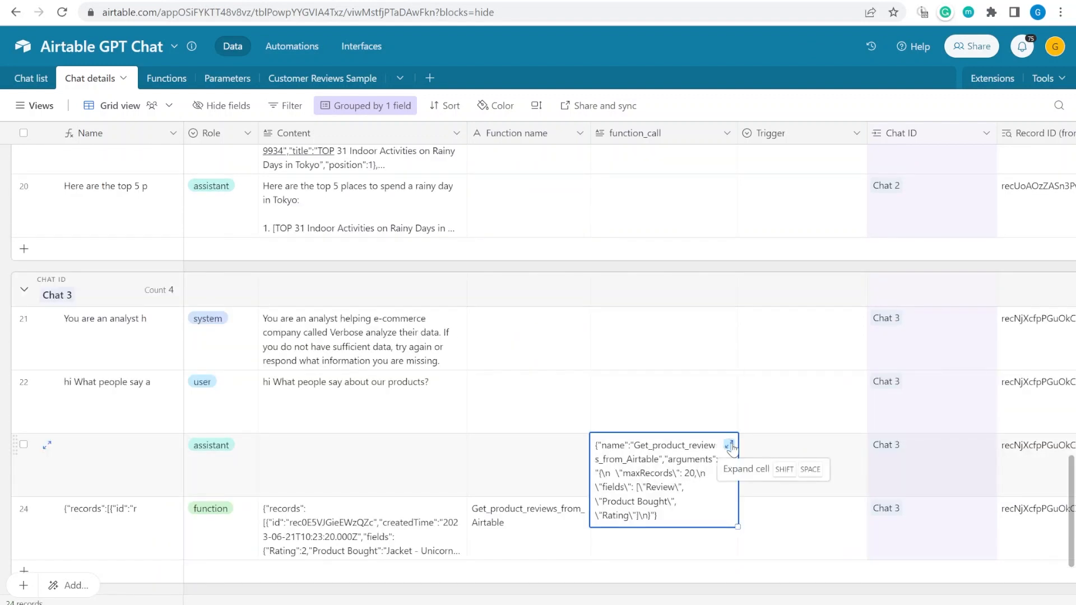
{"action": "left_click", "coordinate": [731, 445]}
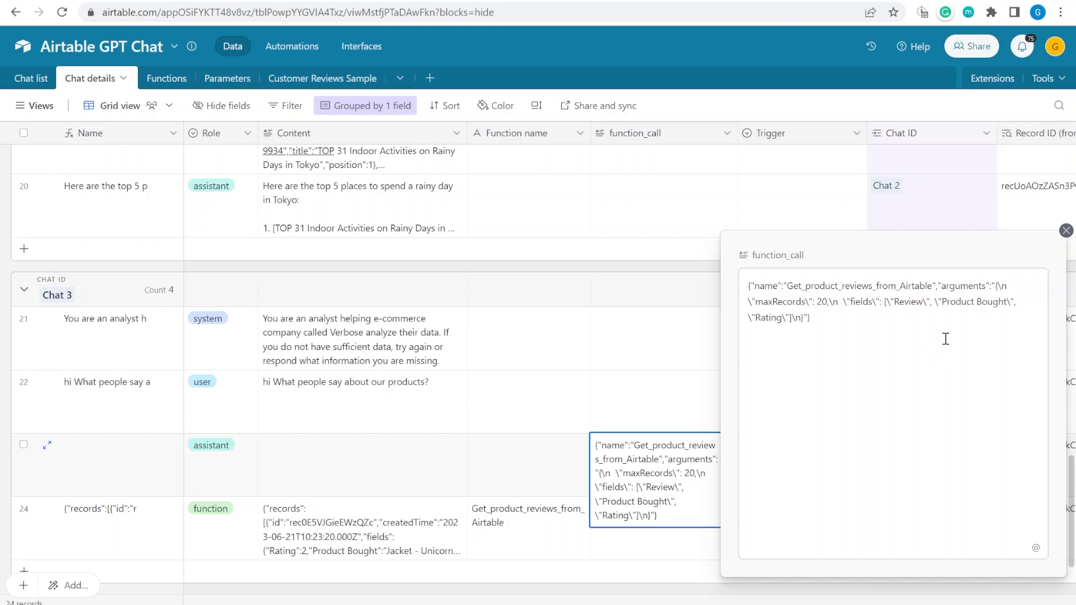
{"action": "mouse_move", "coordinate": [813, 290]}
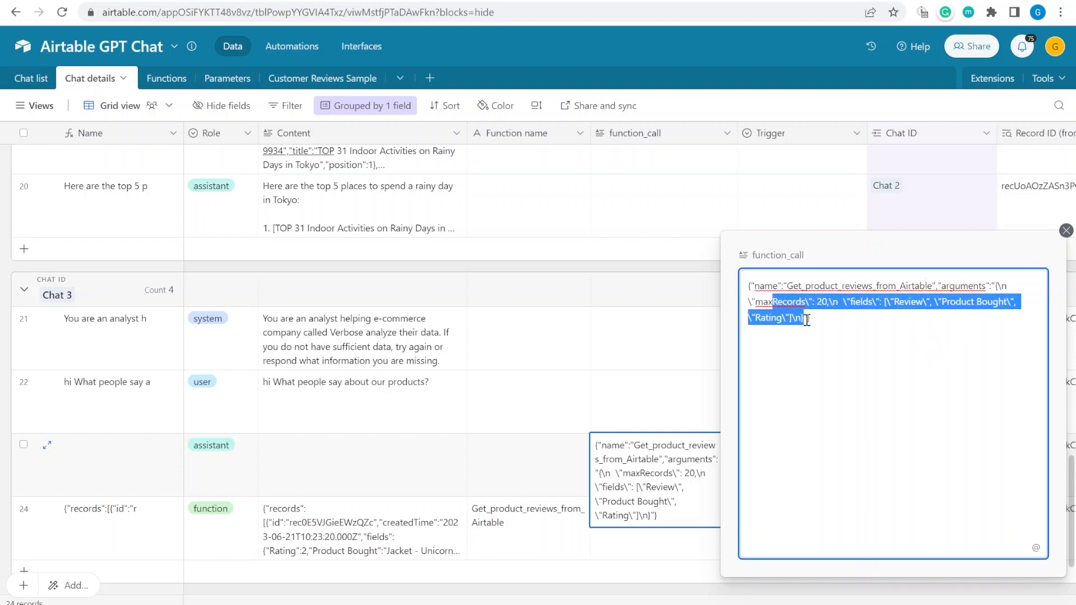
{"action": "mouse_move", "coordinate": [994, 314]}
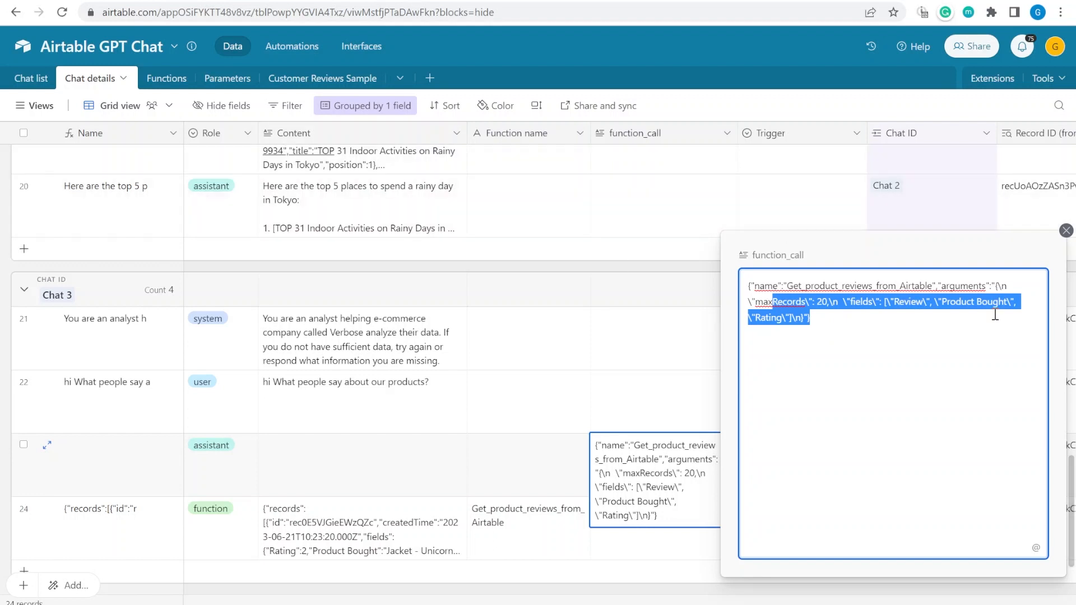
{"action": "left_click", "coordinate": [911, 304]}
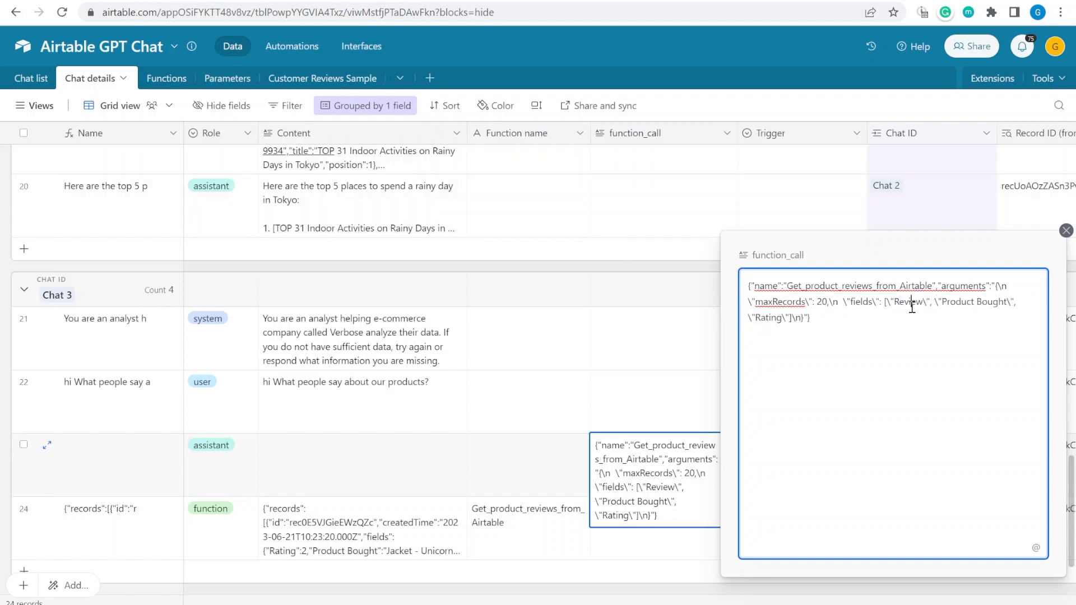
{"action": "double_click", "coordinate": [908, 302]}
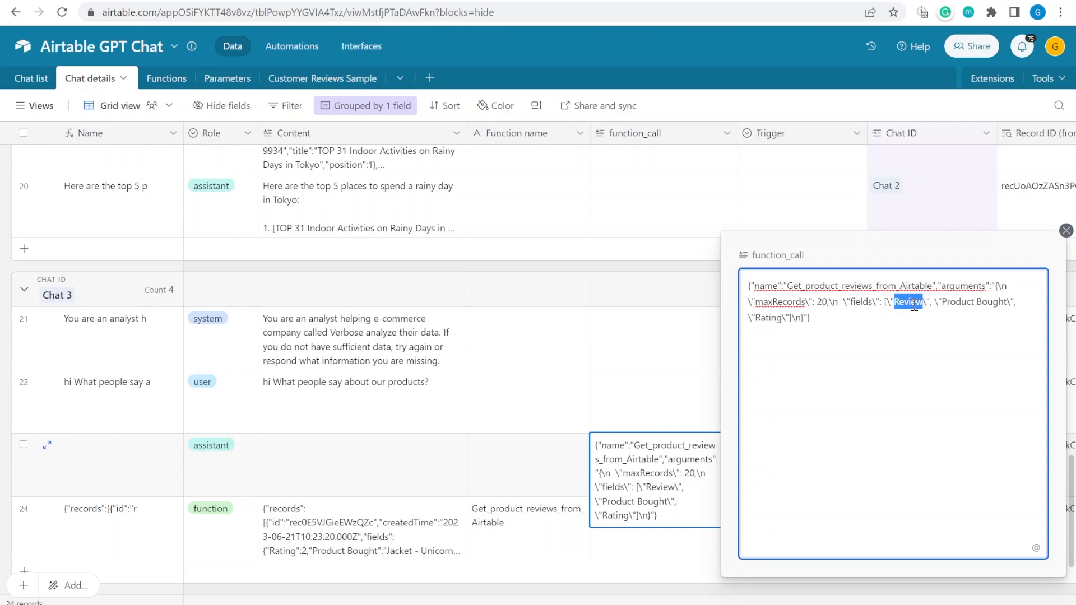
{"action": "double_click", "coordinate": [991, 302]}
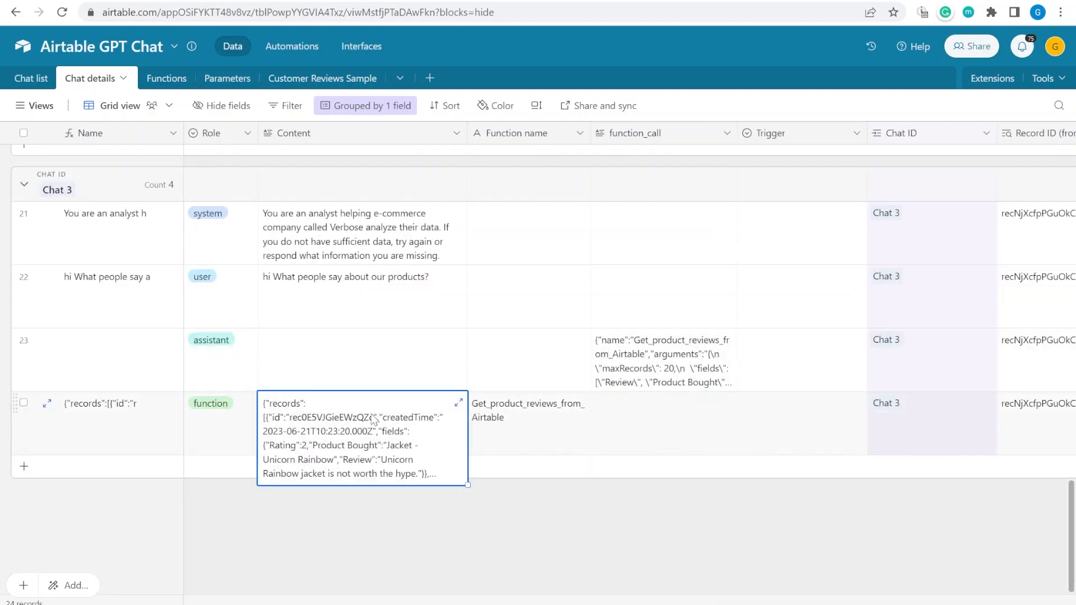
{"action": "mouse_move", "coordinate": [459, 403]}
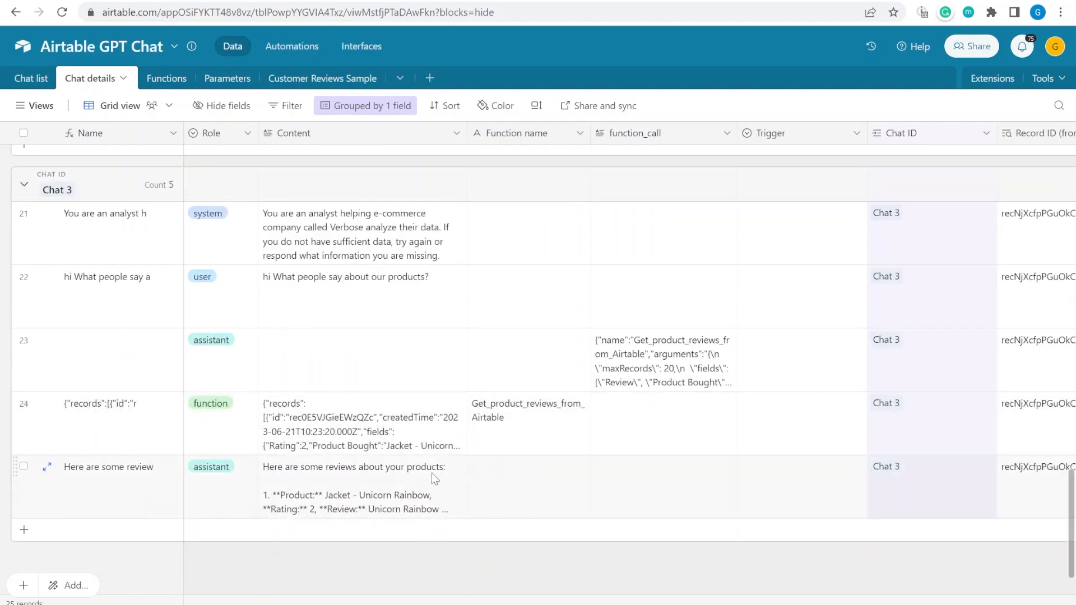
Read Chat 3's expanded assistant review summary in full before removing the newer records
{"action": "left_click", "coordinate": [353, 487]}
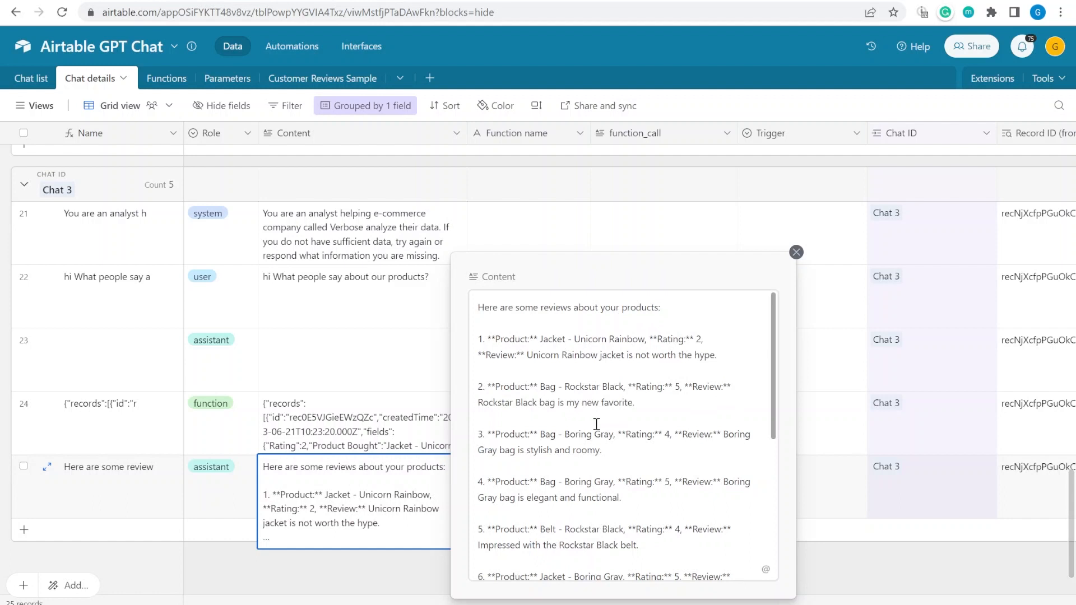
{"action": "mouse_move", "coordinate": [499, 309]}
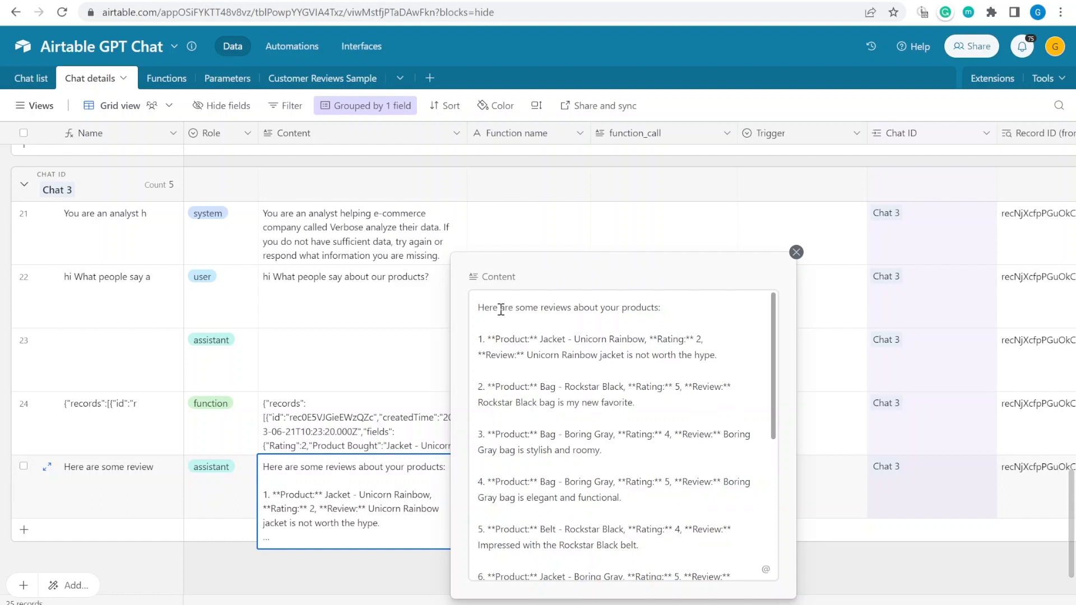
{"action": "scroll", "scroll_direction": "down", "scroll_amount": 3}
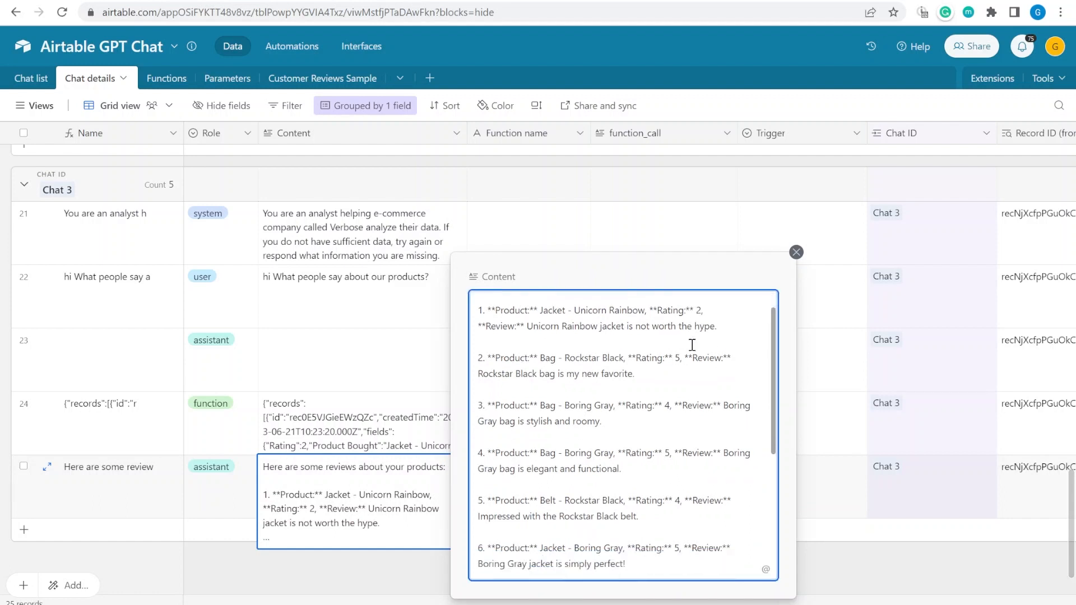
{"action": "scroll", "scroll_direction": "down", "scroll_amount": 3}
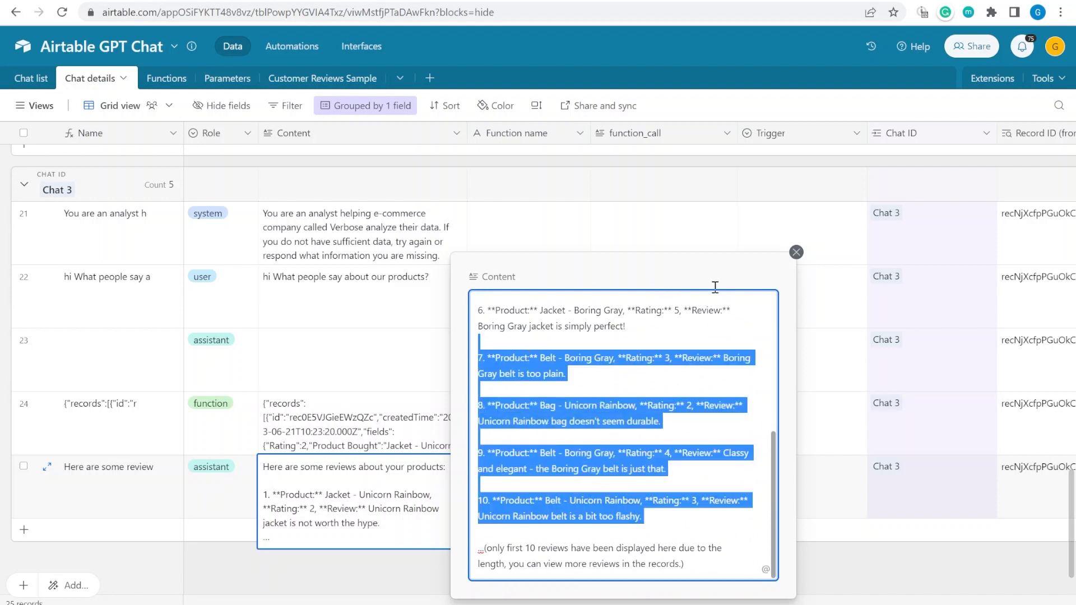
{"action": "left_click", "coordinate": [795, 251]}
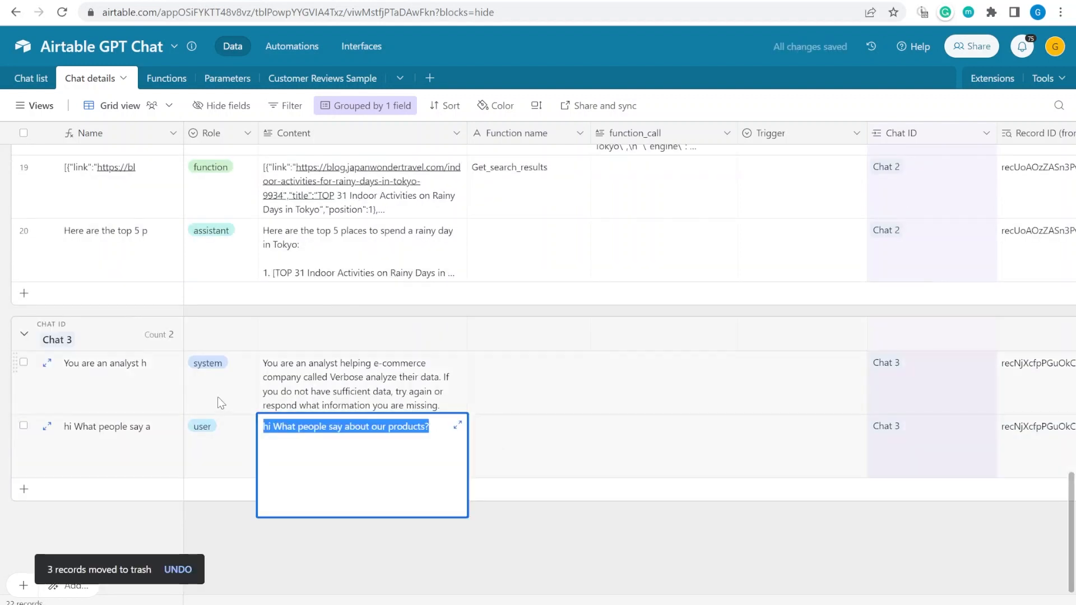
Ask 'What are the positive features of the top rated products?' and check the rating-sorted reviews function call
{"action": "type", "text": "What are the positive features of the top rated products?"}
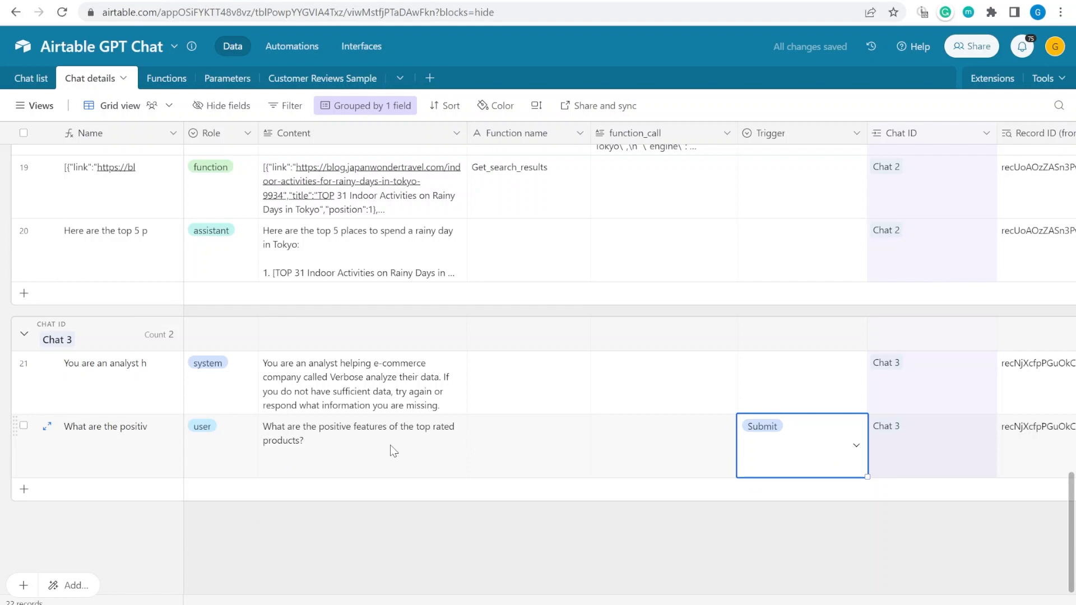
{"action": "left_click", "coordinate": [362, 433]}
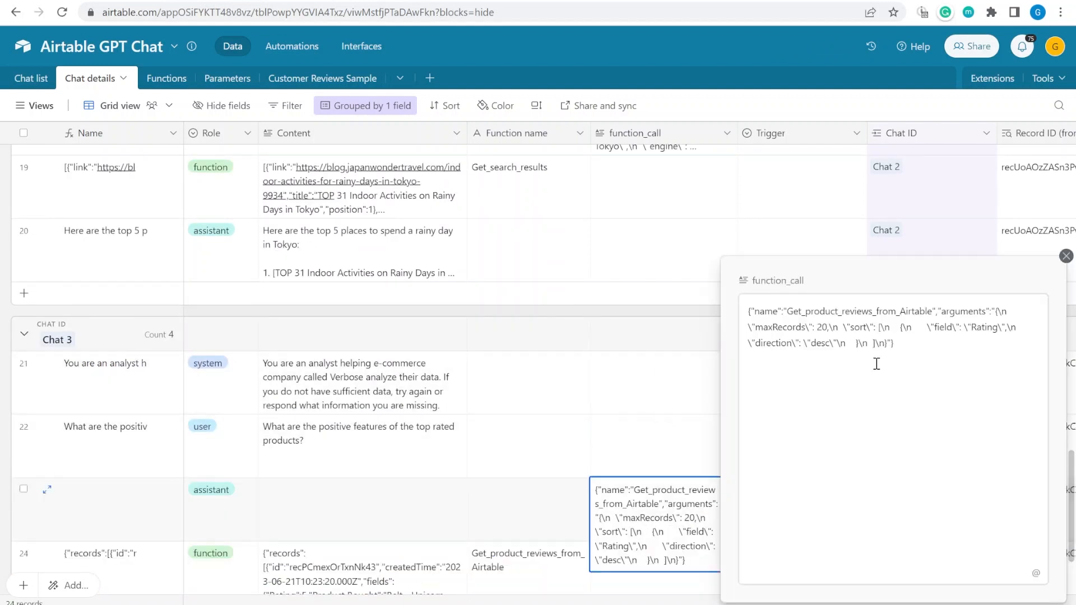
{"action": "mouse_move", "coordinate": [948, 354]}
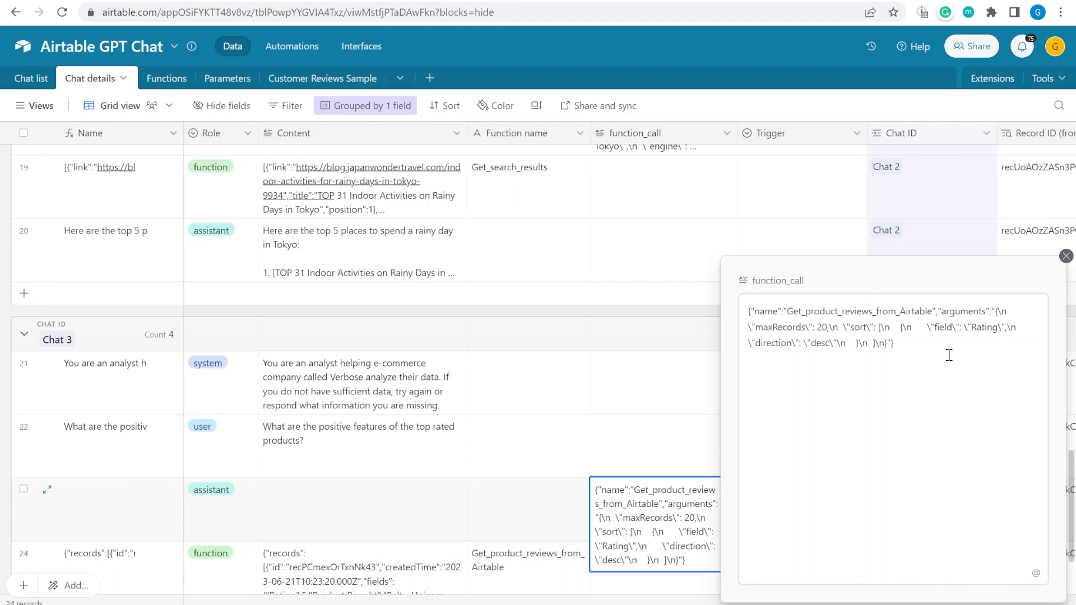
{"action": "left_click", "coordinate": [892, 340]}
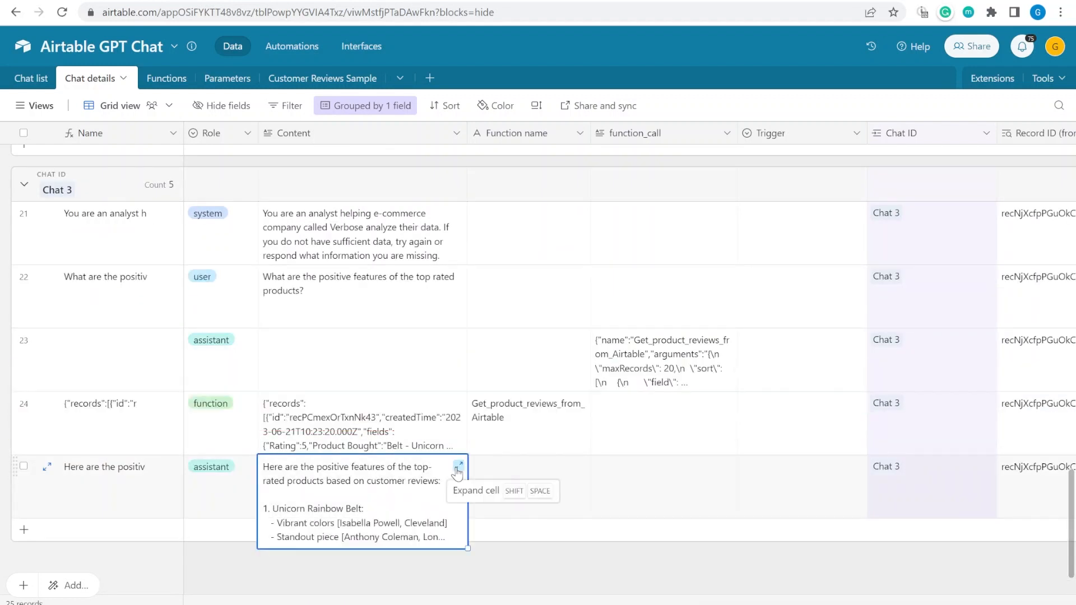
Read Chat 3's full answer listing positive features of six top-rated products and its closing summary
{"action": "left_click", "coordinate": [458, 471]}
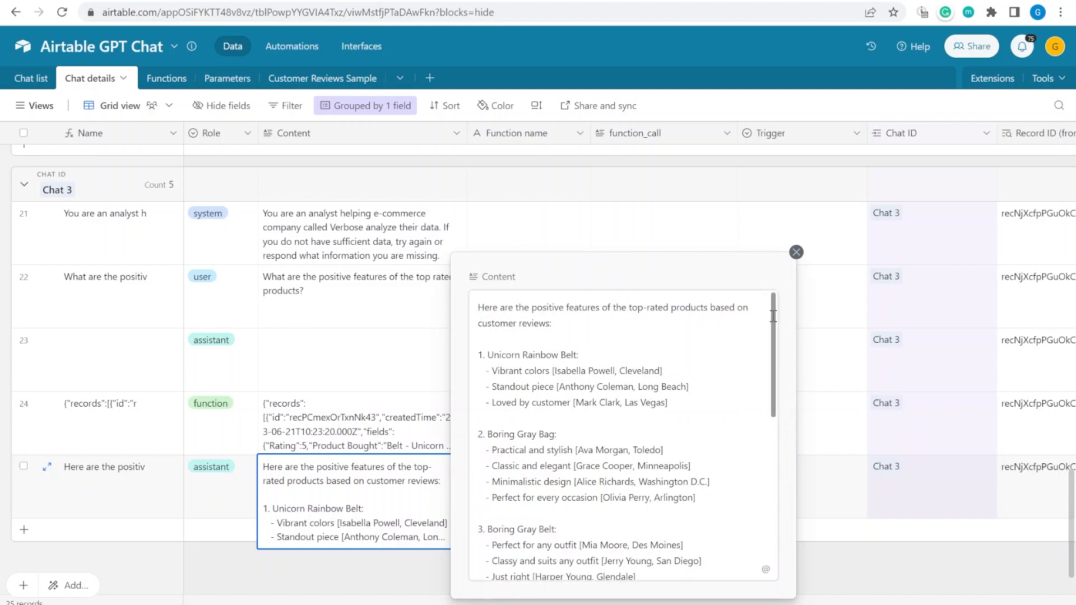
{"action": "left_click", "coordinate": [621, 439]}
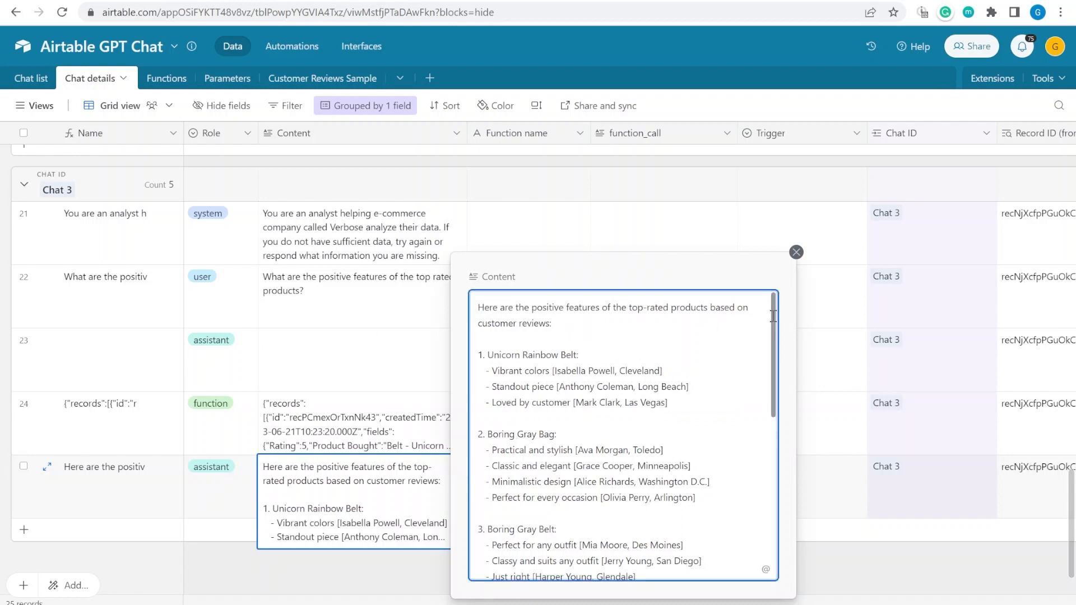
{"action": "scroll", "scroll_direction": "down", "scroll_amount": 3}
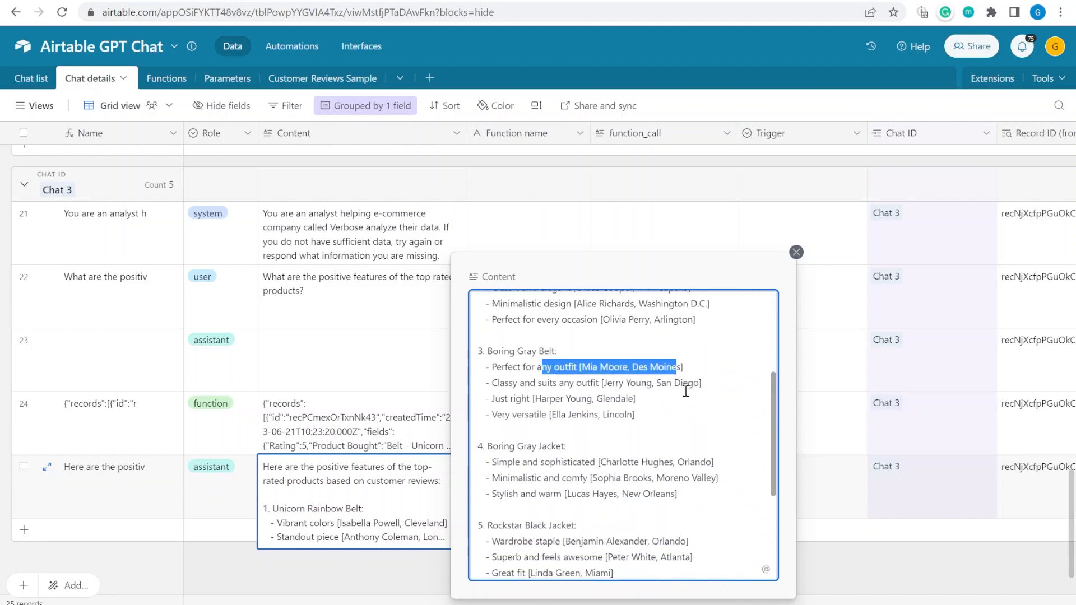
{"action": "scroll", "scroll_direction": "down", "scroll_amount": 3}
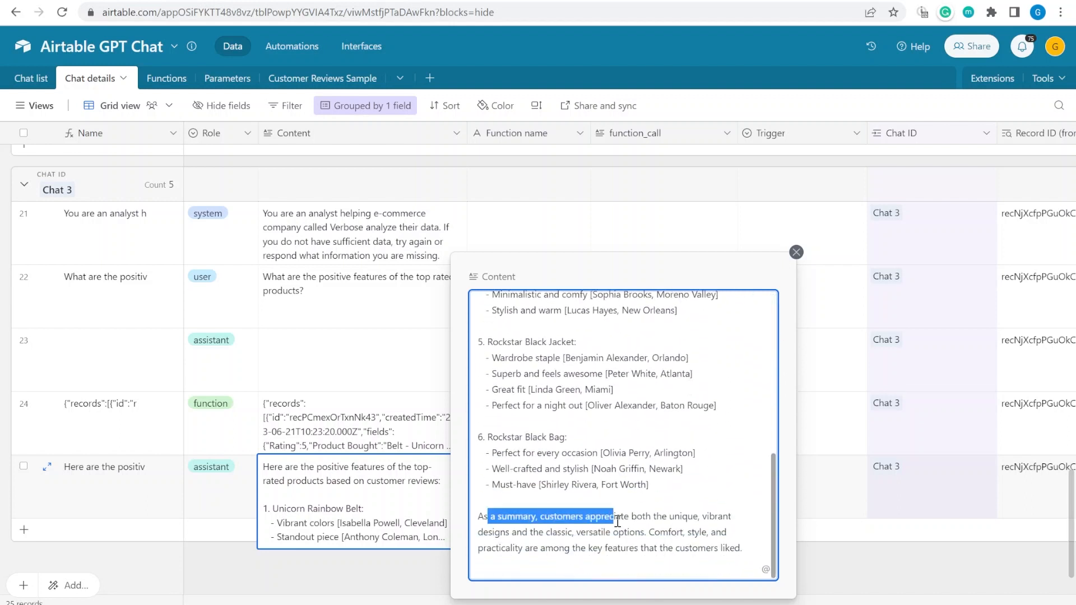
{"action": "scroll", "scroll_direction": "up", "scroll_amount": 3}
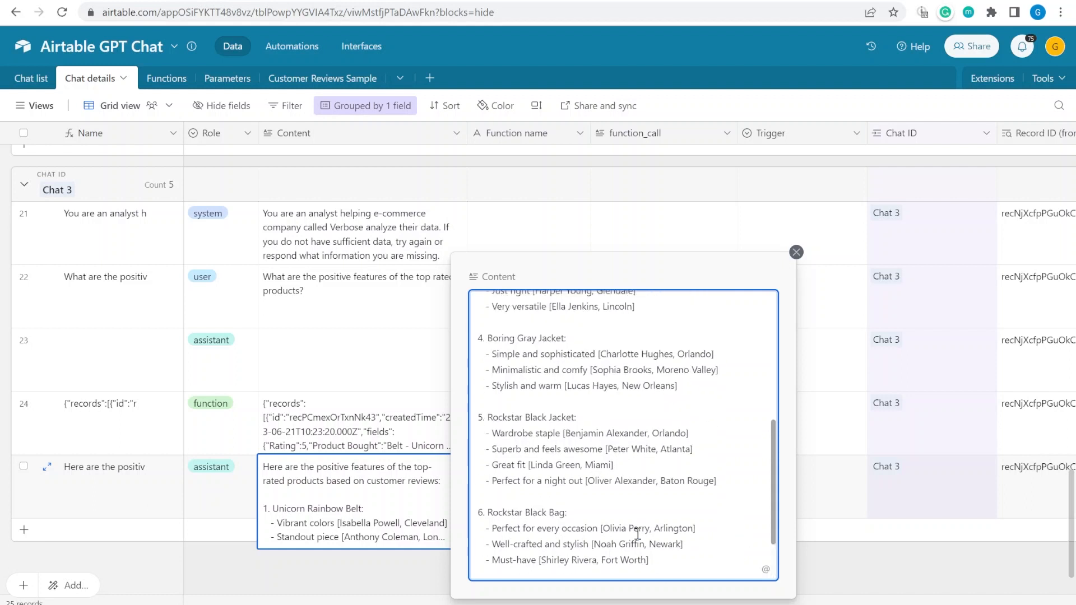
{"action": "left_click", "coordinate": [795, 252]}
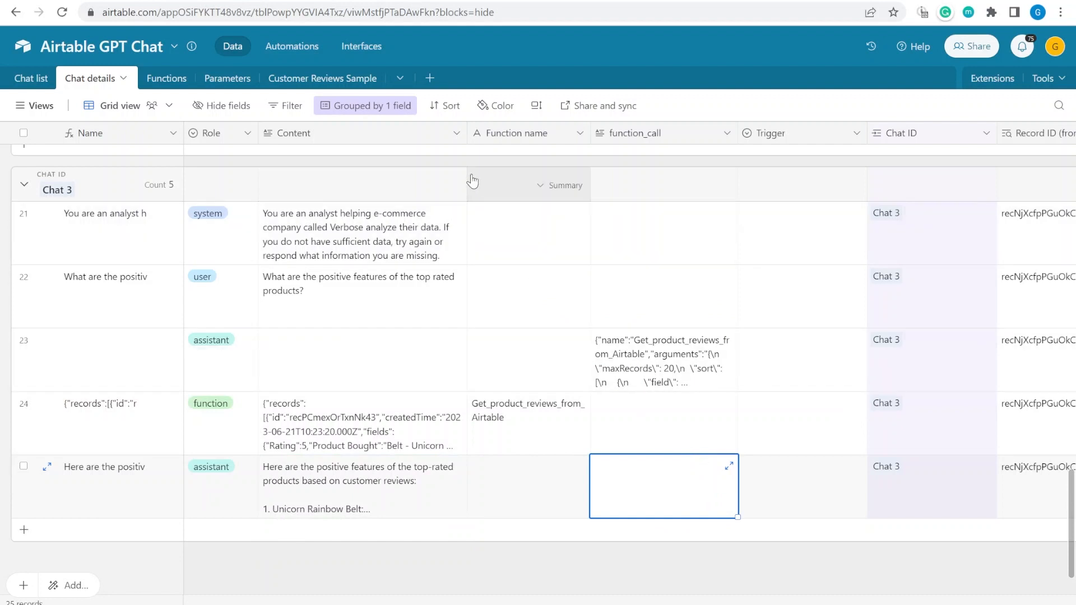
{"action": "left_click", "coordinate": [322, 77]}
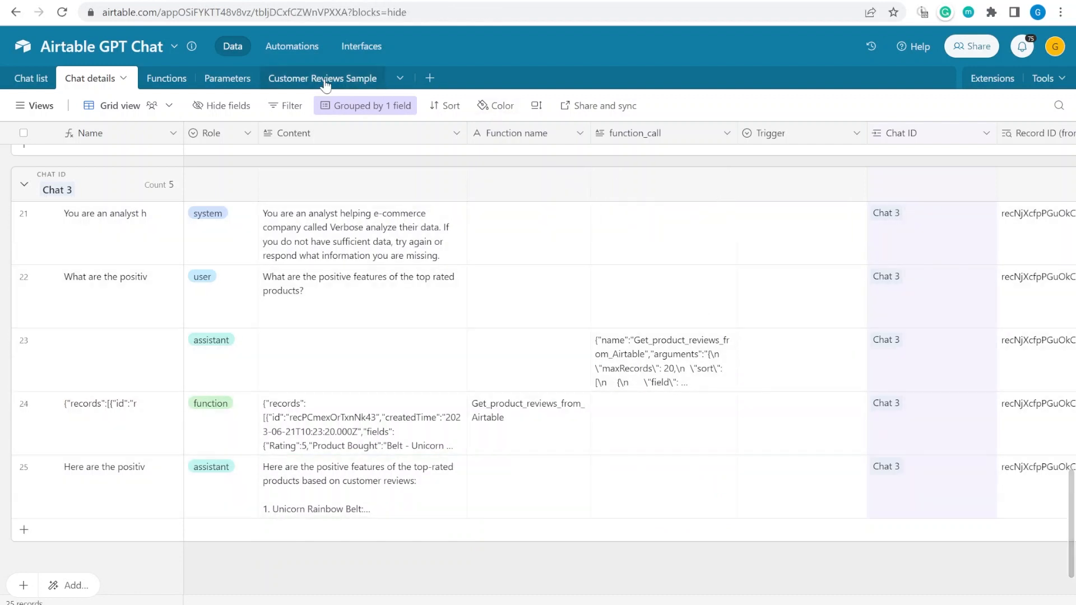
{"action": "left_click", "coordinate": [321, 78]}
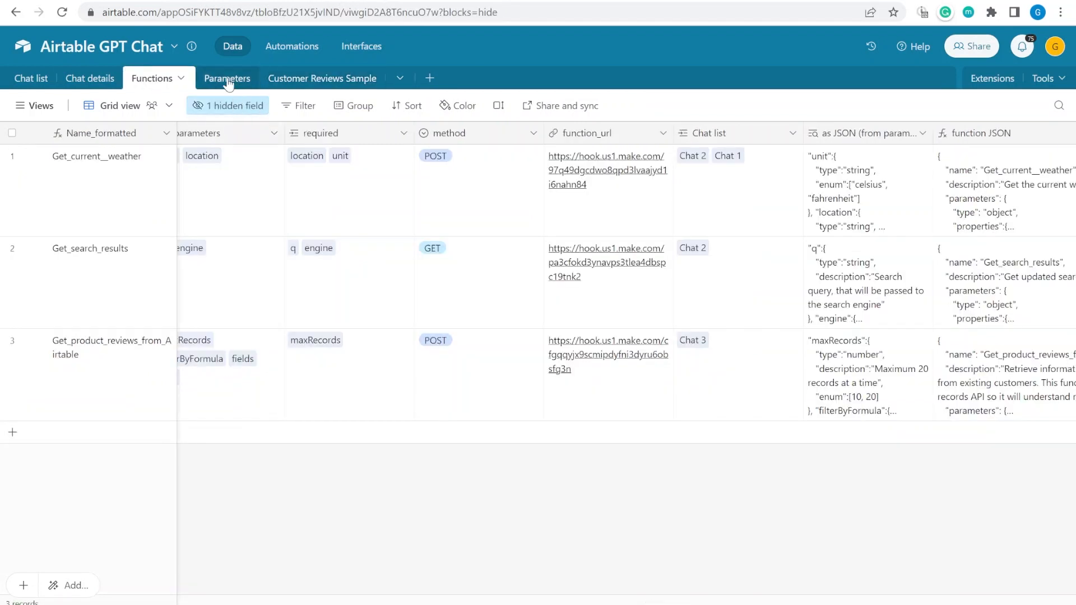
{"action": "left_click", "coordinate": [227, 79]}
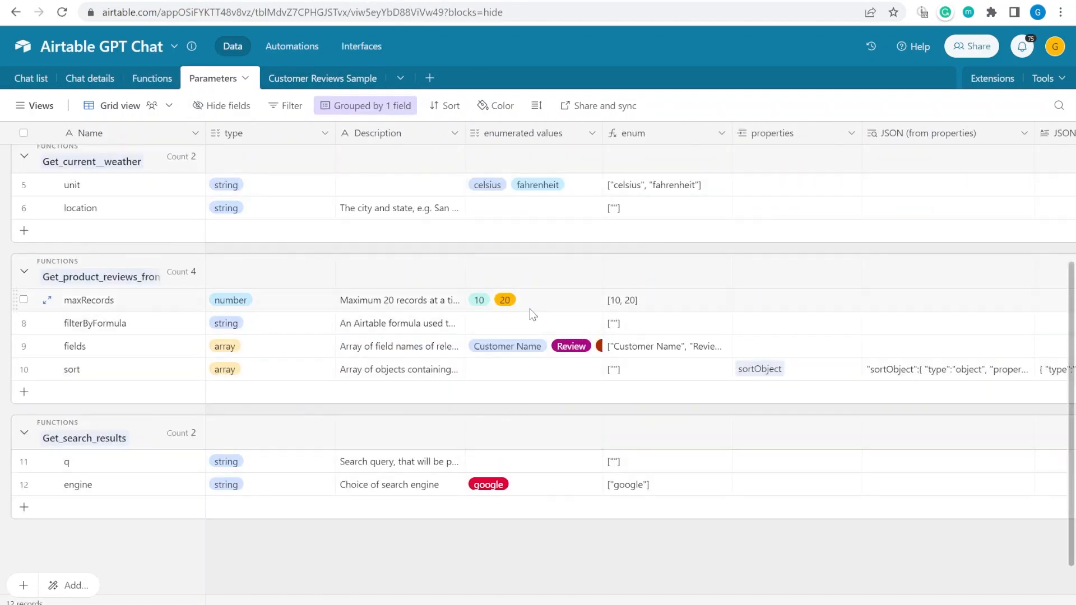
{"action": "left_click", "coordinate": [532, 300]}
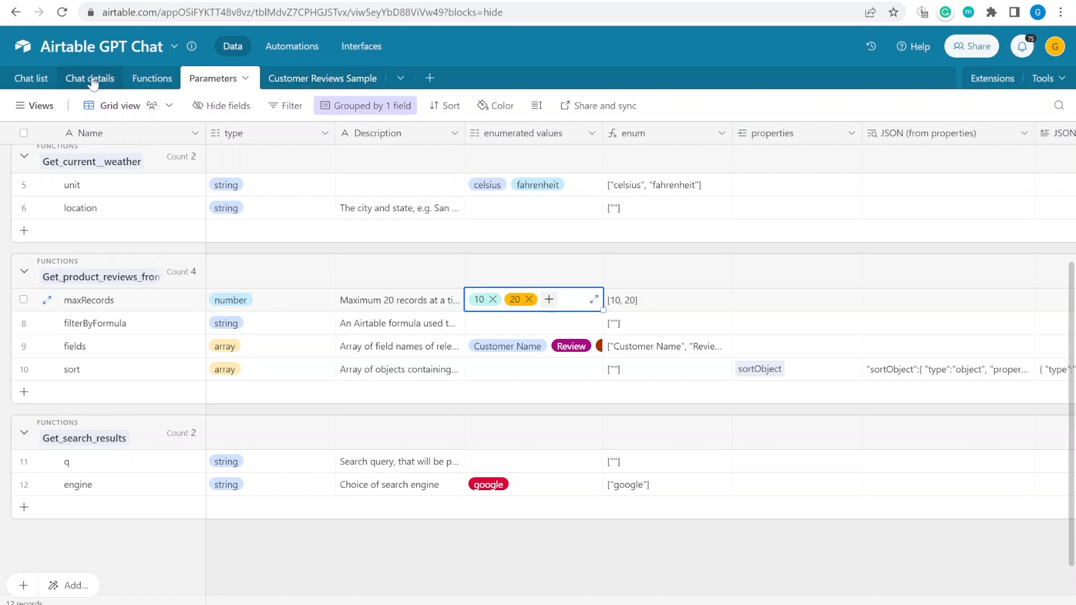
{"action": "left_click", "coordinate": [89, 78]}
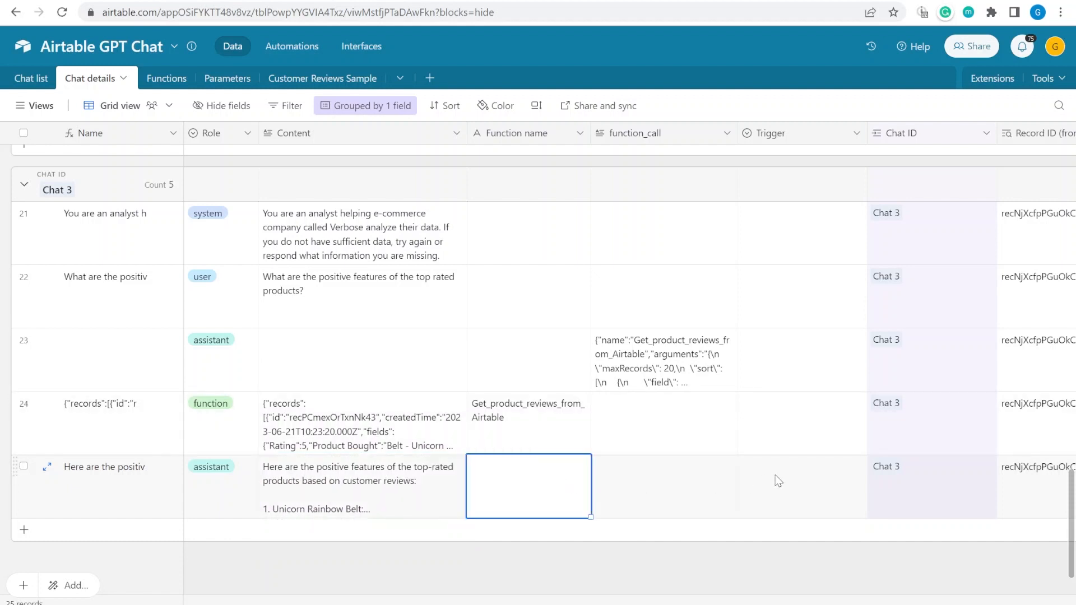
Review the rating-ascending reviews function call and Chat 3's answer listing the least-liked product features
{"action": "left_click", "coordinate": [362, 486]}
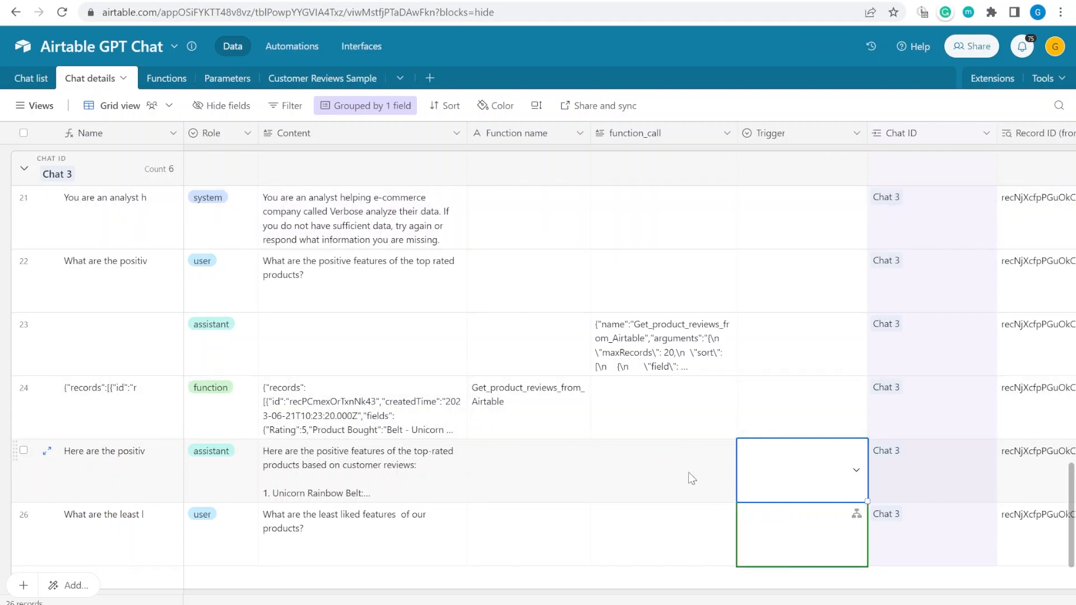
{"action": "scroll", "scroll_direction": "down", "scroll_amount": 3}
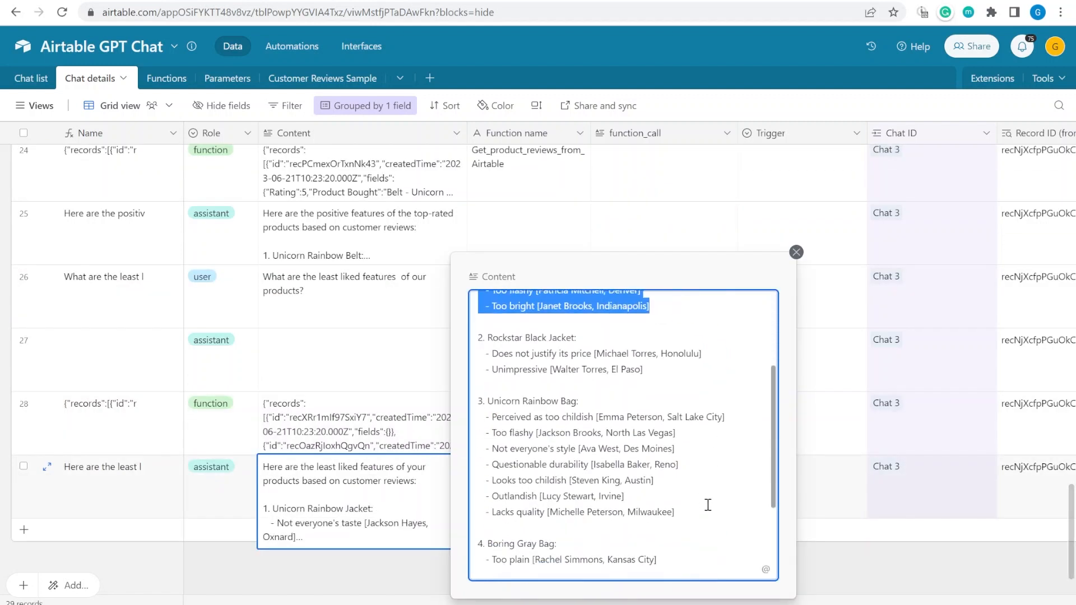
{"action": "left_click", "coordinate": [795, 252]}
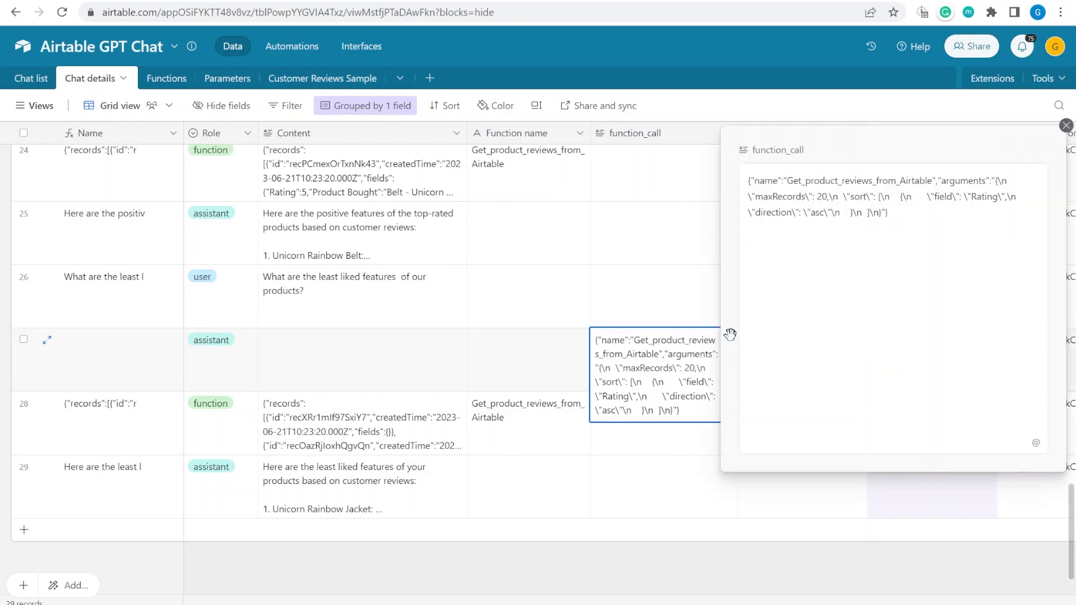
{"action": "mouse_move", "coordinate": [858, 199]}
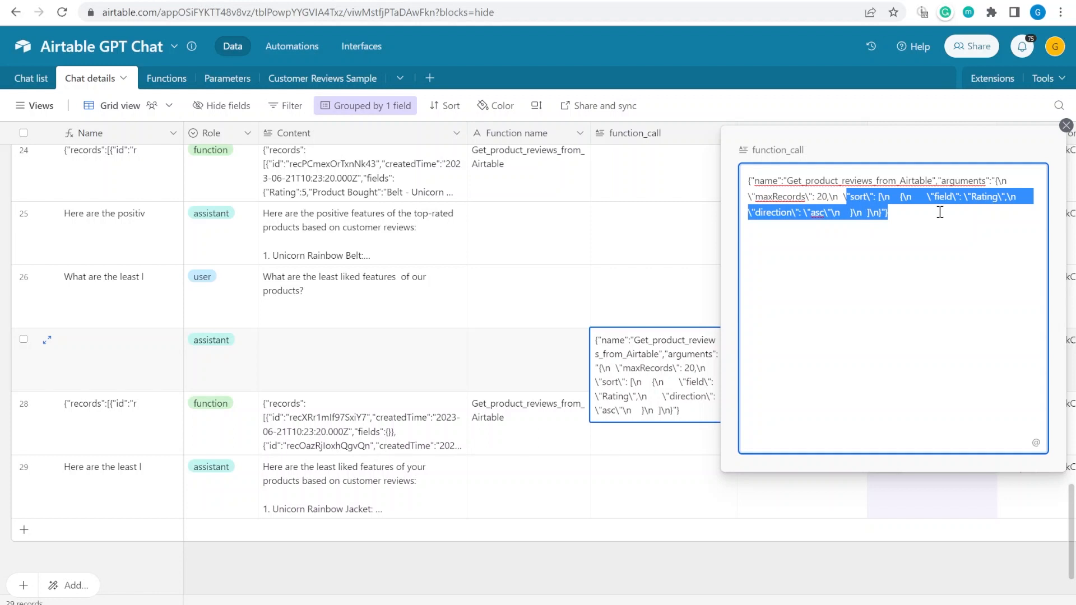
{"action": "left_click", "coordinate": [1065, 125]}
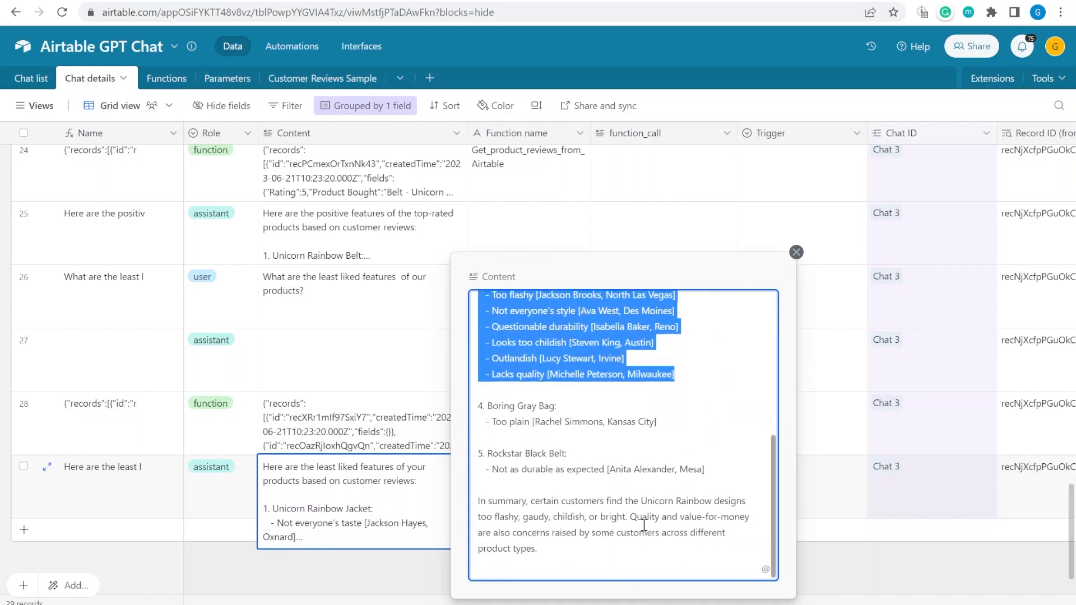
{"action": "left_click", "coordinate": [796, 251]}
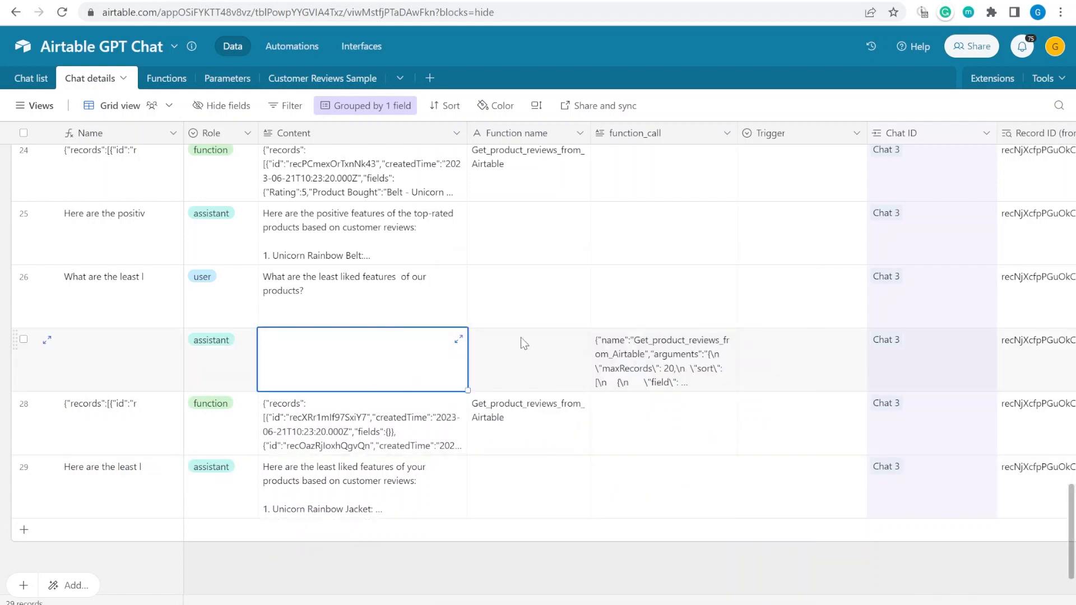
Collapse the chat groups, then review the Parameters table including the filterByFormula JSON definition
{"action": "scroll", "scroll_direction": "up", "scroll_amount": 3}
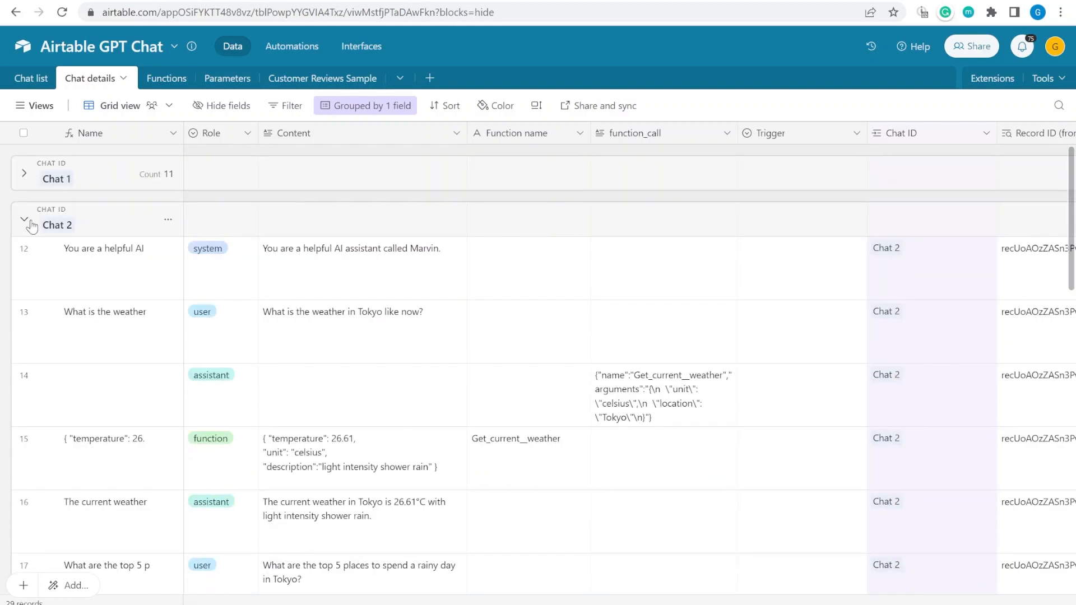
{"action": "left_click", "coordinate": [24, 224]}
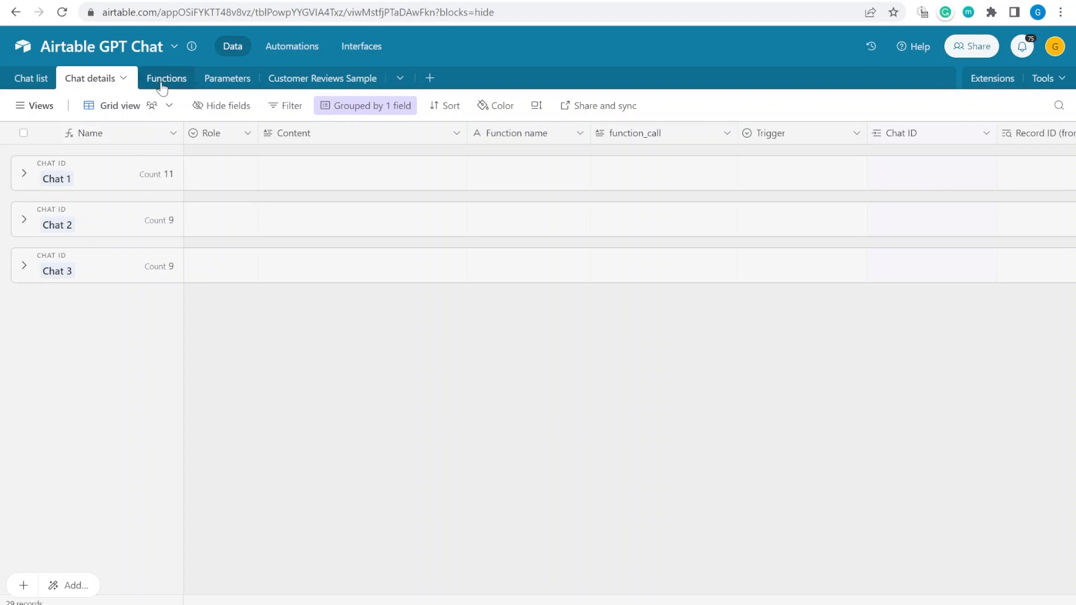
{"action": "mouse_move", "coordinate": [167, 83]}
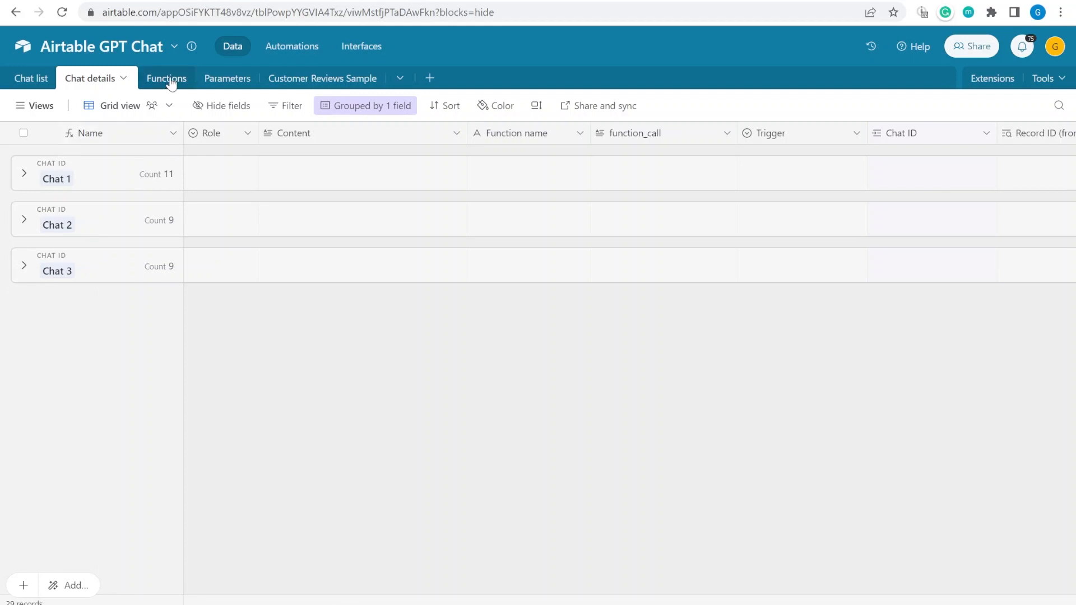
{"action": "left_click", "coordinate": [166, 79]}
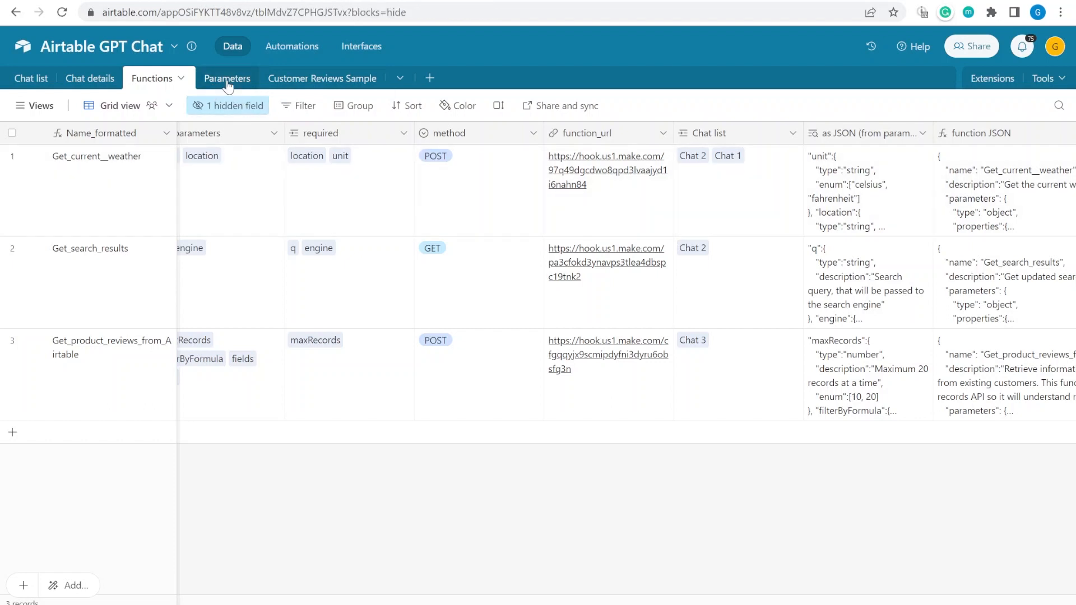
{"action": "left_click", "coordinate": [226, 78]}
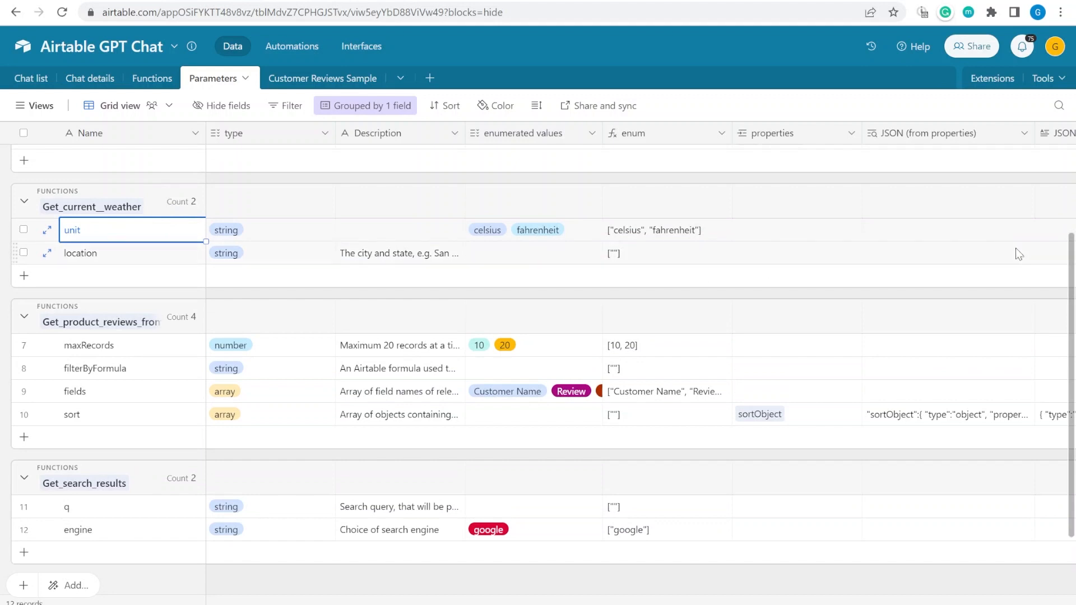
{"action": "scroll", "scroll_direction": "right", "scroll_amount": 3}
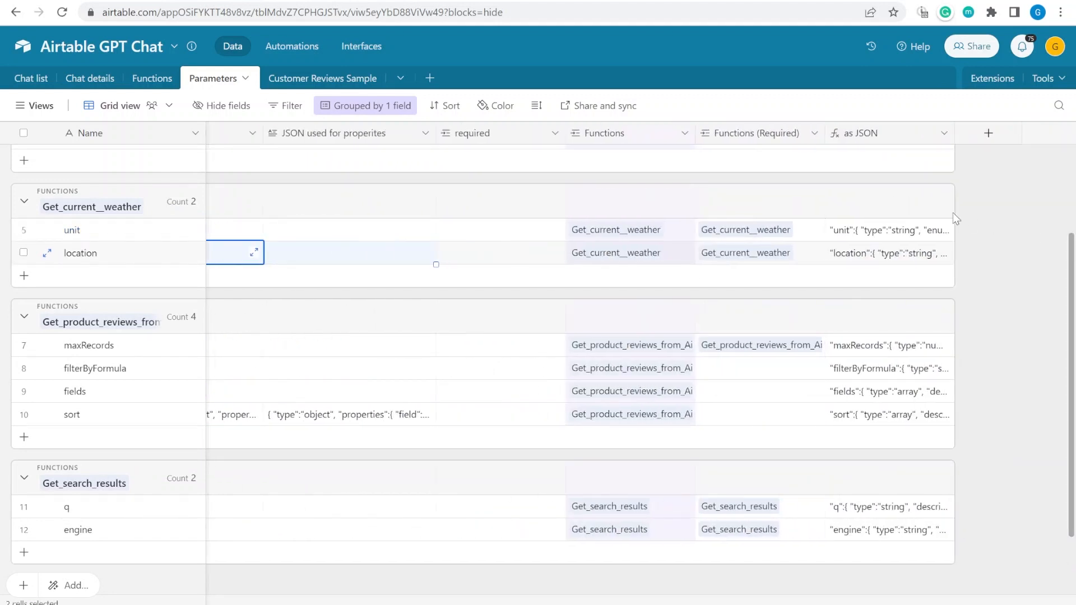
{"action": "left_click", "coordinate": [886, 369]}
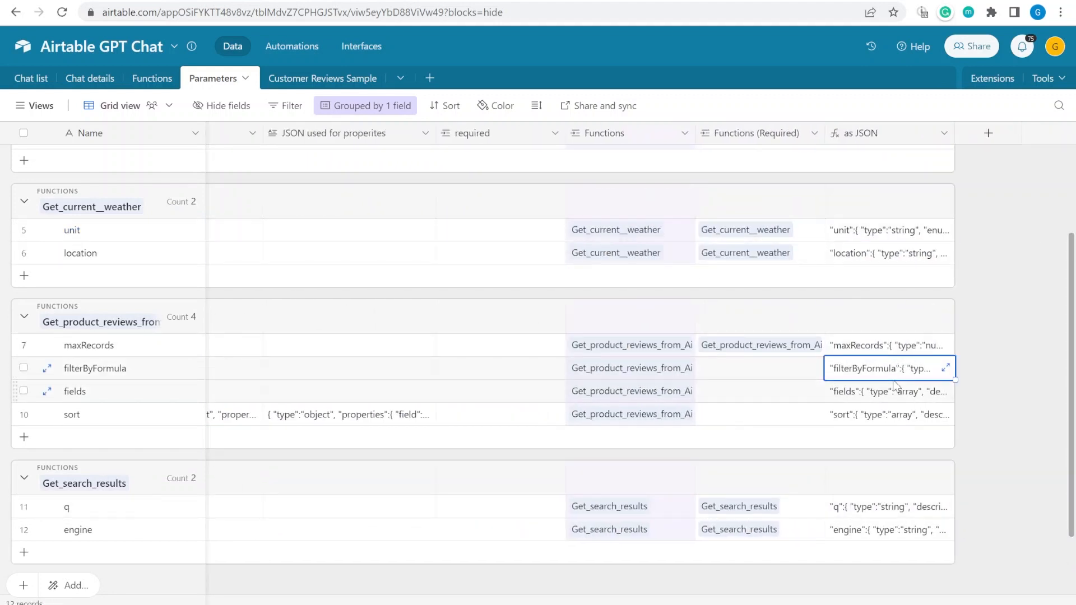
{"action": "mouse_move", "coordinate": [330, 390]}
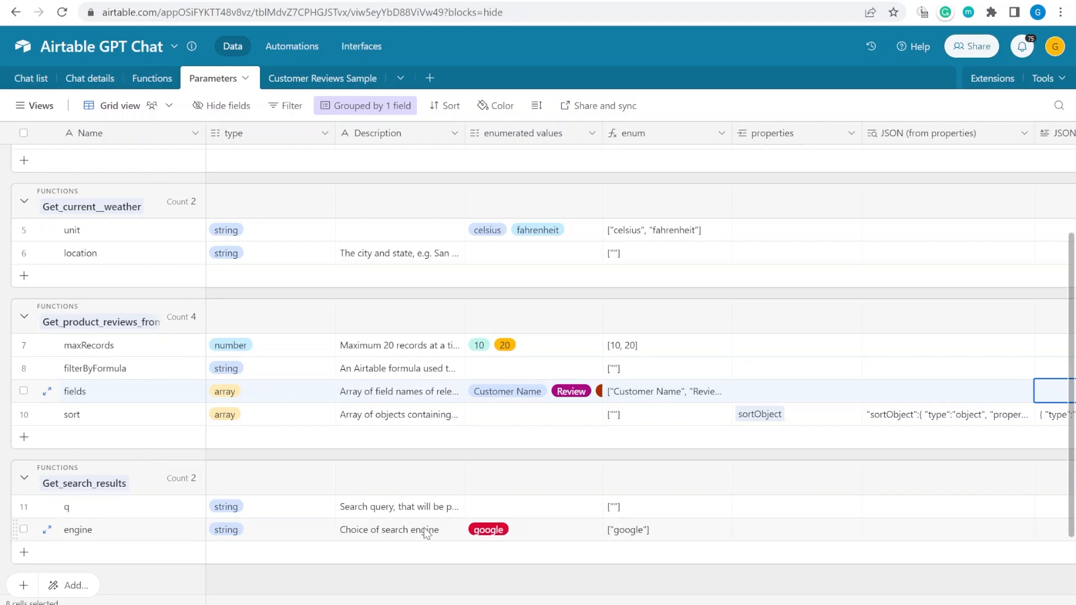
Review each function's assembled JSON in the Functions table and return to Chat details
{"action": "left_click", "coordinate": [659, 528]}
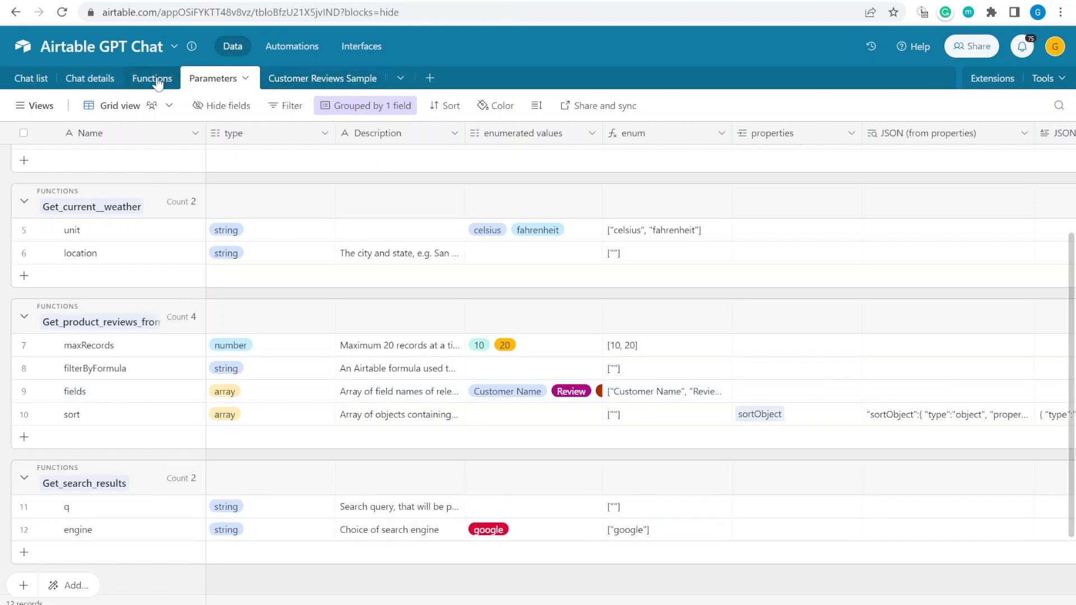
{"action": "left_click", "coordinate": [150, 77]}
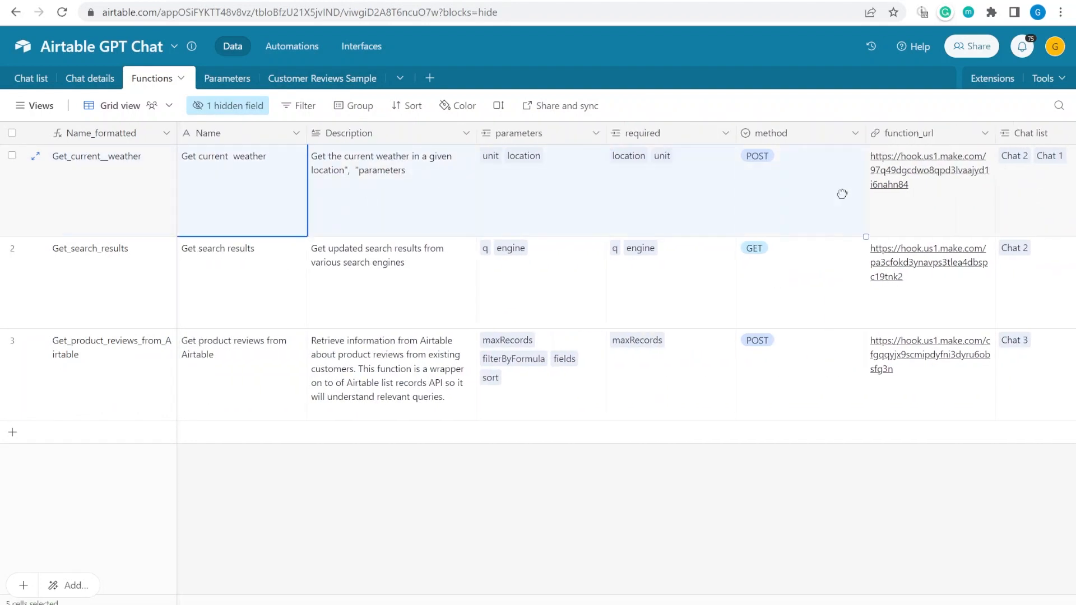
{"action": "scroll", "scroll_direction": "right", "scroll_amount": 3}
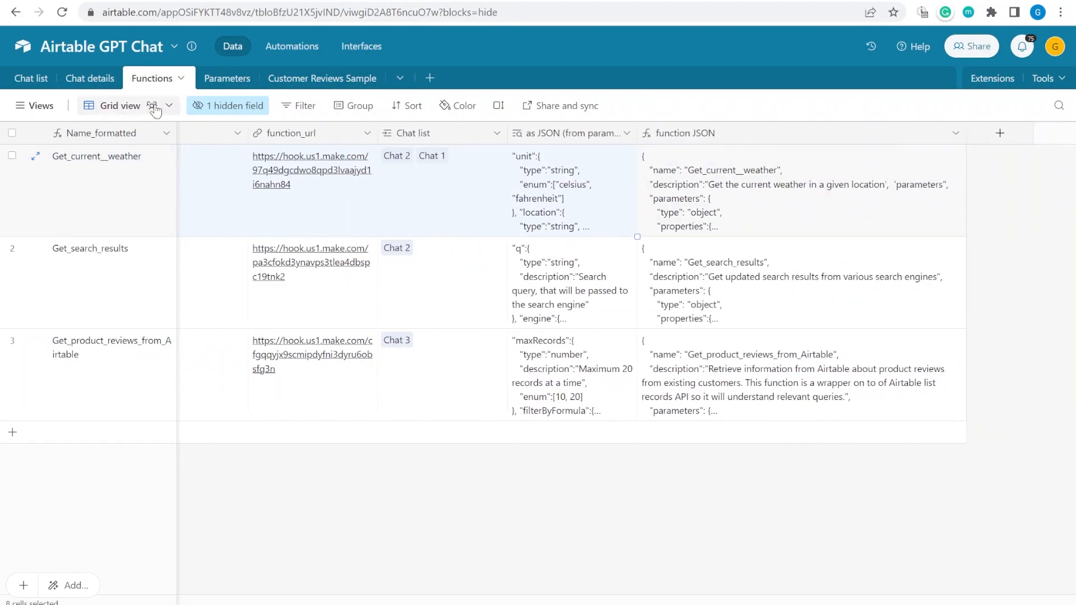
{"action": "left_click", "coordinate": [89, 77]}
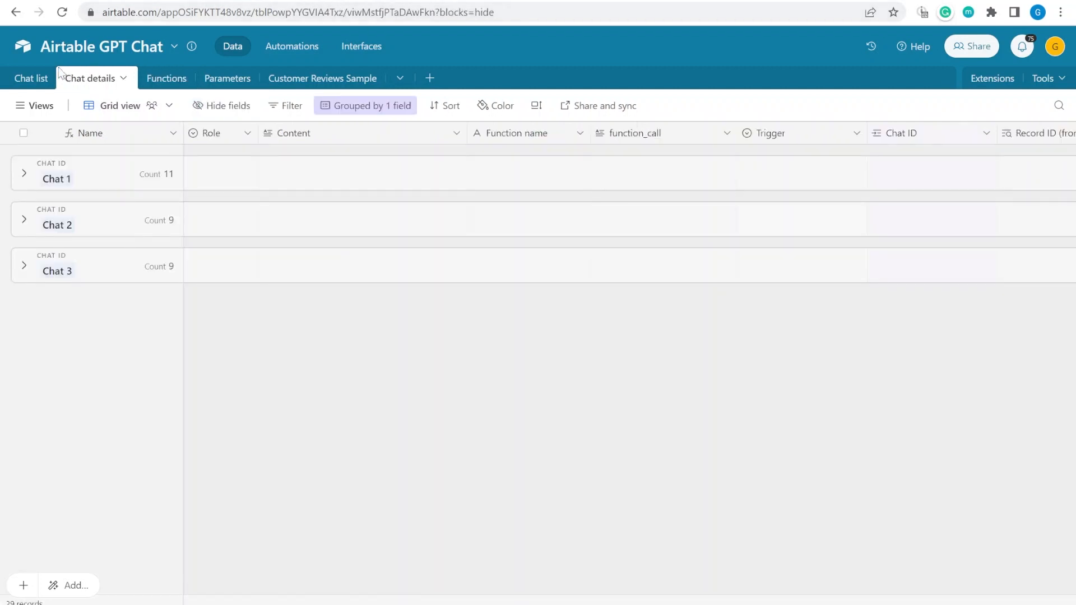
Show the Chat list with Chats 1–3 and their linked functions and function JSON
{"action": "left_click", "coordinate": [31, 78]}
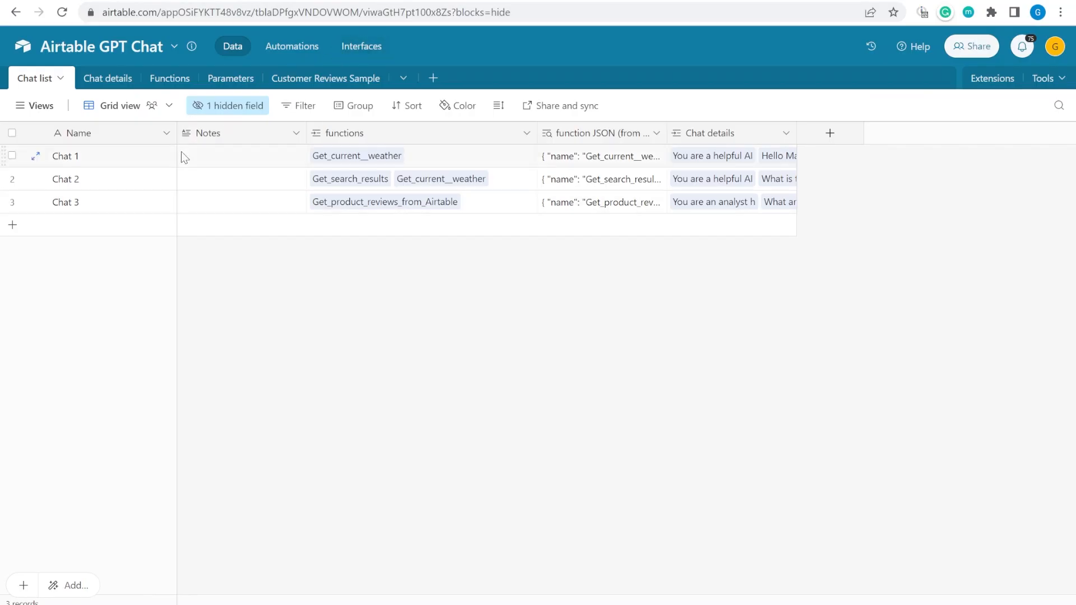
{"action": "mouse_move", "coordinate": [316, 192]}
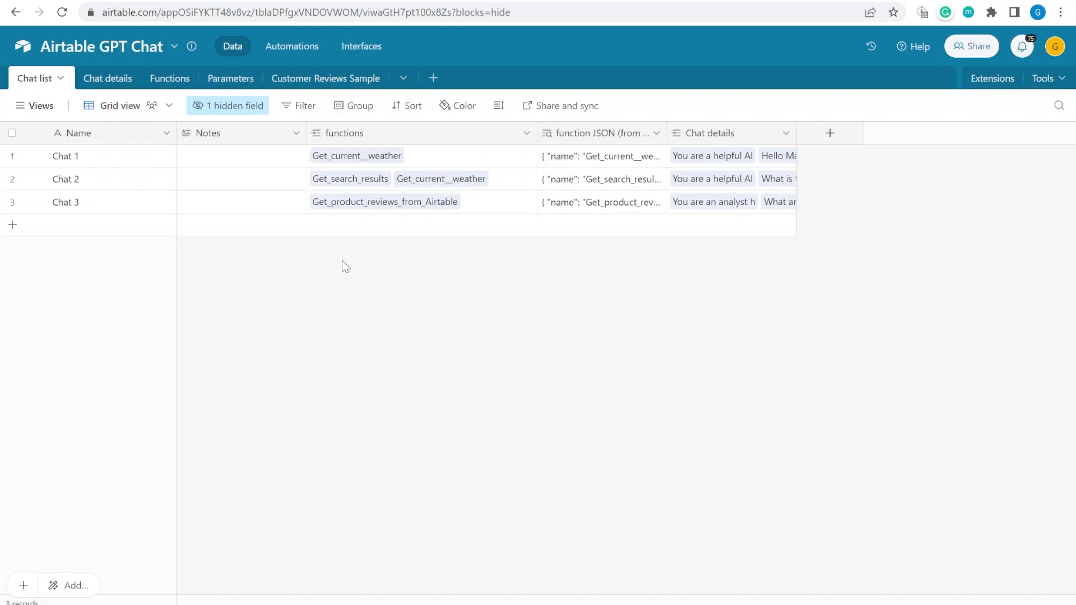
{"action": "mouse_move", "coordinate": [333, 169]}
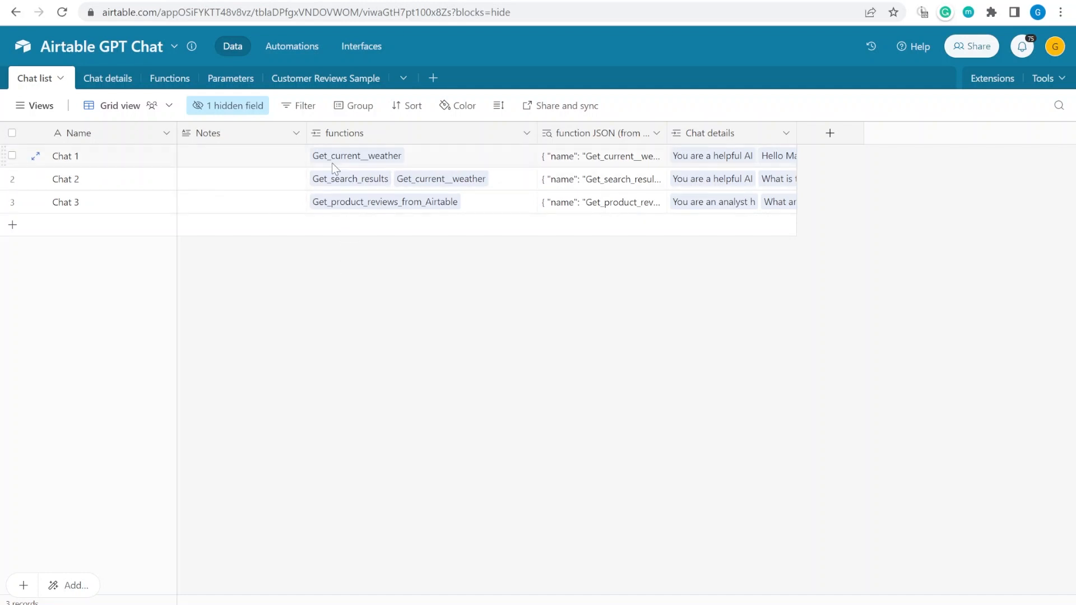
{"action": "mouse_move", "coordinate": [465, 170]}
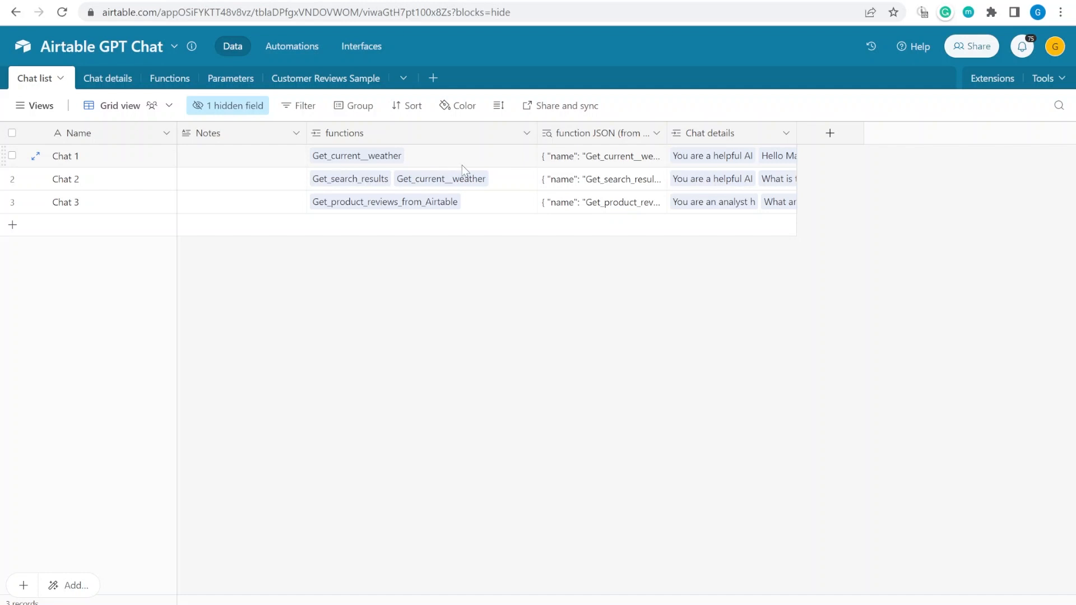